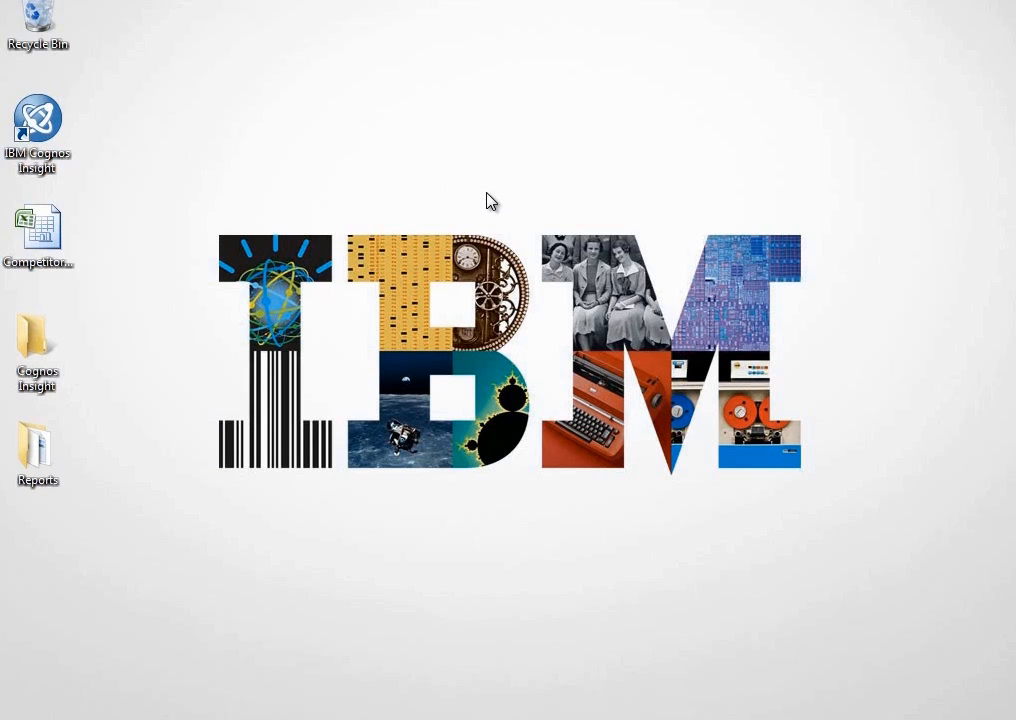
Launch Cognos Insight, create a blank workspace, and show the Insert menu options.
{"action": "double_click", "coordinate": [38, 115]}
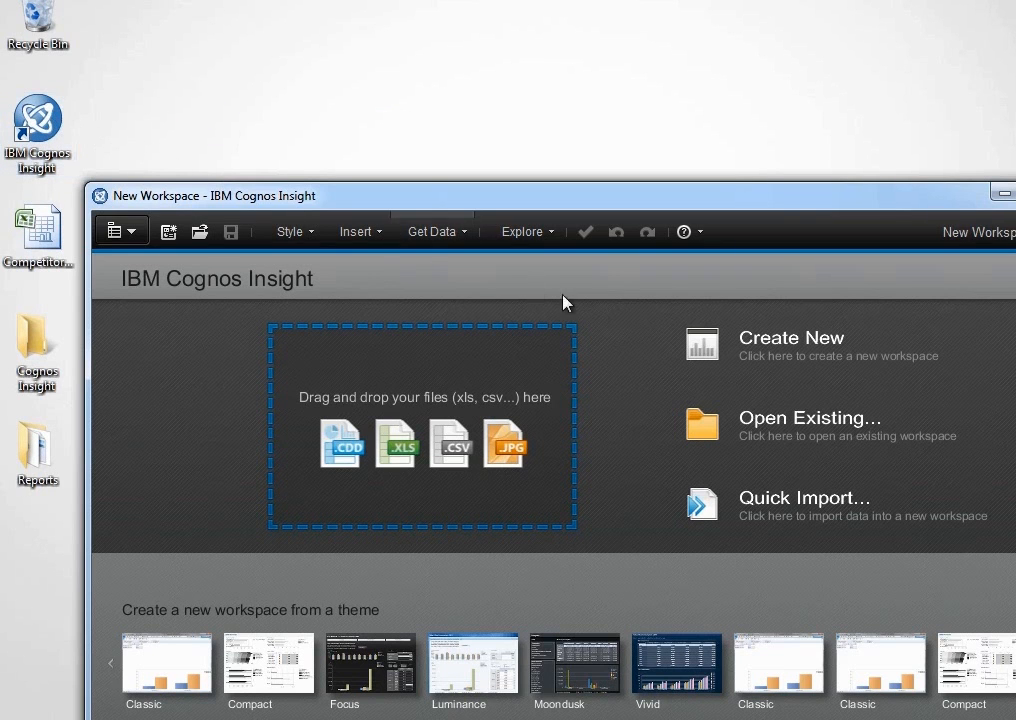
{"action": "left_click", "coordinate": [791, 337]}
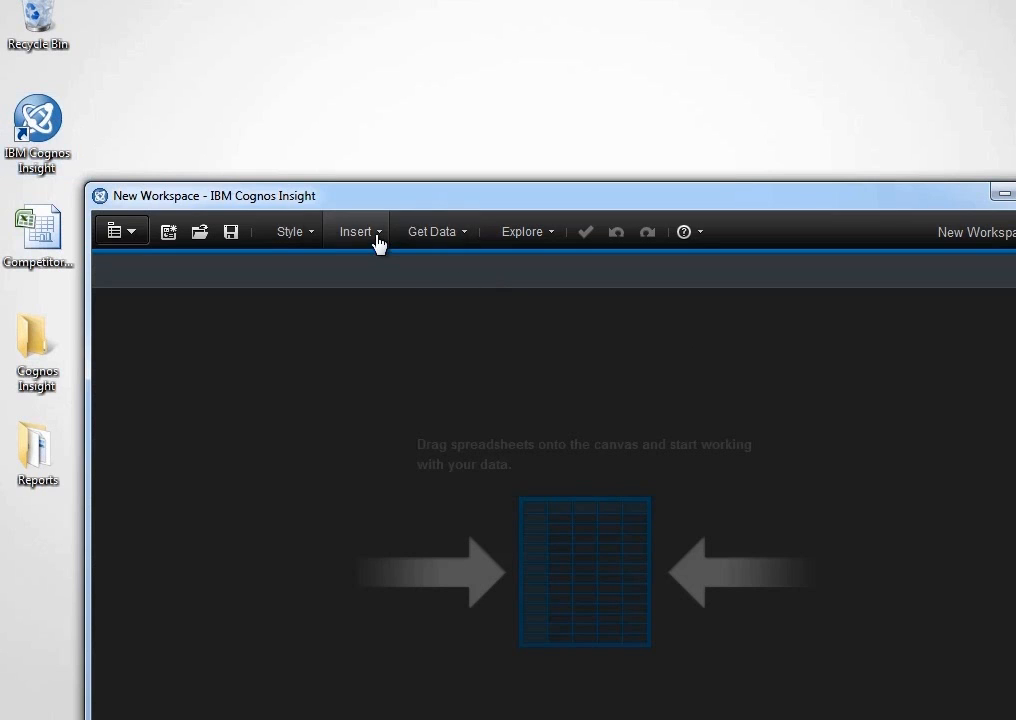
{"action": "left_click", "coordinate": [357, 231]}
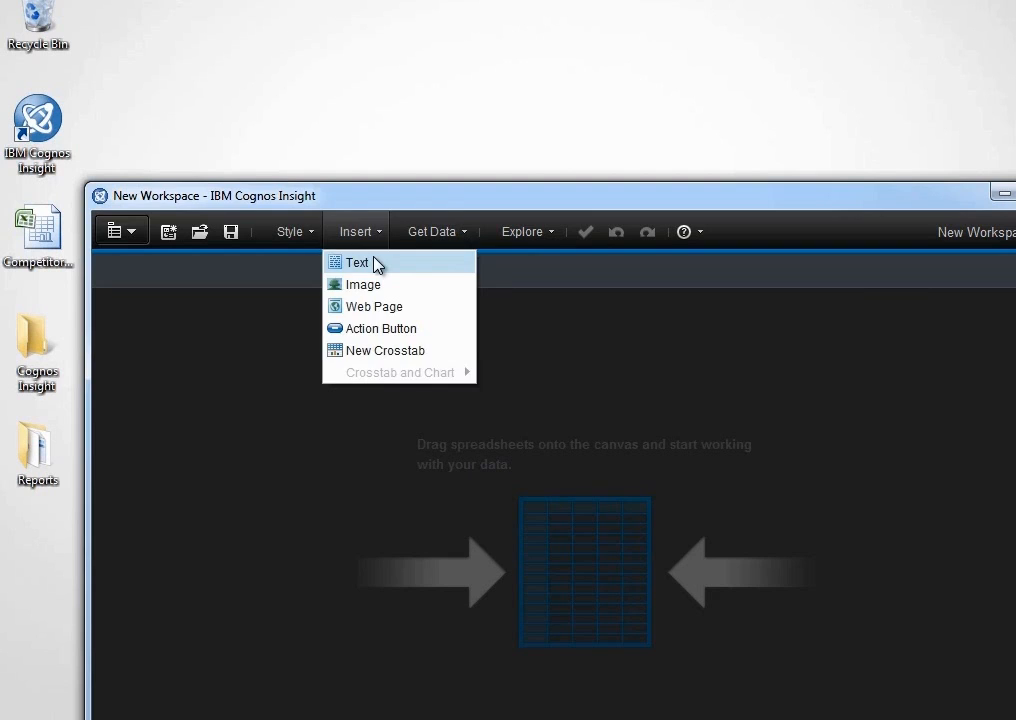
Add a 'Competitive Analysis' title text box and maximize the workspace window.
{"action": "left_click", "coordinate": [356, 262]}
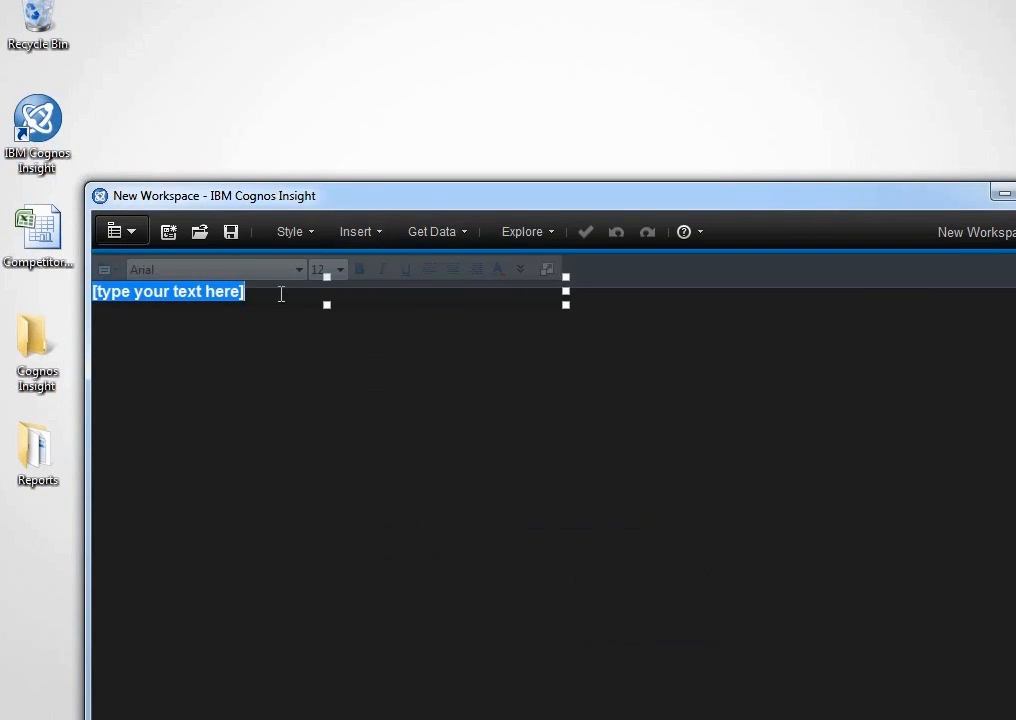
{"action": "type", "text": "Competitive Analysis"}
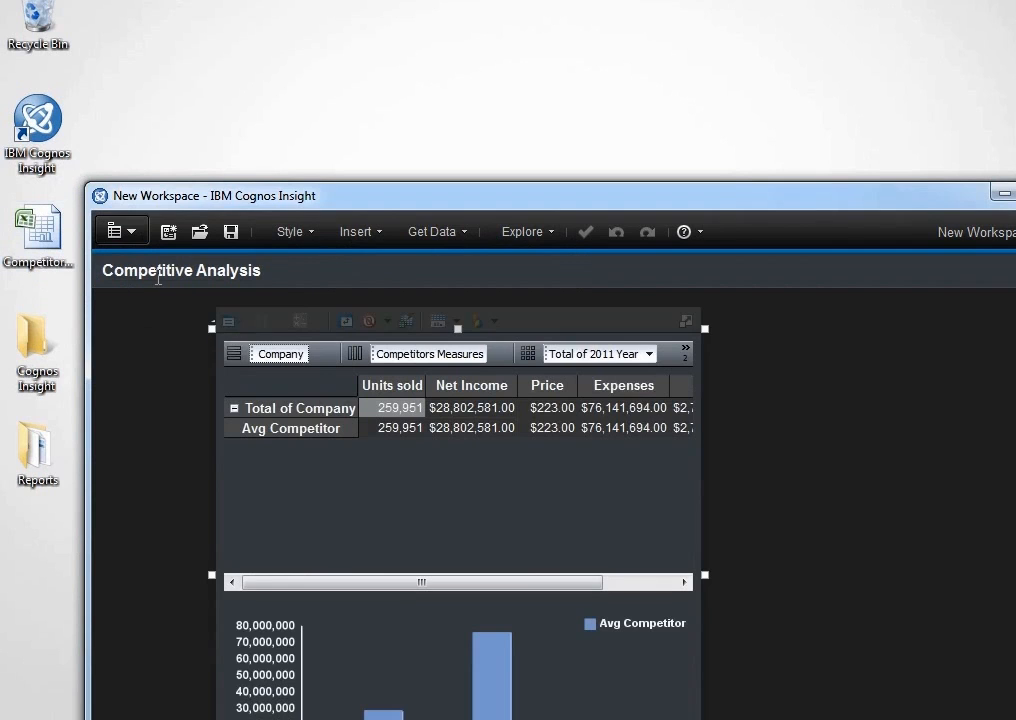
{"action": "left_click", "coordinate": [99, 195]}
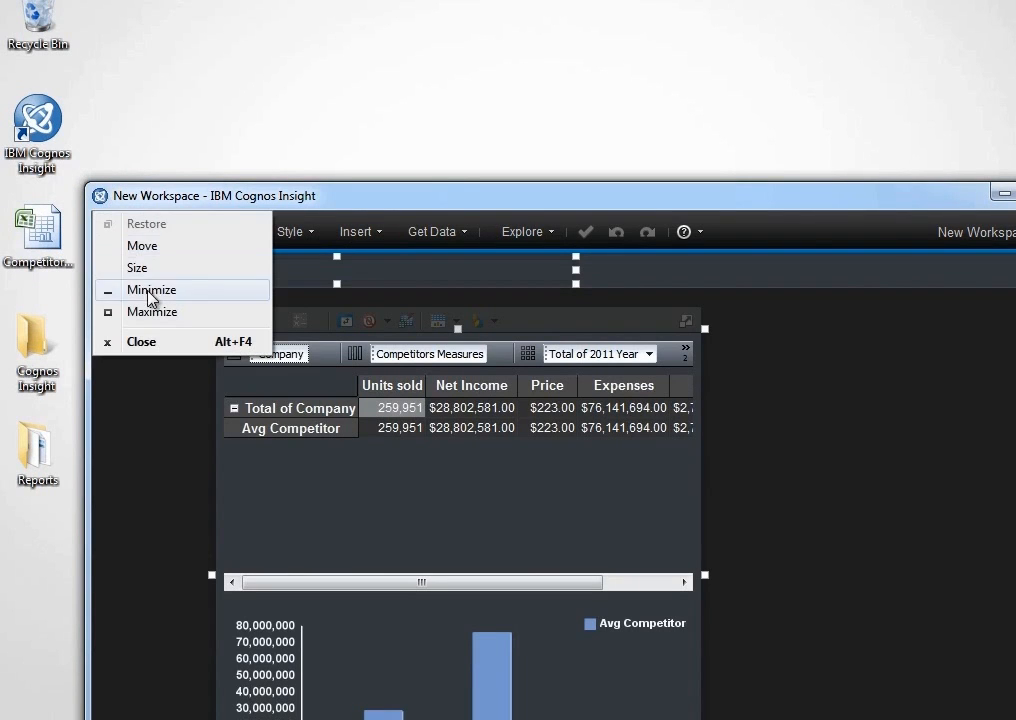
{"action": "left_click", "coordinate": [152, 312]}
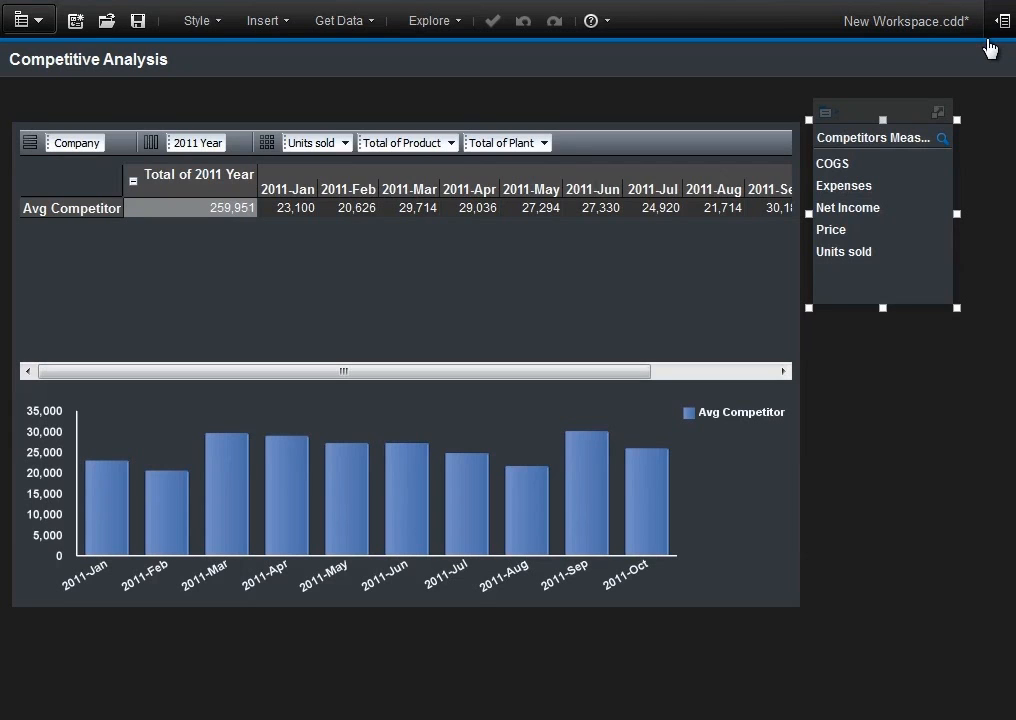
Select the Competitors cube in the content pane to start a data import.
{"action": "left_click", "coordinate": [1001, 20]}
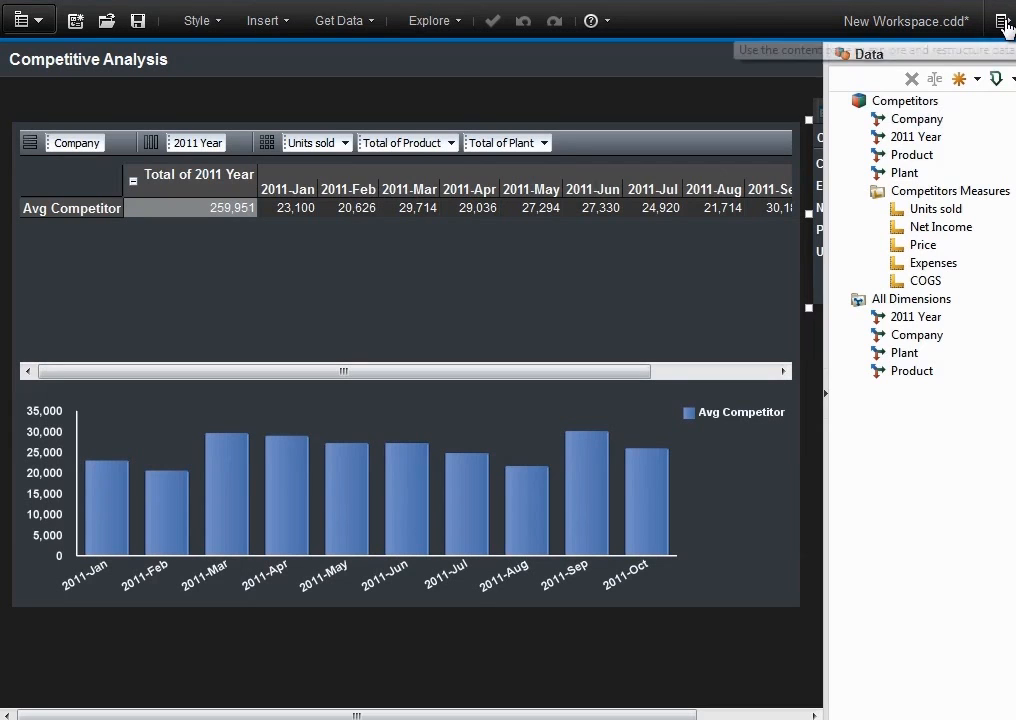
{"action": "left_click", "coordinate": [905, 101]}
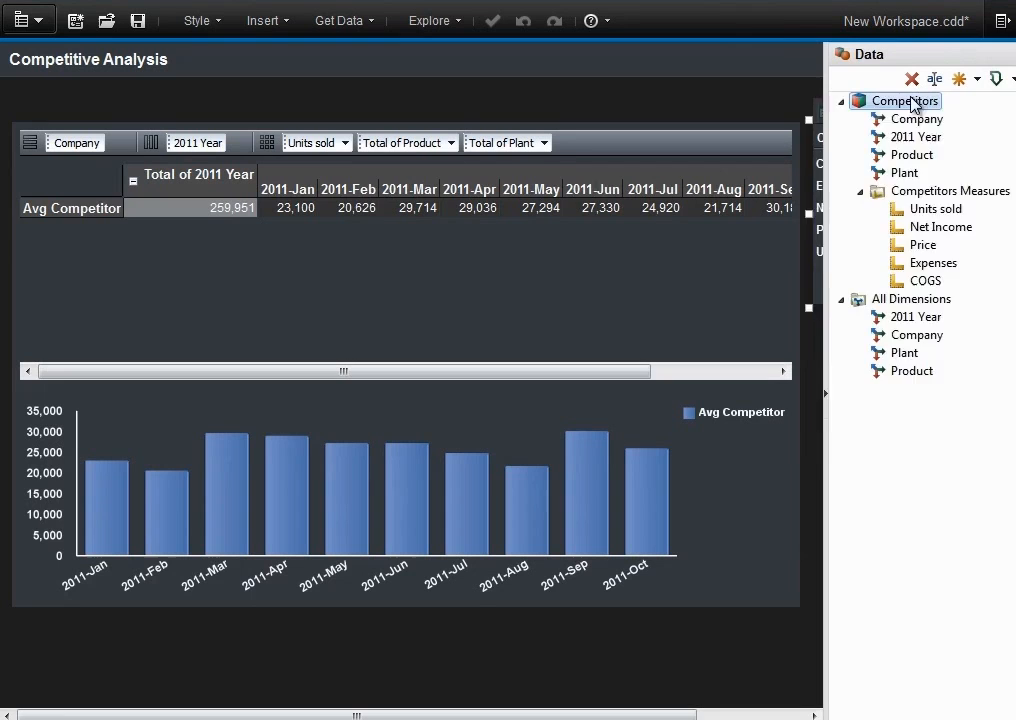
{"action": "left_click", "coordinate": [904, 353]}
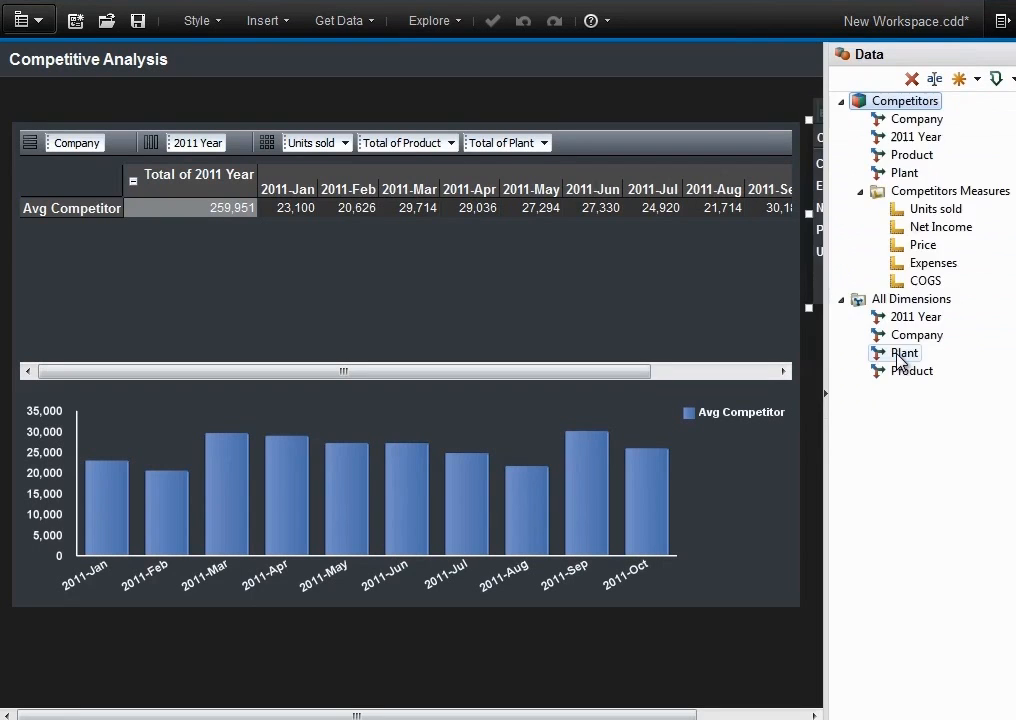
Set the source type to IBM Cognos Report Data and choose the Corporate_Data report.
{"action": "left_click", "coordinate": [413, 142]}
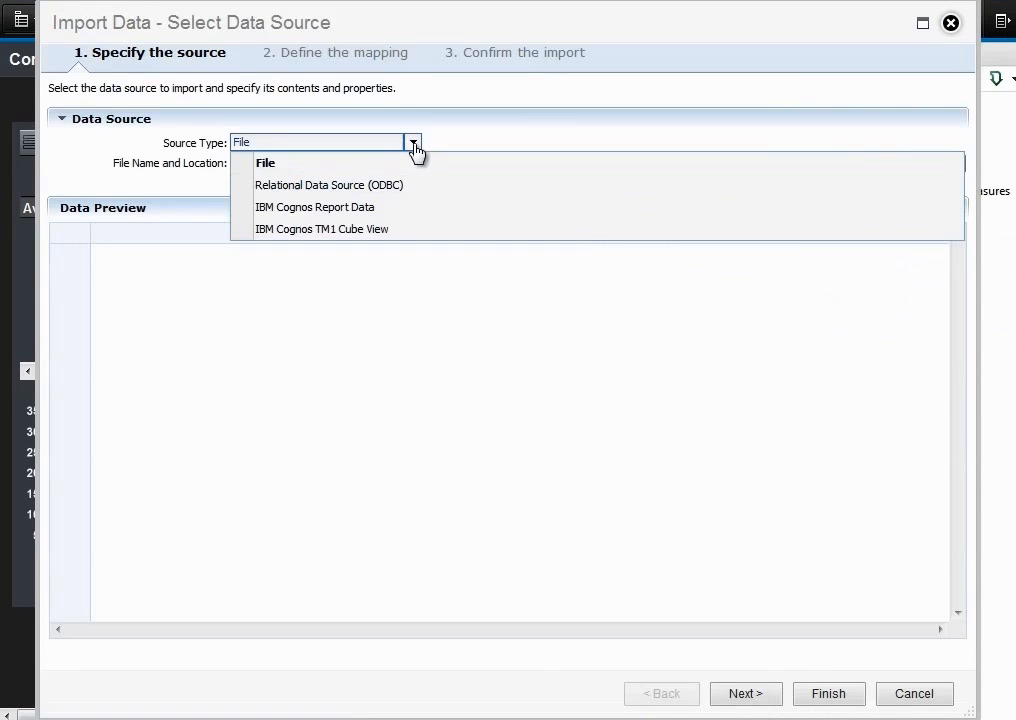
{"action": "mouse_move", "coordinate": [405, 207]}
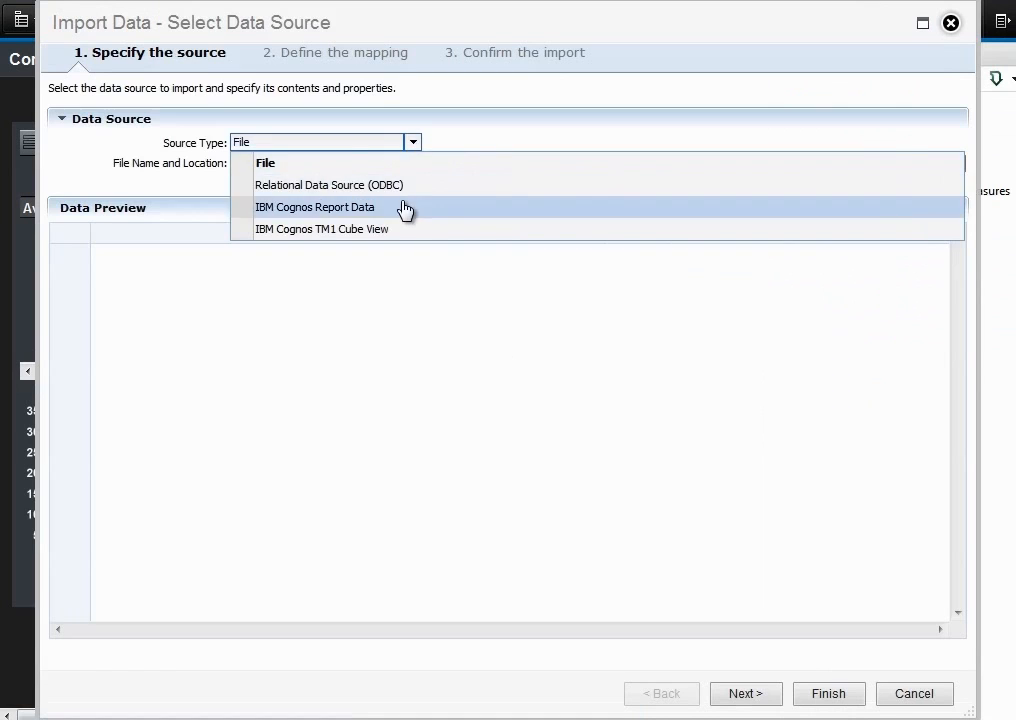
{"action": "left_click", "coordinate": [315, 207]}
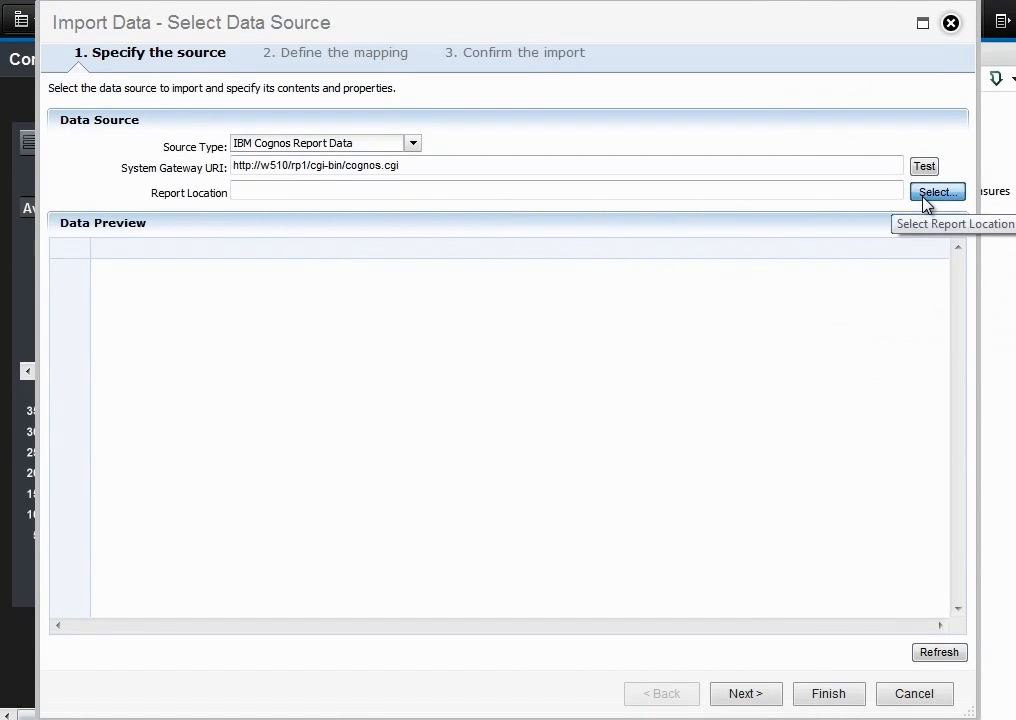
{"action": "left_click", "coordinate": [935, 192]}
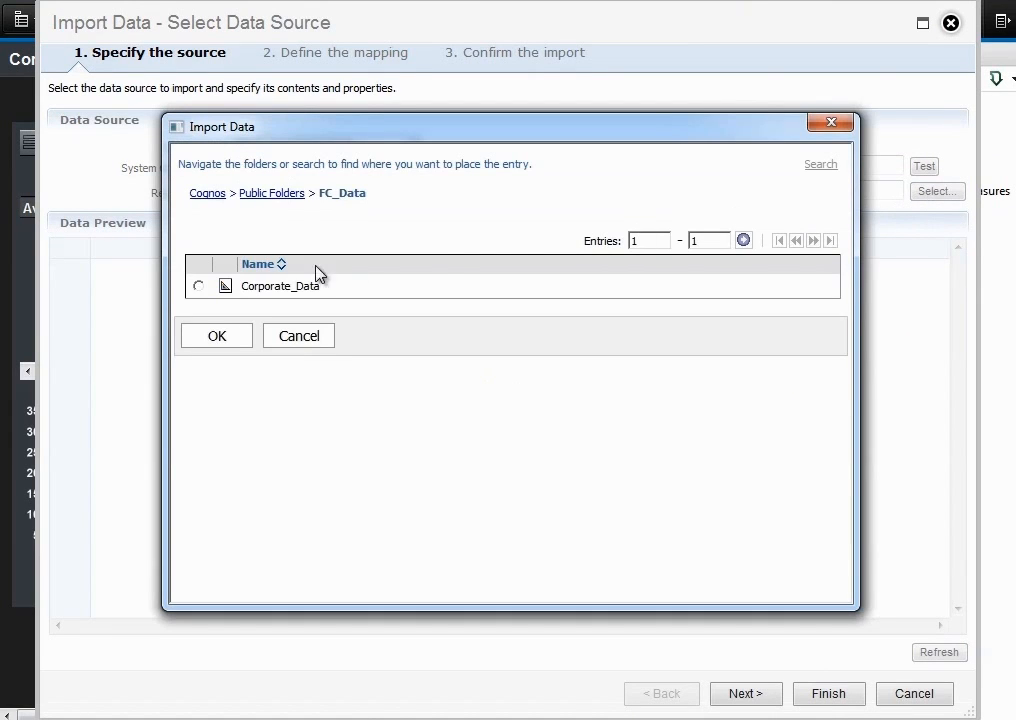
{"action": "left_click", "coordinate": [216, 335]}
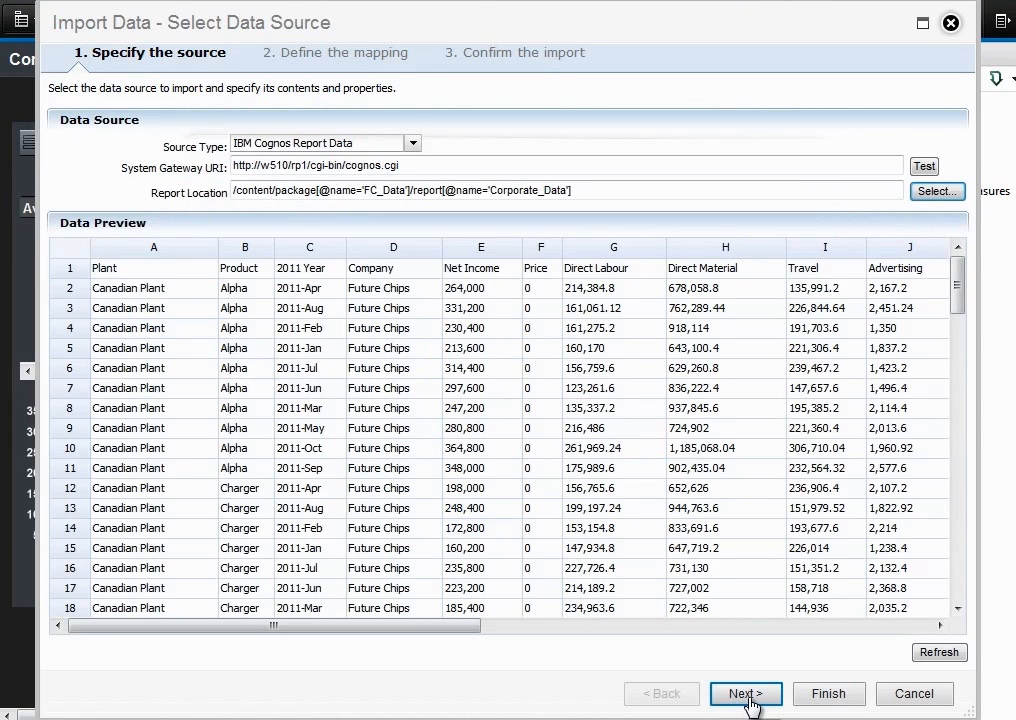
Step through the column mapping and finish importing Corporate_Data into the Competitors cube.
{"action": "left_click", "coordinate": [744, 693]}
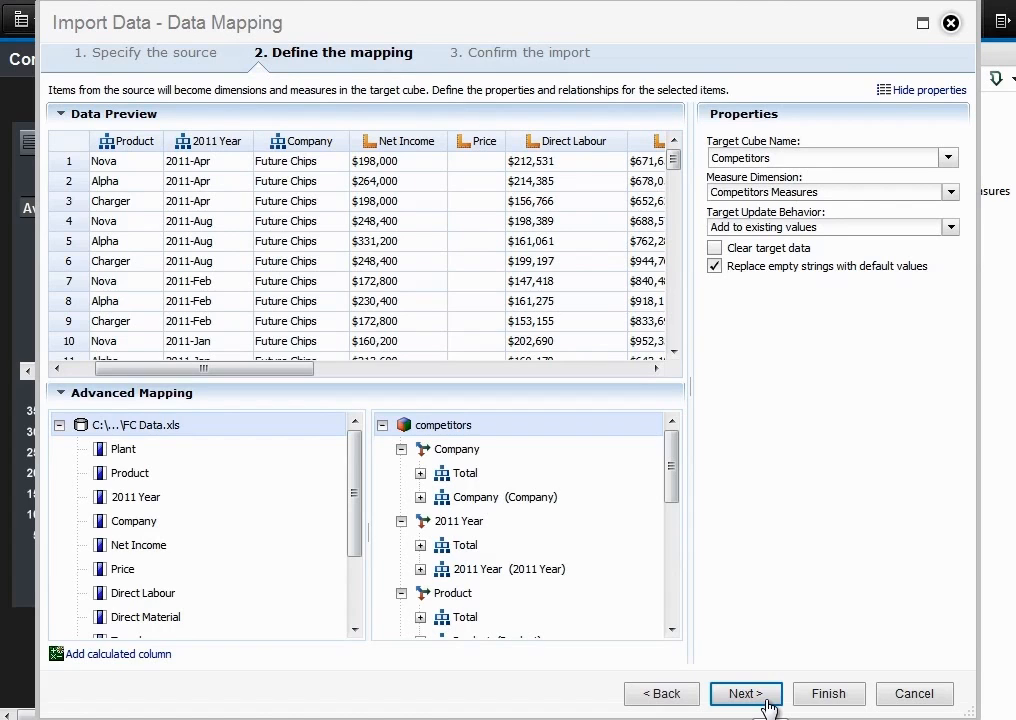
{"action": "left_click", "coordinate": [745, 693]}
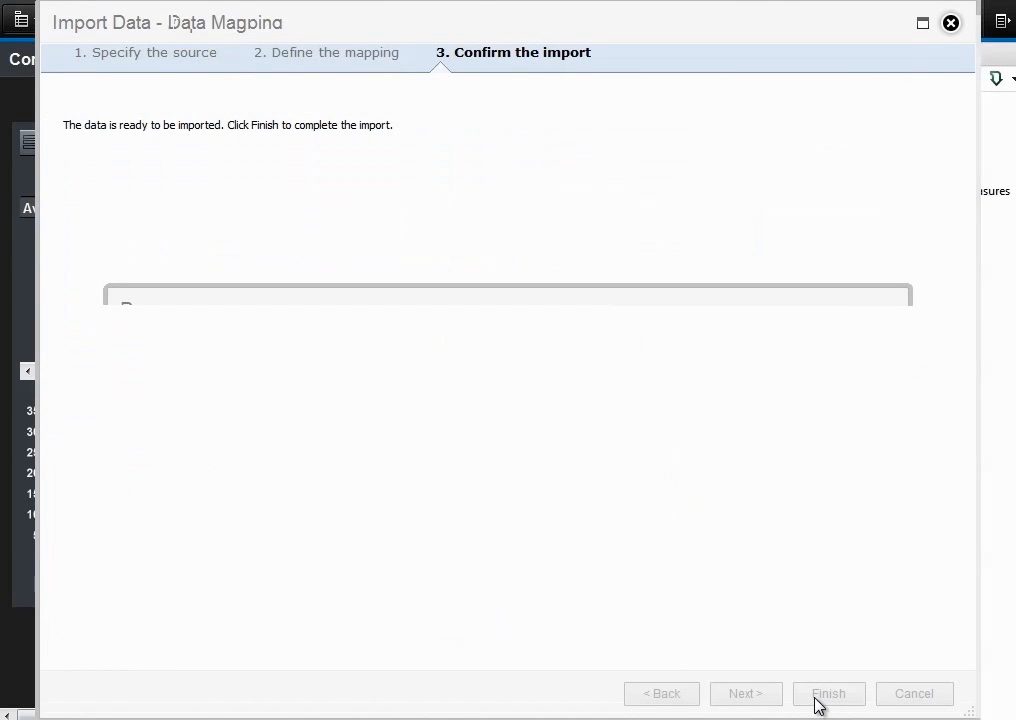
{"action": "left_click", "coordinate": [828, 693]}
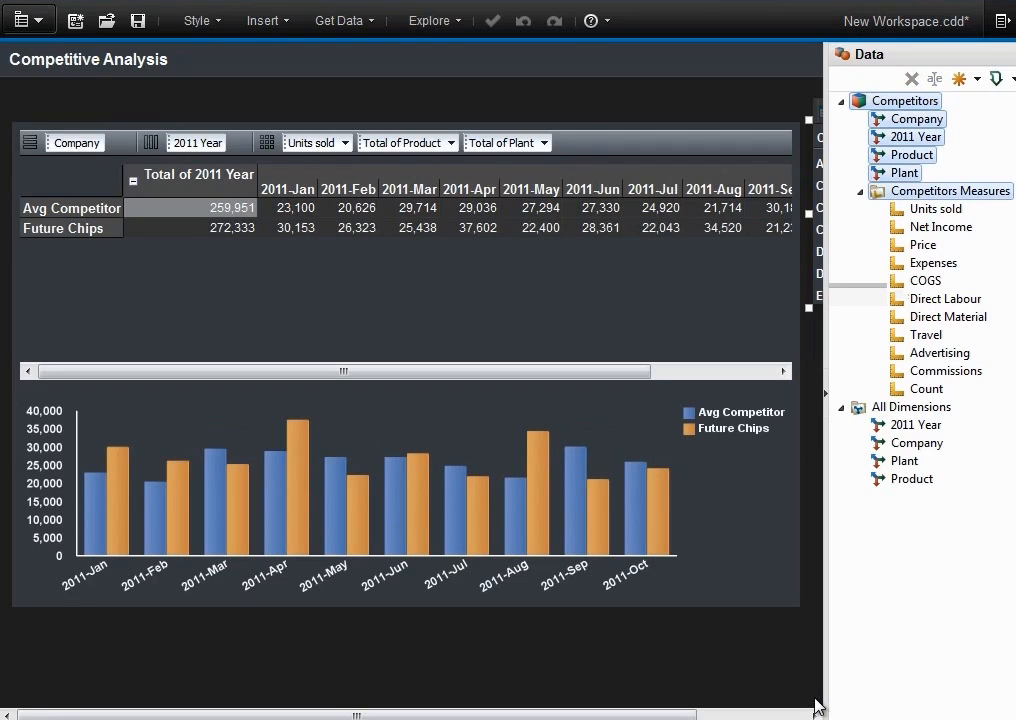
{"action": "mouse_move", "coordinate": [1010, 128]}
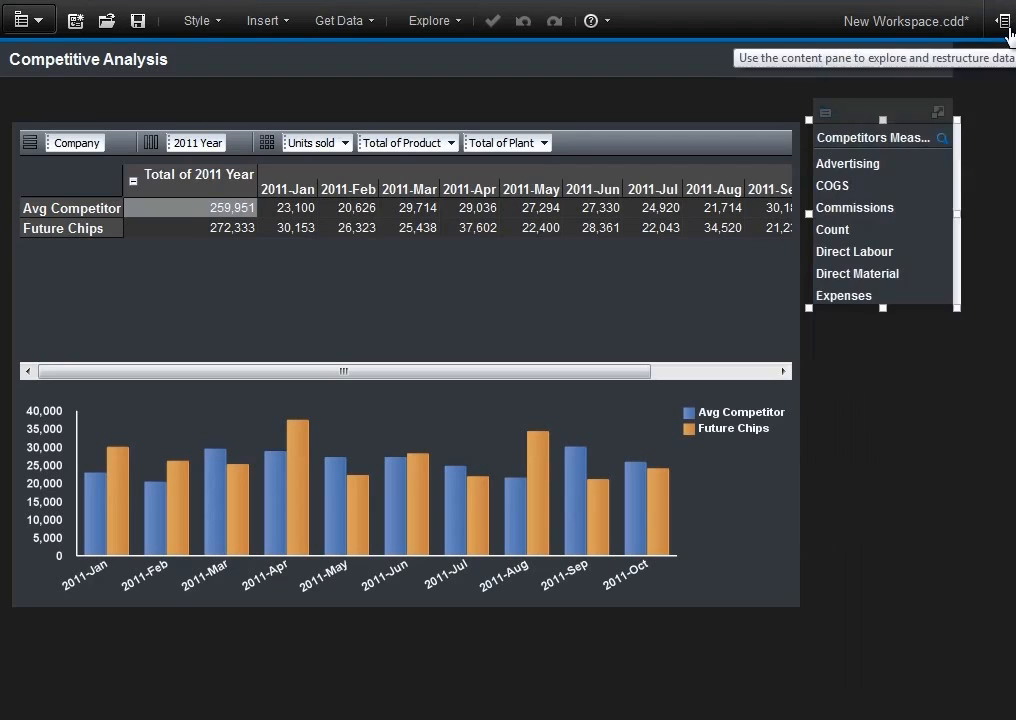
Change the Future Chips versus Avg Competitor chart type to Line.
{"action": "left_click", "coordinate": [291, 110]}
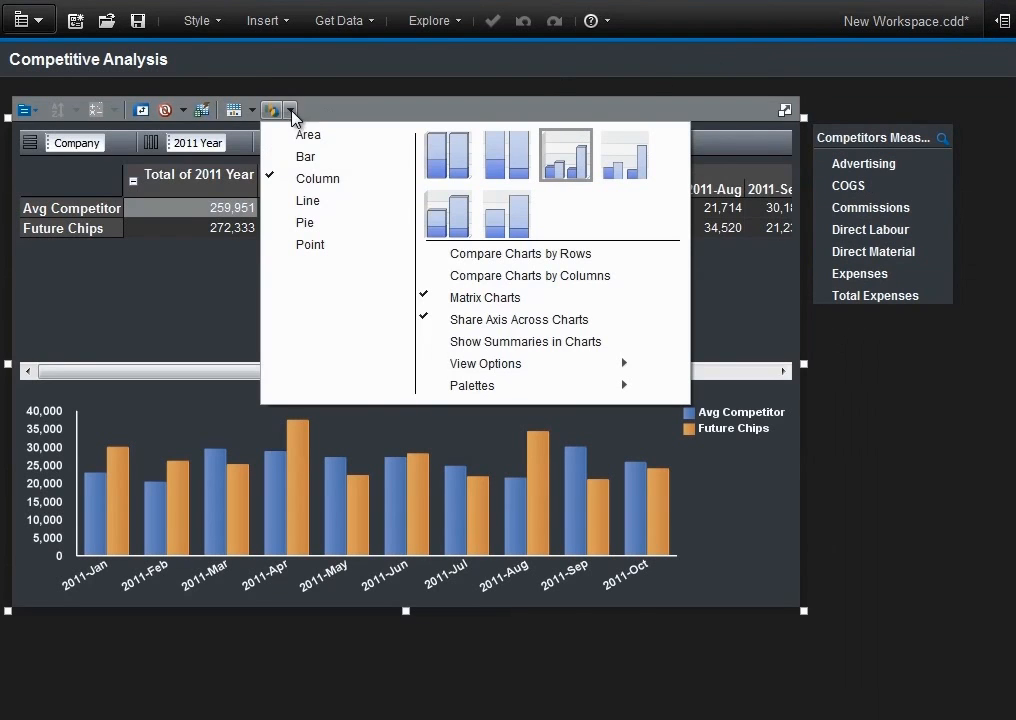
{"action": "left_click", "coordinate": [308, 200]}
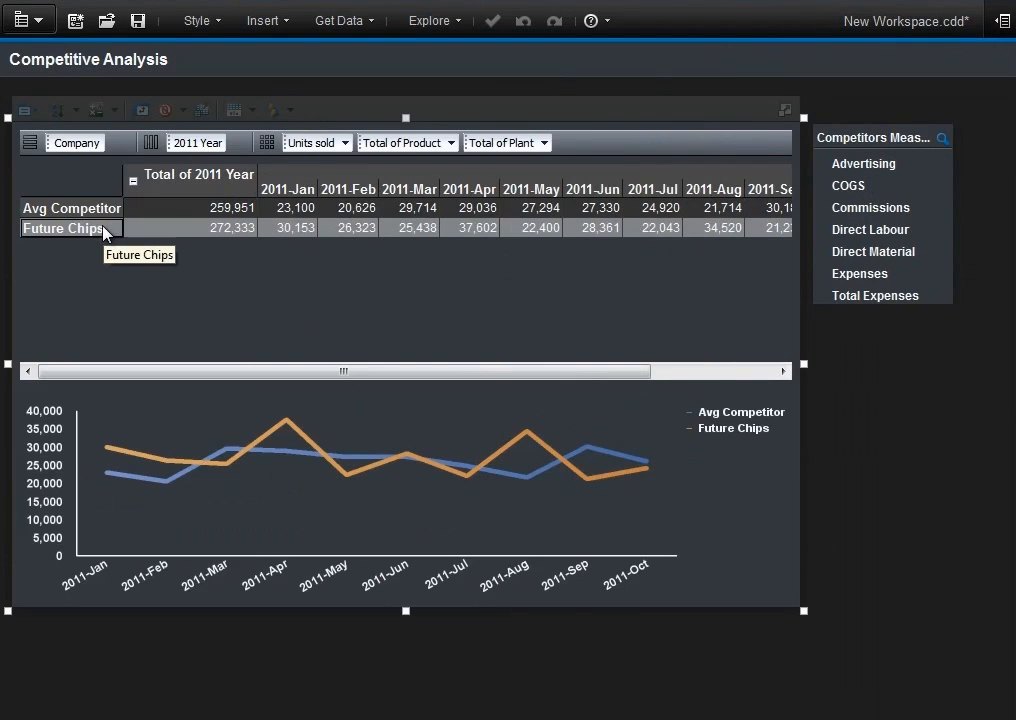
Add a Compare calculation for Future Chips and switch the displayed measure to Total Expenses.
{"action": "right_click", "coordinate": [63, 228]}
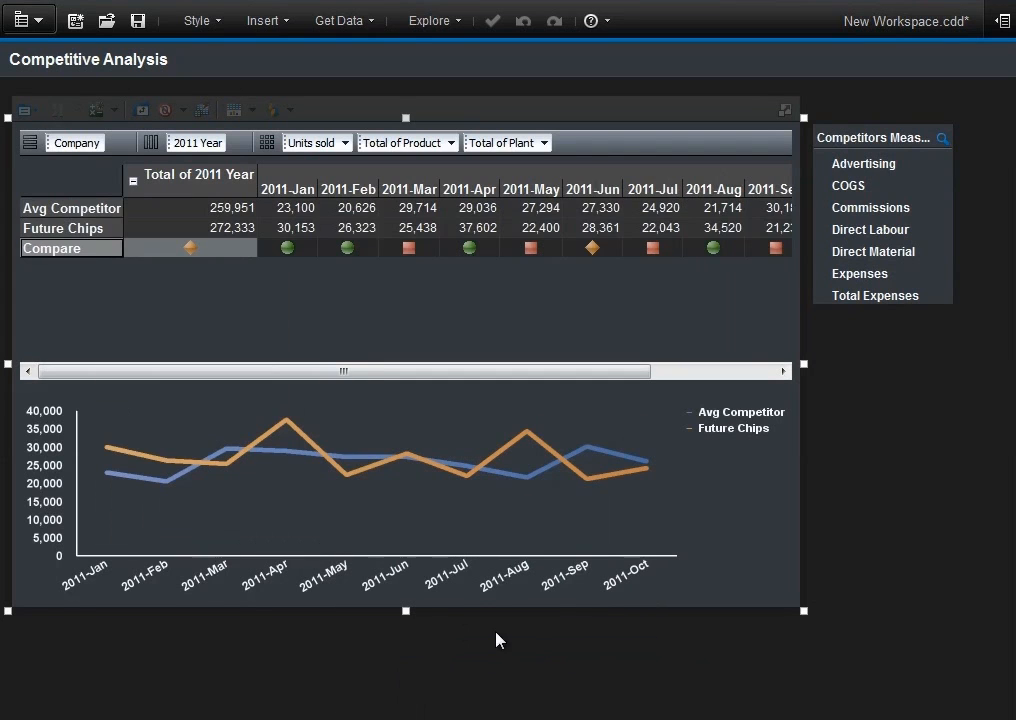
{"action": "scroll", "scroll_direction": "down", "scroll_amount": 3}
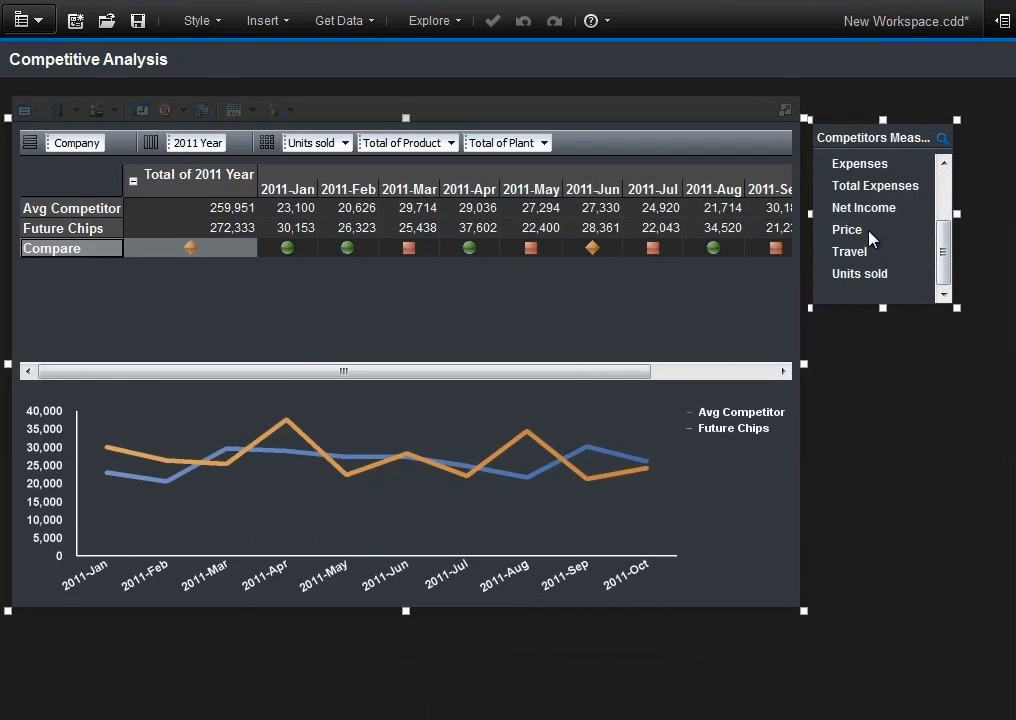
{"action": "left_click", "coordinate": [863, 207]}
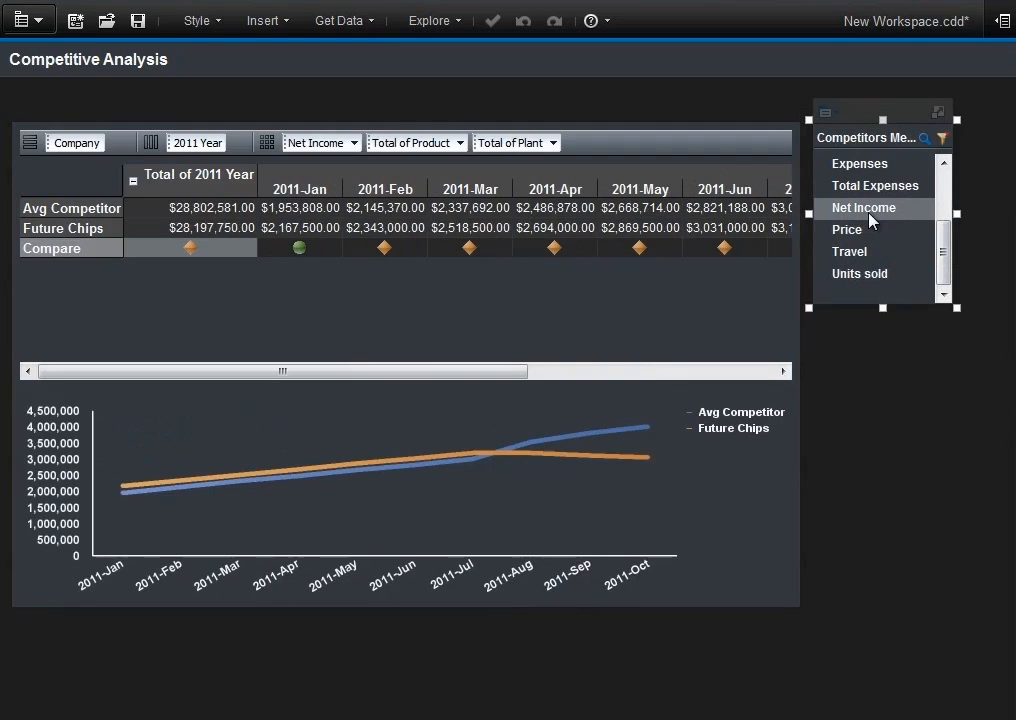
{"action": "mouse_move", "coordinate": [880, 217]}
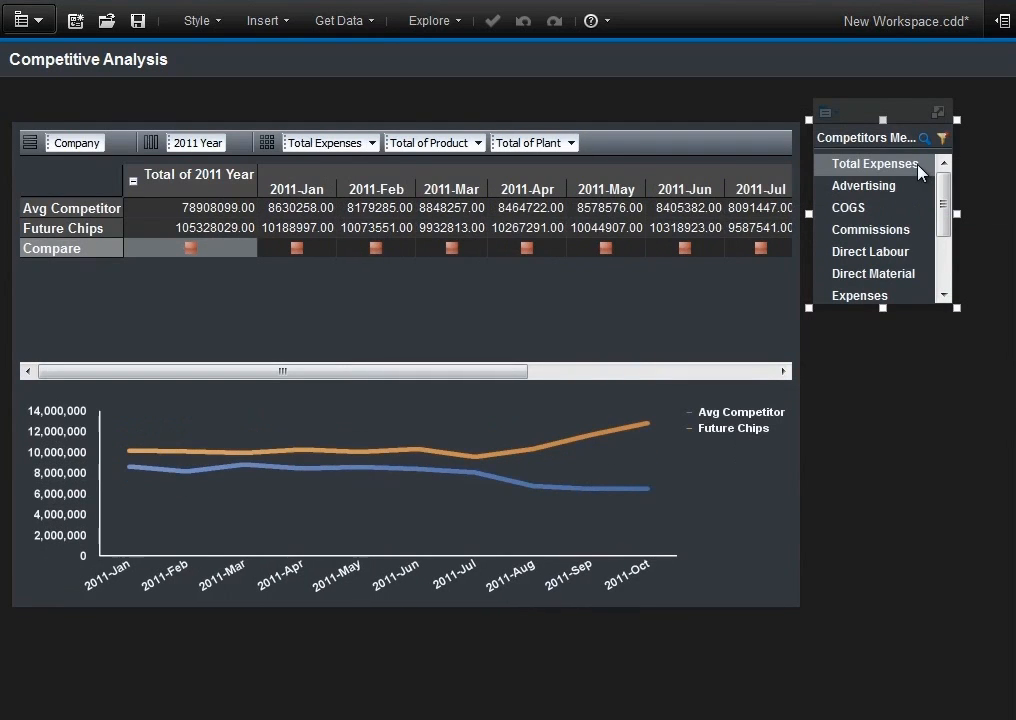
{"action": "mouse_move", "coordinate": [915, 170]}
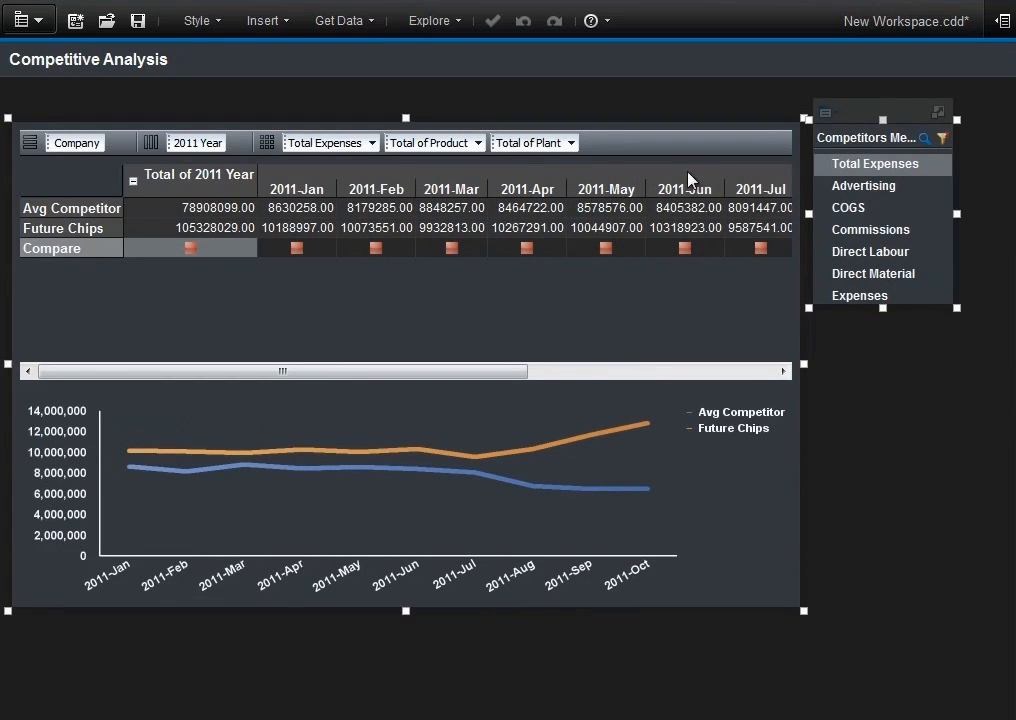
Delete the Compare row from the dimension.
{"action": "right_click", "coordinate": [70, 248]}
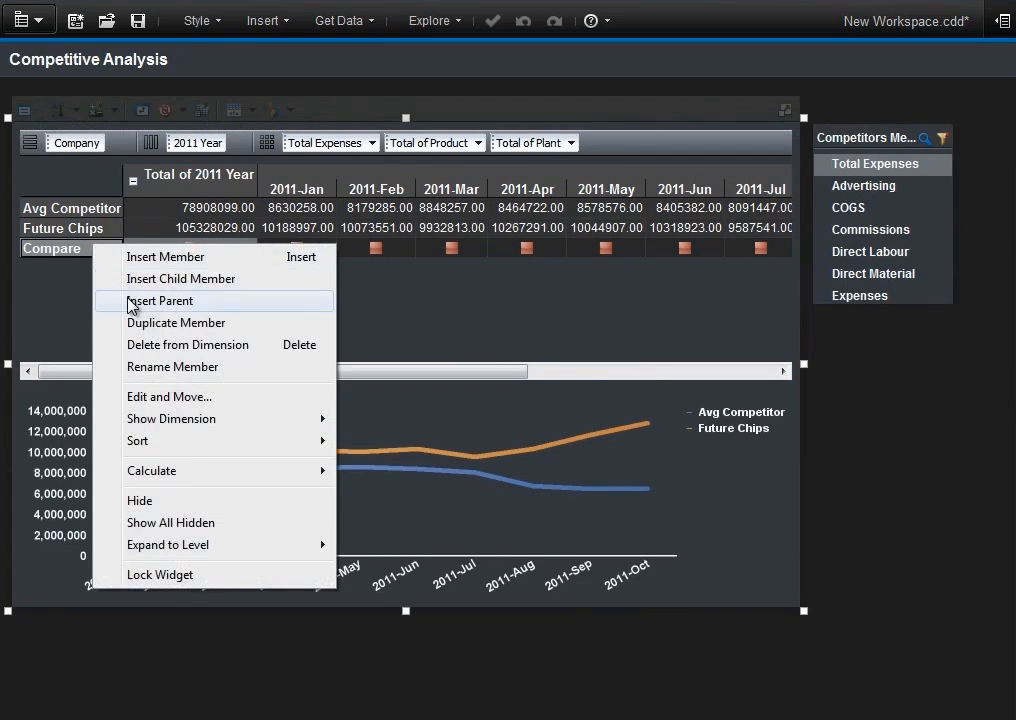
{"action": "left_click", "coordinate": [187, 344]}
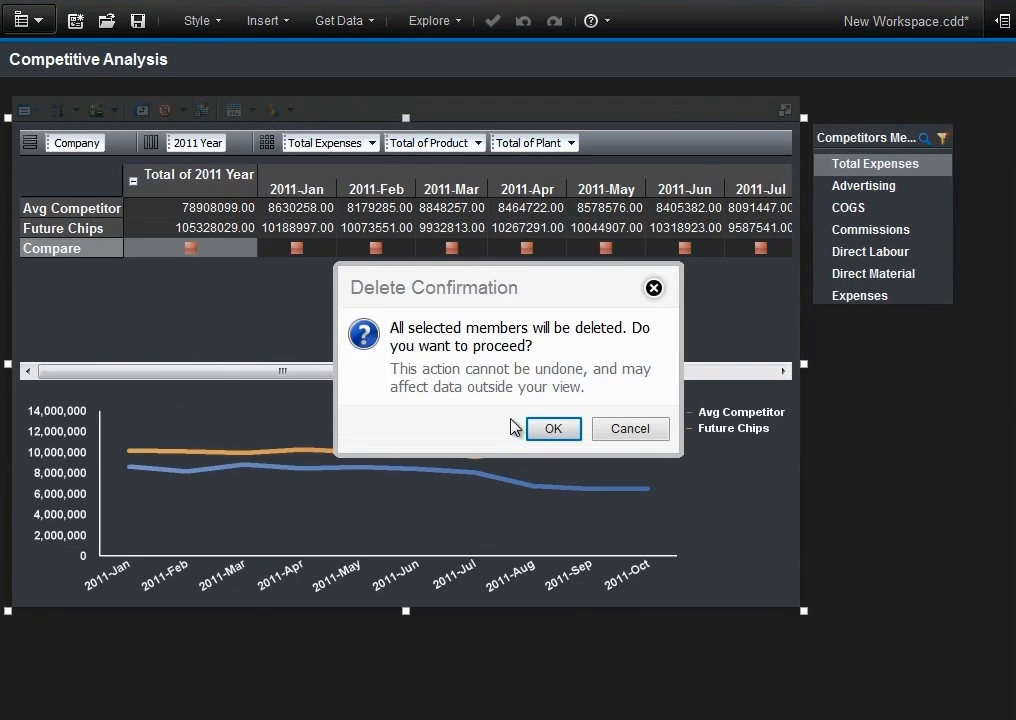
{"action": "left_click", "coordinate": [553, 428]}
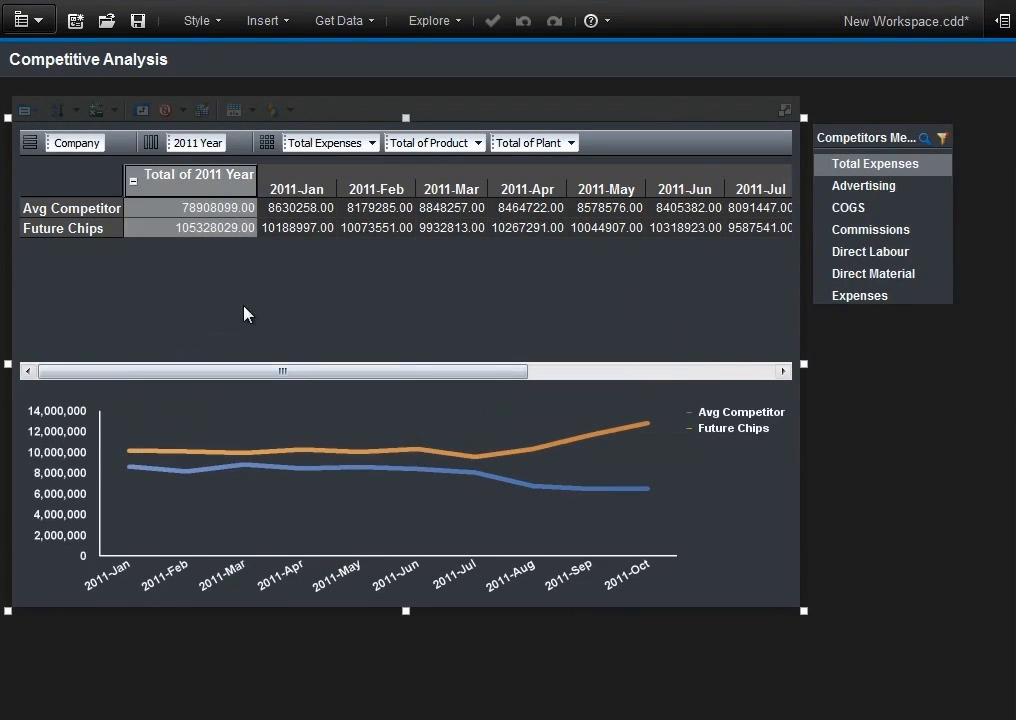
Create a What if -15% row for Future Chips, then delete it from the dimension.
{"action": "right_click", "coordinate": [62, 228]}
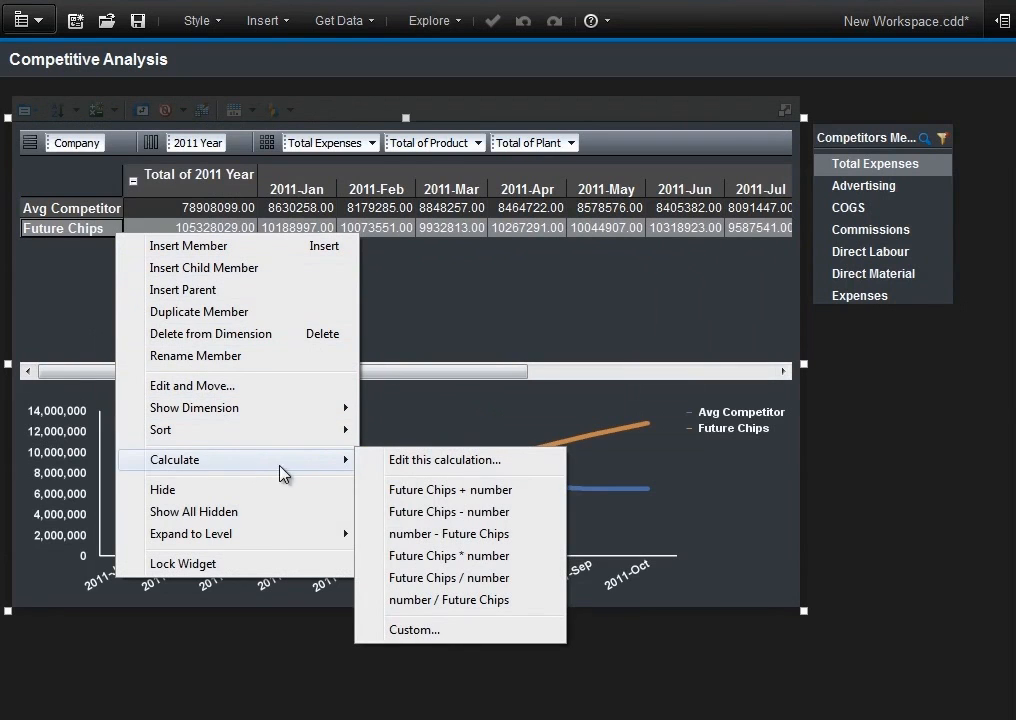
{"action": "left_click", "coordinate": [449, 555]}
{"action": "type", "text": "What if -15%"}
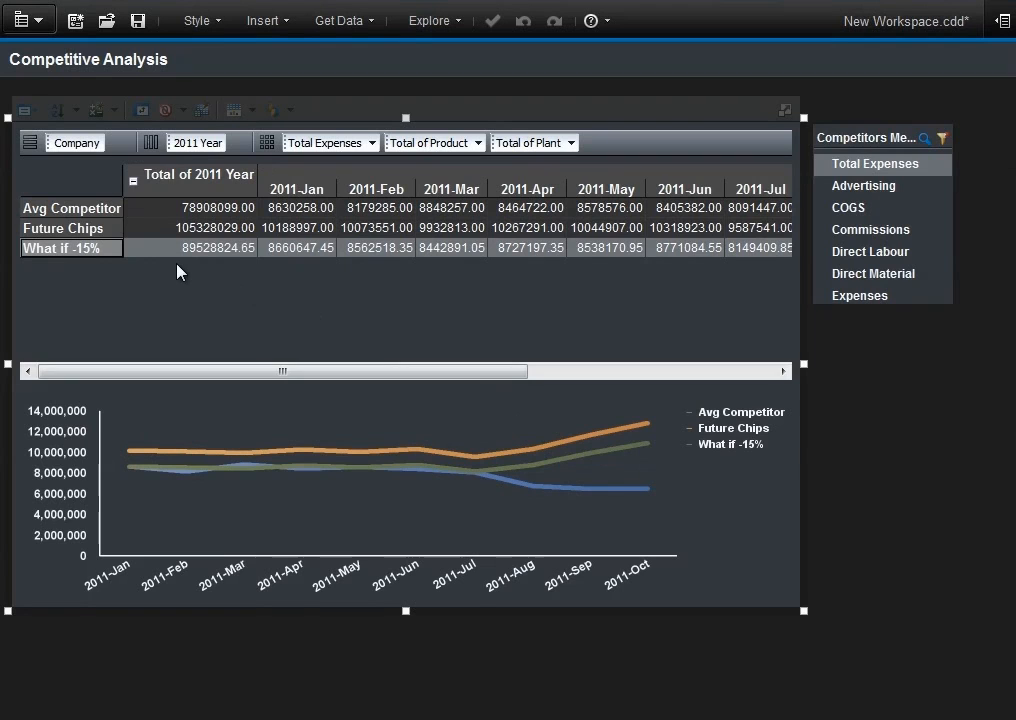
{"action": "right_click", "coordinate": [60, 248]}
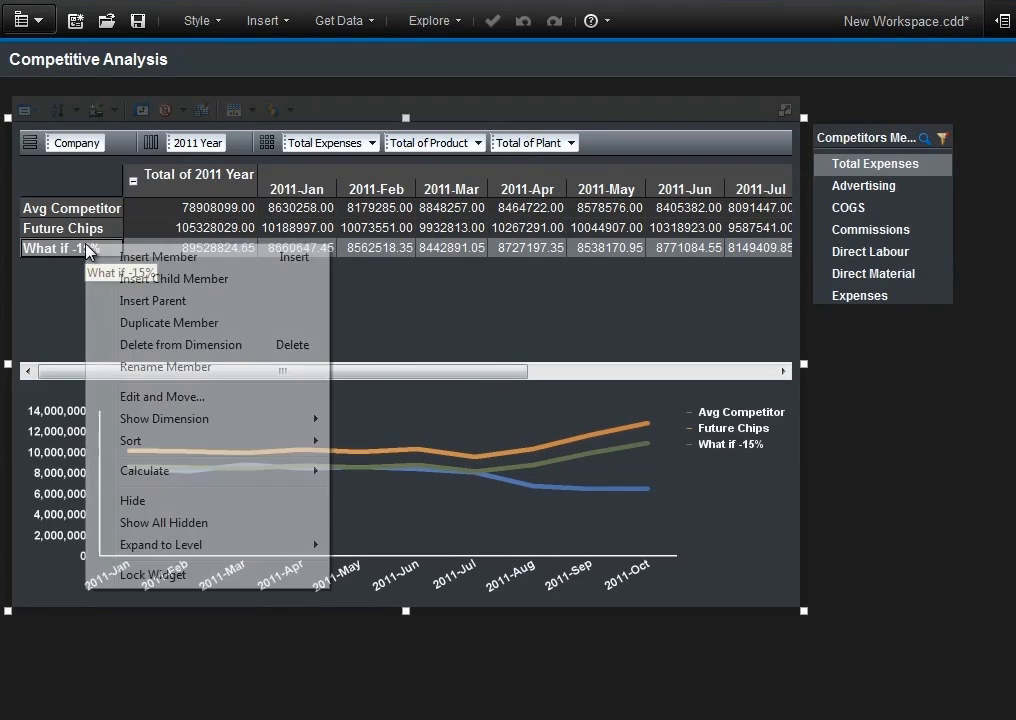
{"action": "left_click", "coordinate": [181, 344]}
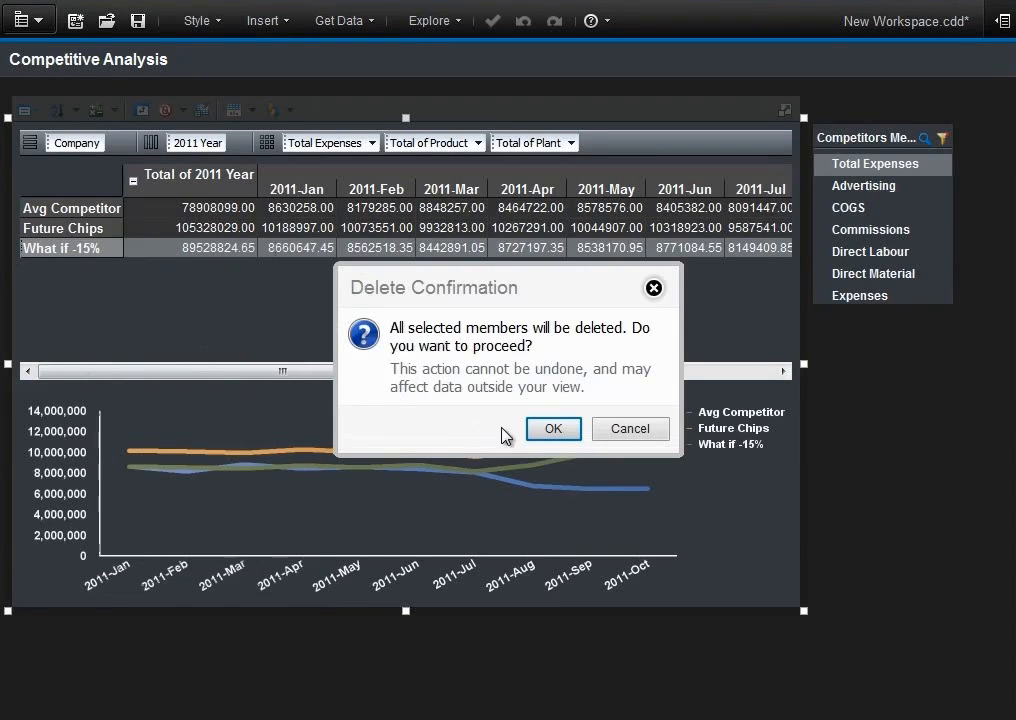
{"action": "left_click", "coordinate": [553, 428]}
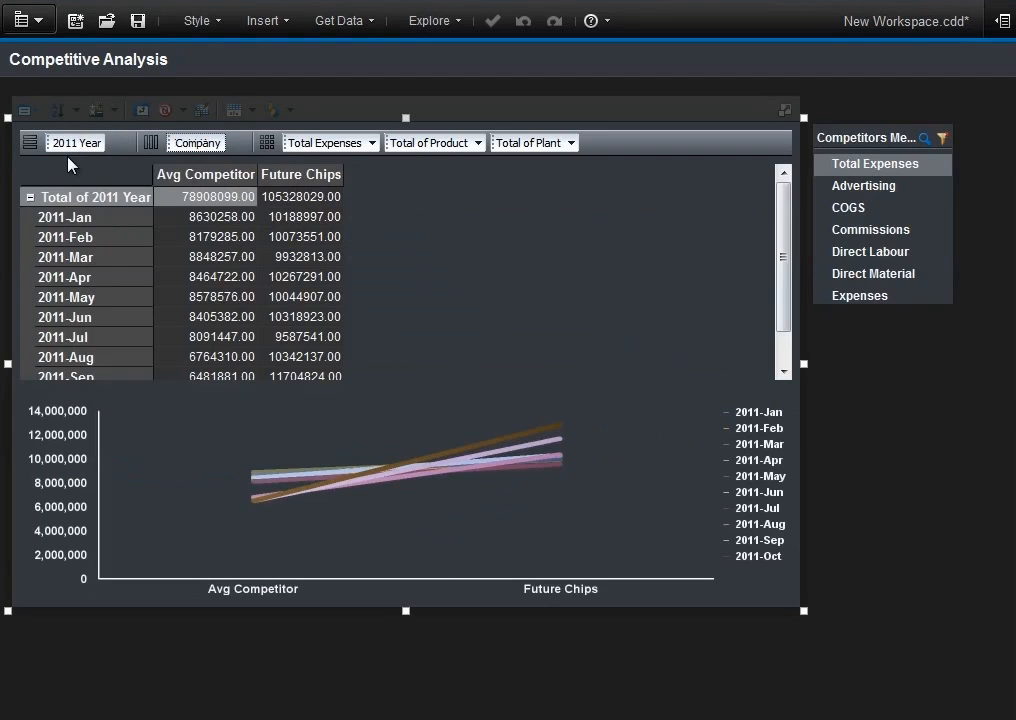
Collapse Total of 2011 Year, put Competitors Measures on columns, and chart them as columns.
{"action": "left_click", "coordinate": [30, 197]}
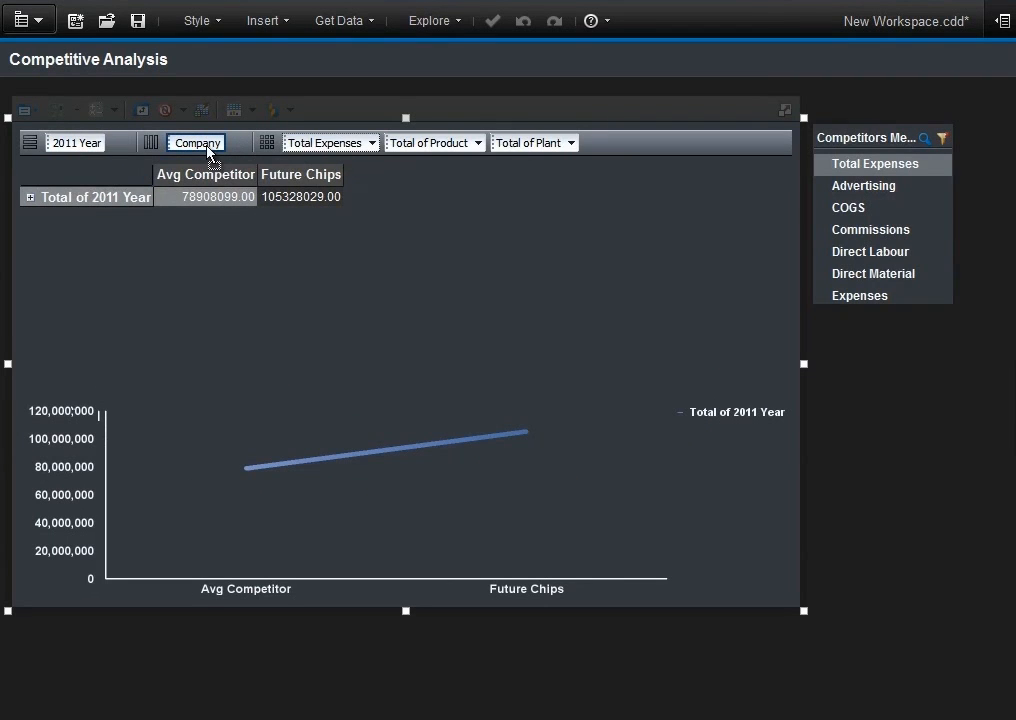
{"action": "left_click", "coordinate": [196, 142]}
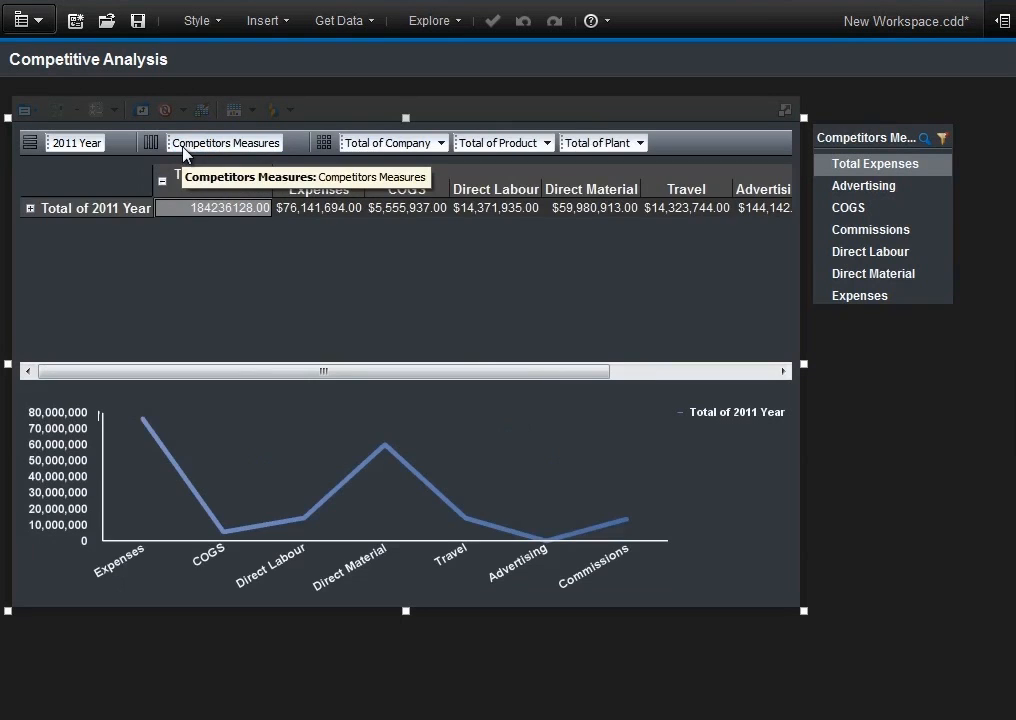
{"action": "left_click", "coordinate": [291, 110]}
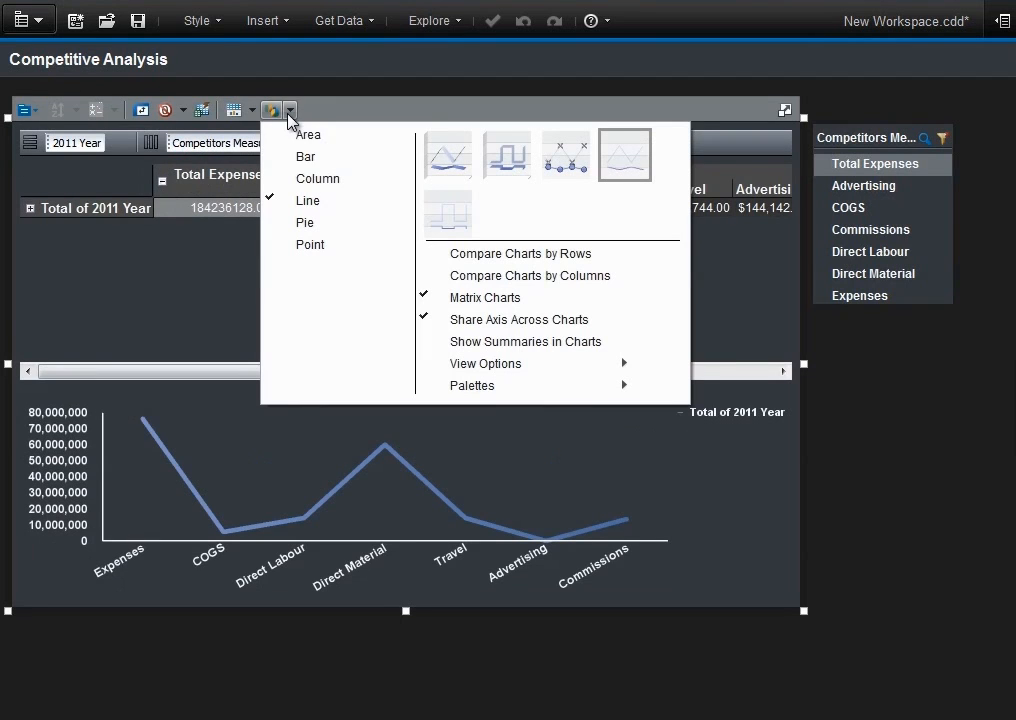
{"action": "left_click", "coordinate": [318, 178]}
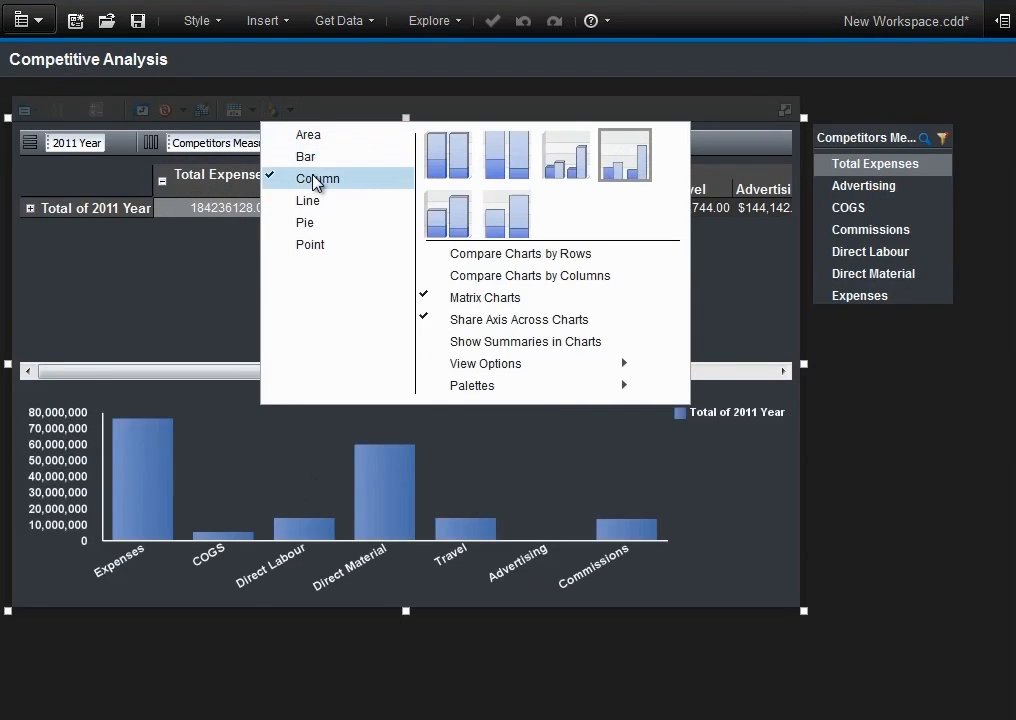
{"action": "mouse_move", "coordinate": [565, 157]}
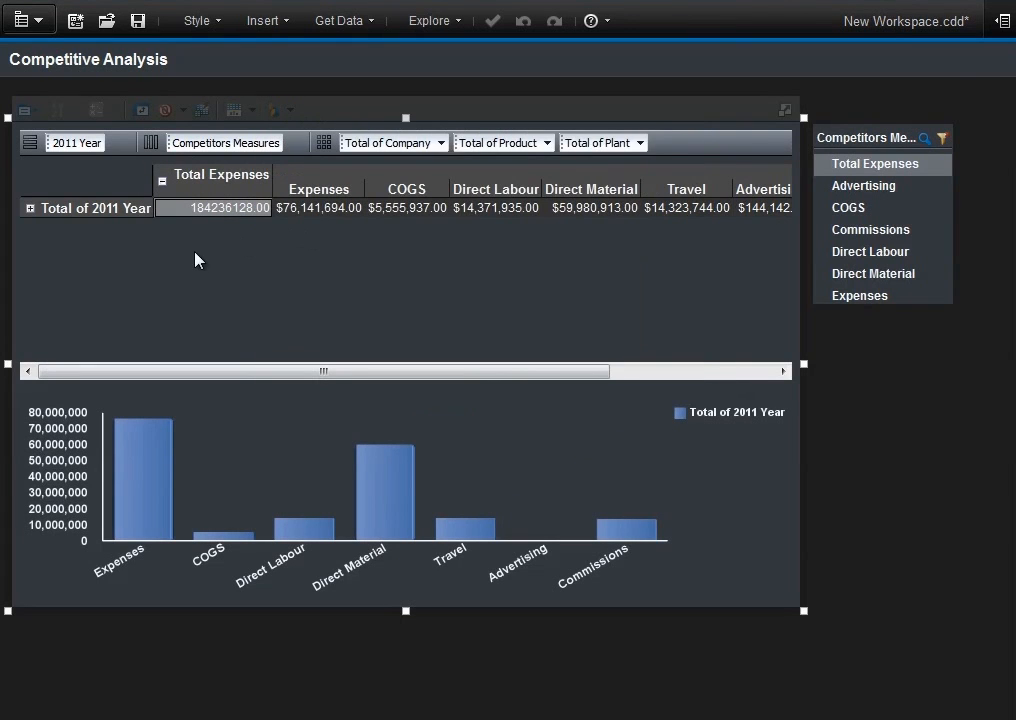
{"action": "right_click", "coordinate": [90, 208]}
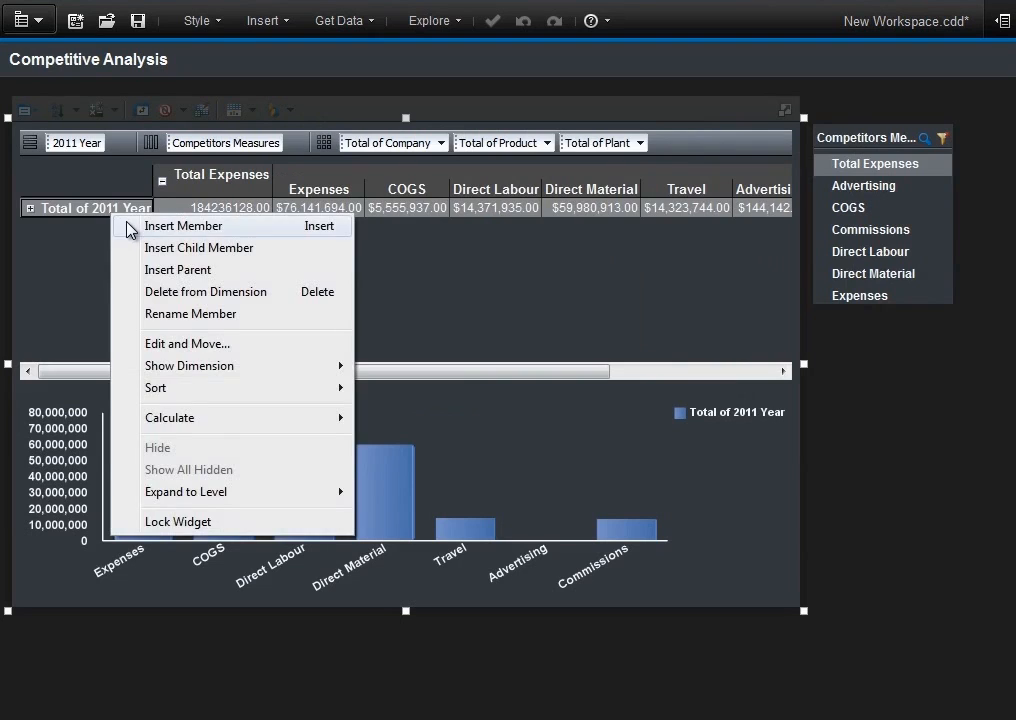
Insert a 2012 Target member with 150000 Total Expenses spread proportionally across categories.
{"action": "left_click", "coordinate": [183, 225]}
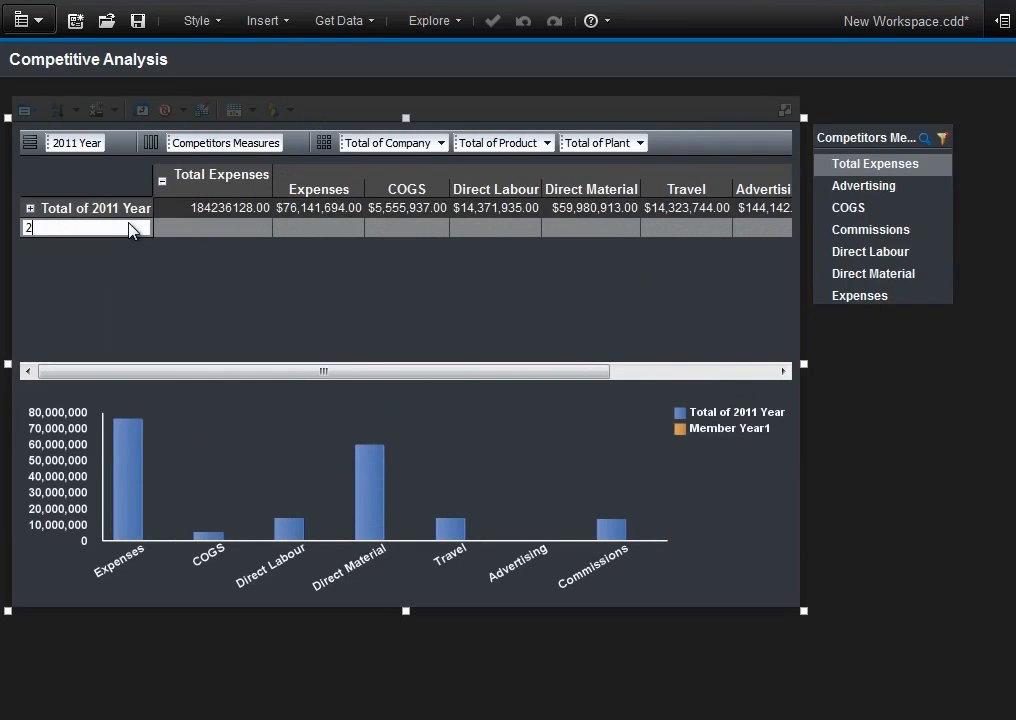
{"action": "type", "text": "2012 Target"}
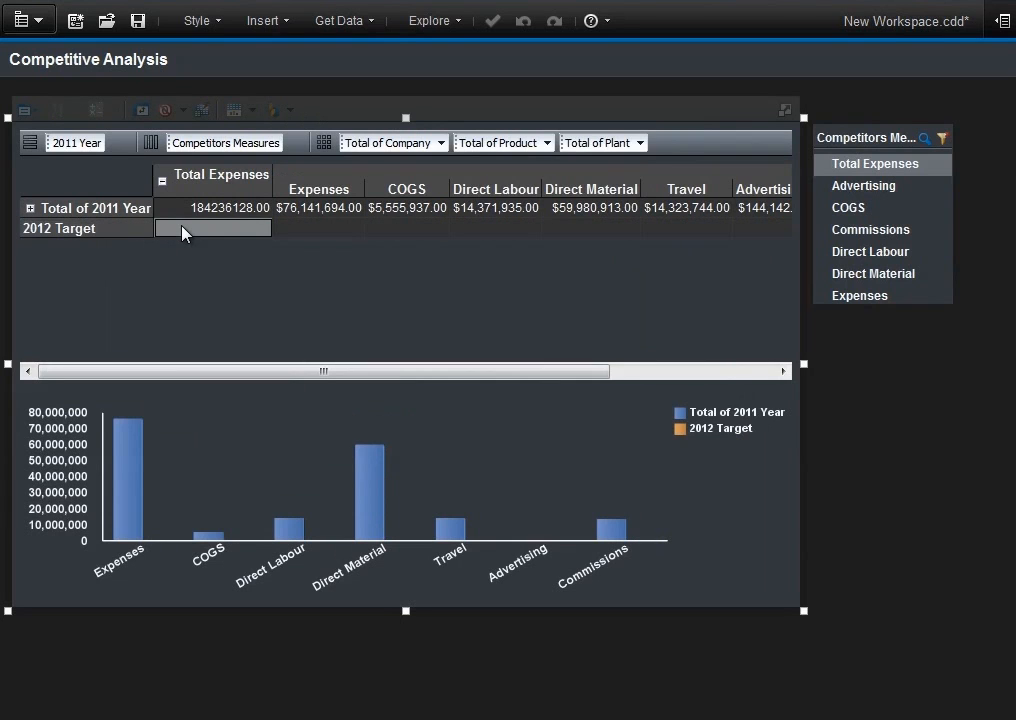
{"action": "type", "text": "150000"}
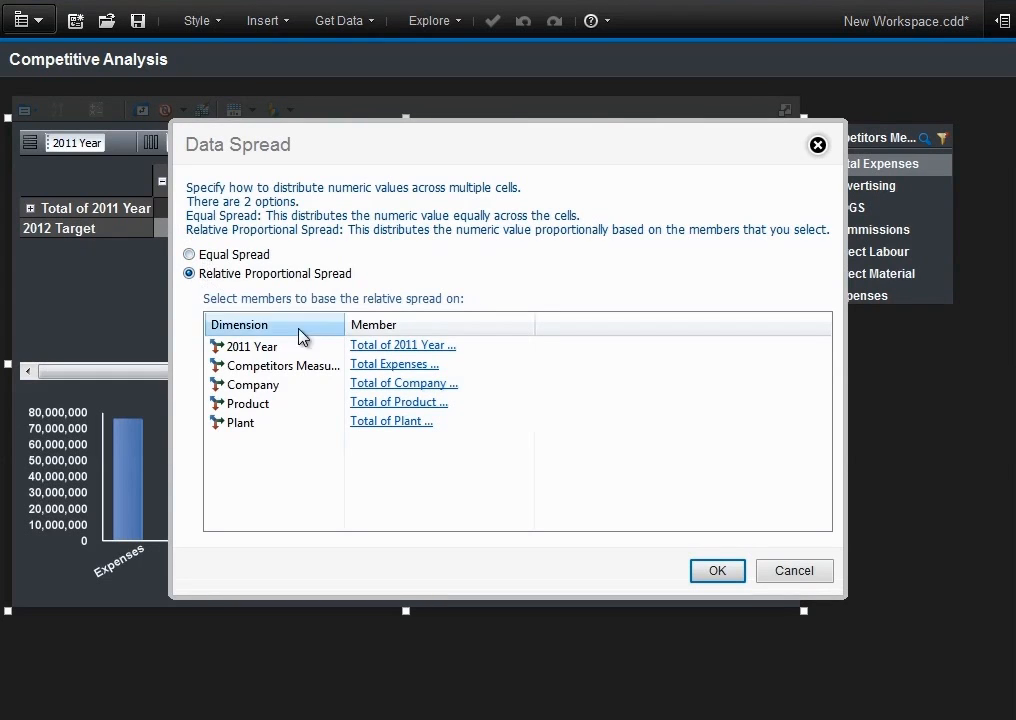
{"action": "left_click", "coordinate": [717, 570]}
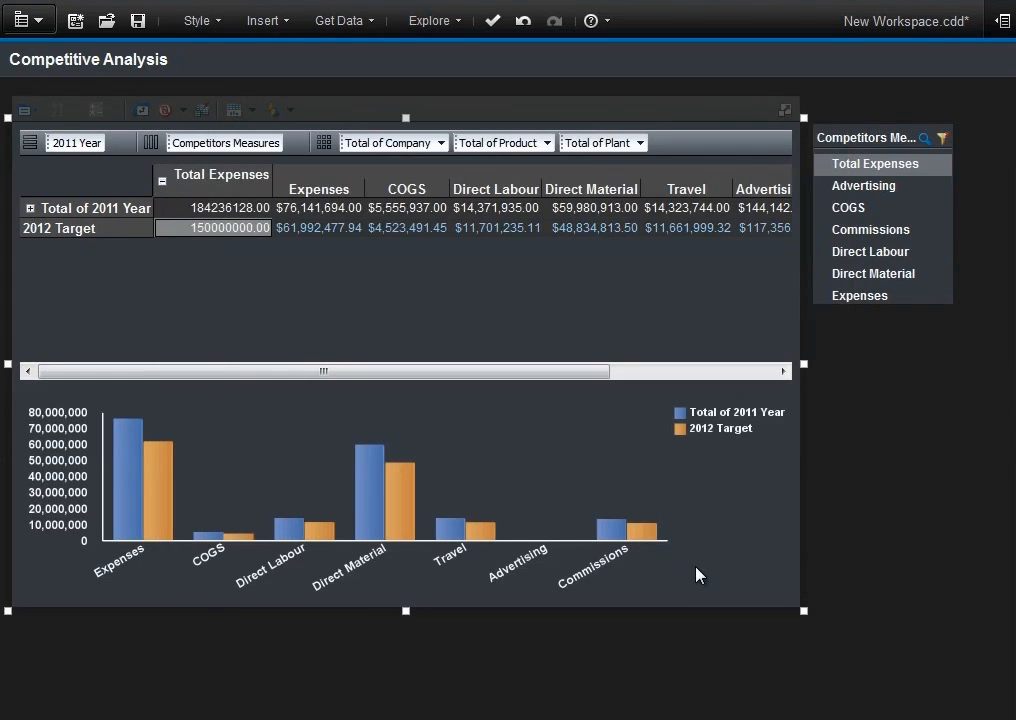
{"action": "mouse_move", "coordinate": [170, 266]}
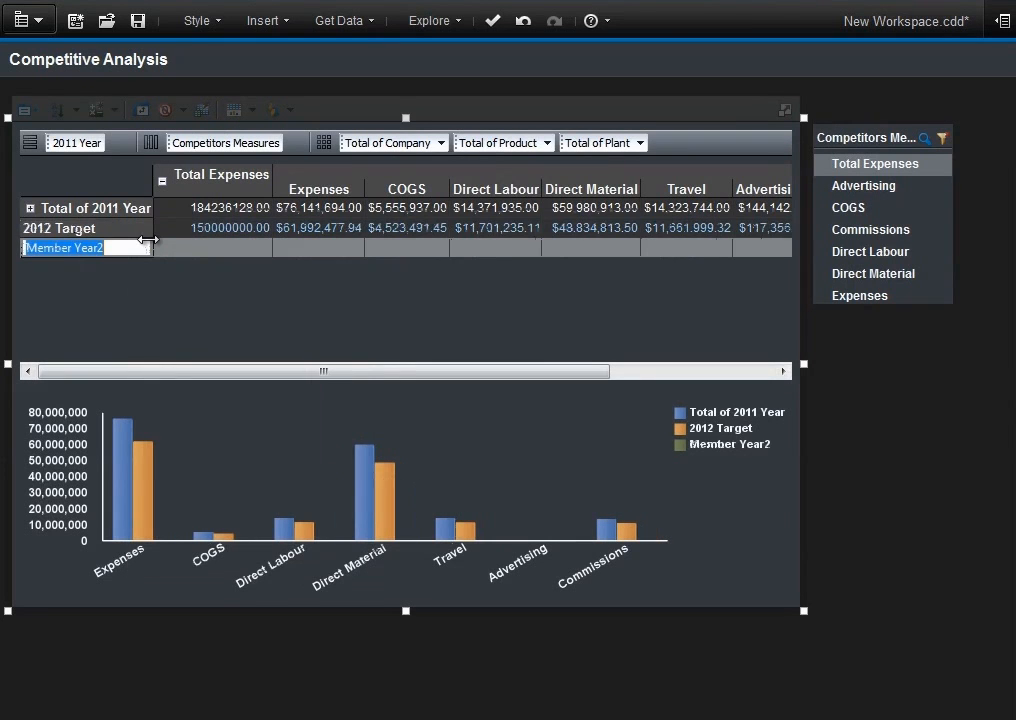
Add a new member named 2012 Plan and open the application menu.
{"action": "type", "text": "2012 Plan"}
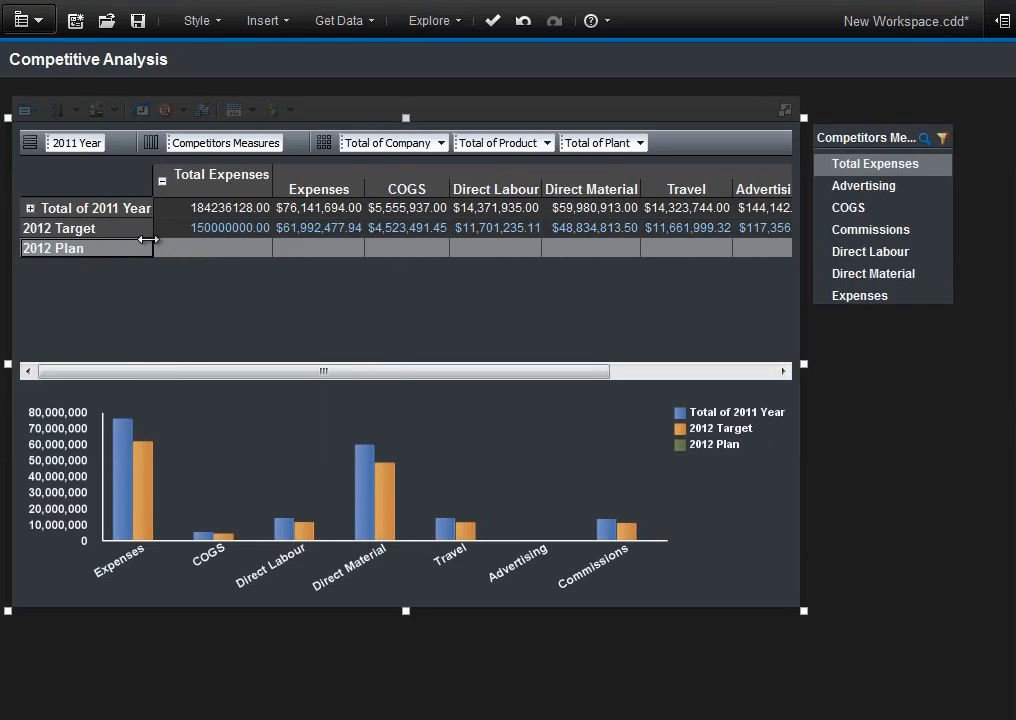
{"action": "mouse_move", "coordinate": [463, 180]}
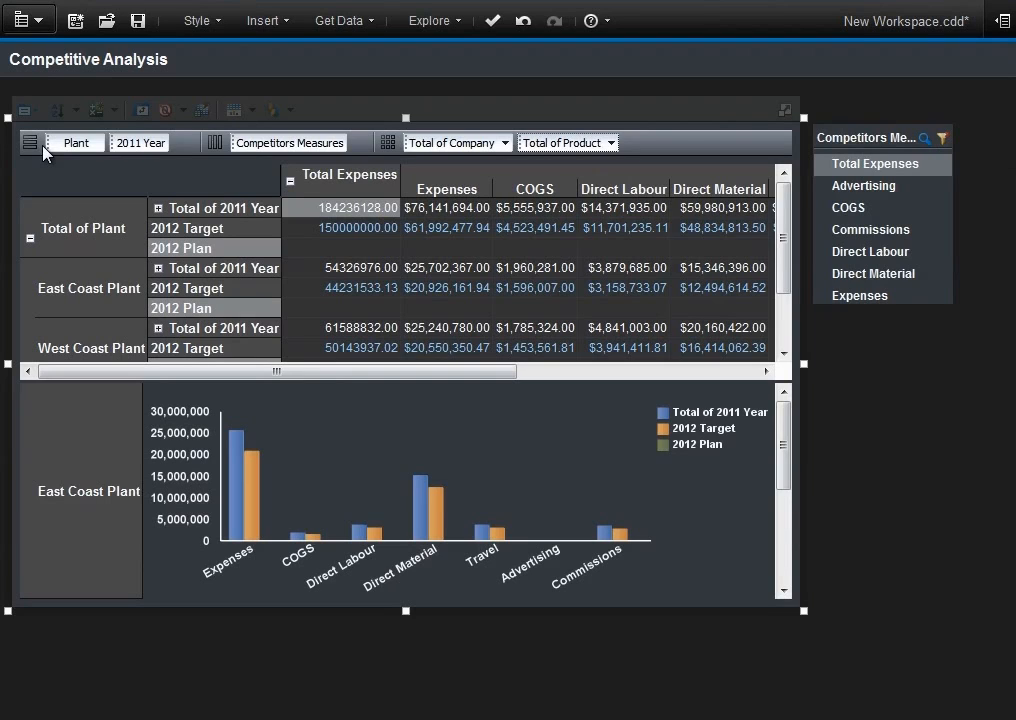
{"action": "left_click", "coordinate": [28, 20]}
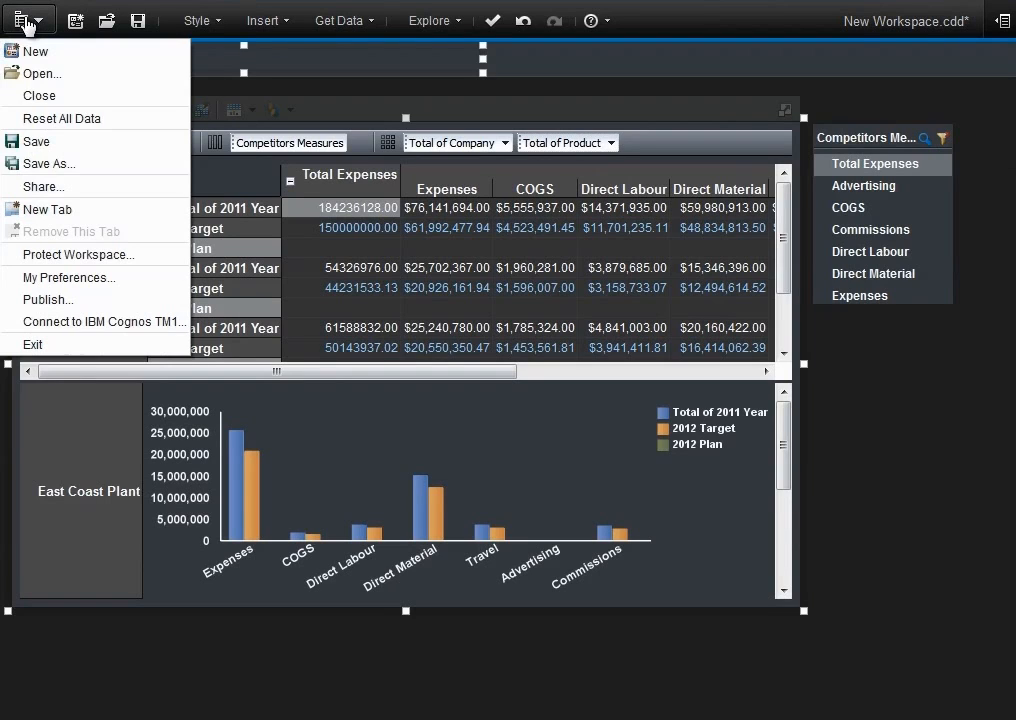
Save as Plant Expenses, then share it to Cognos Connection Public Folders and dismiss the notice.
{"action": "left_click", "coordinate": [44, 163]}
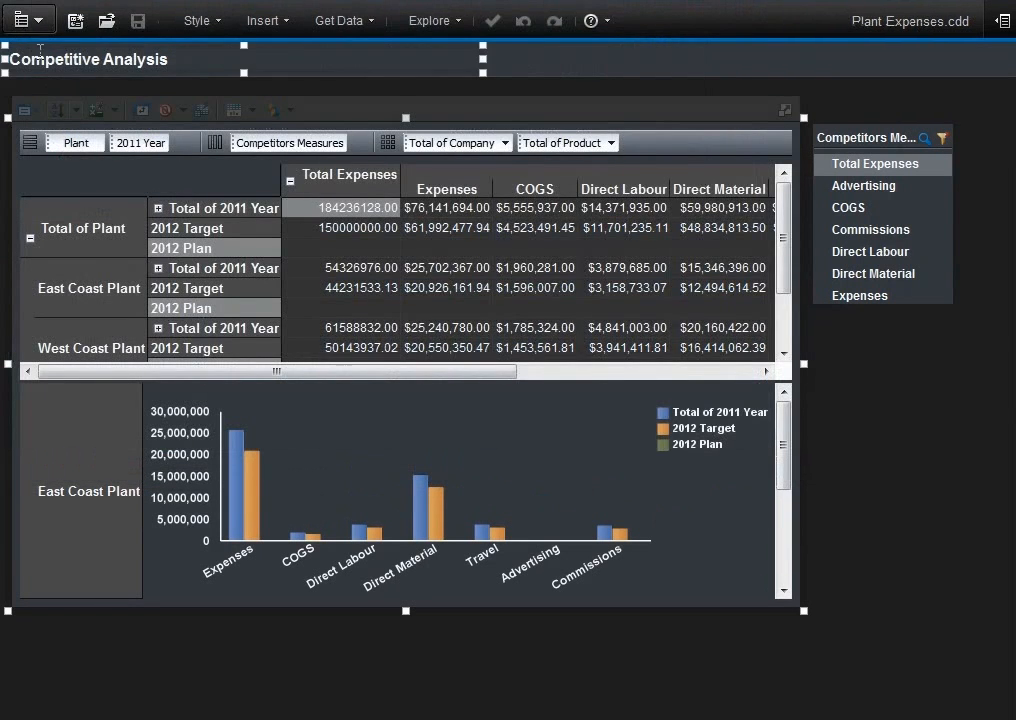
{"action": "left_click", "coordinate": [24, 20]}
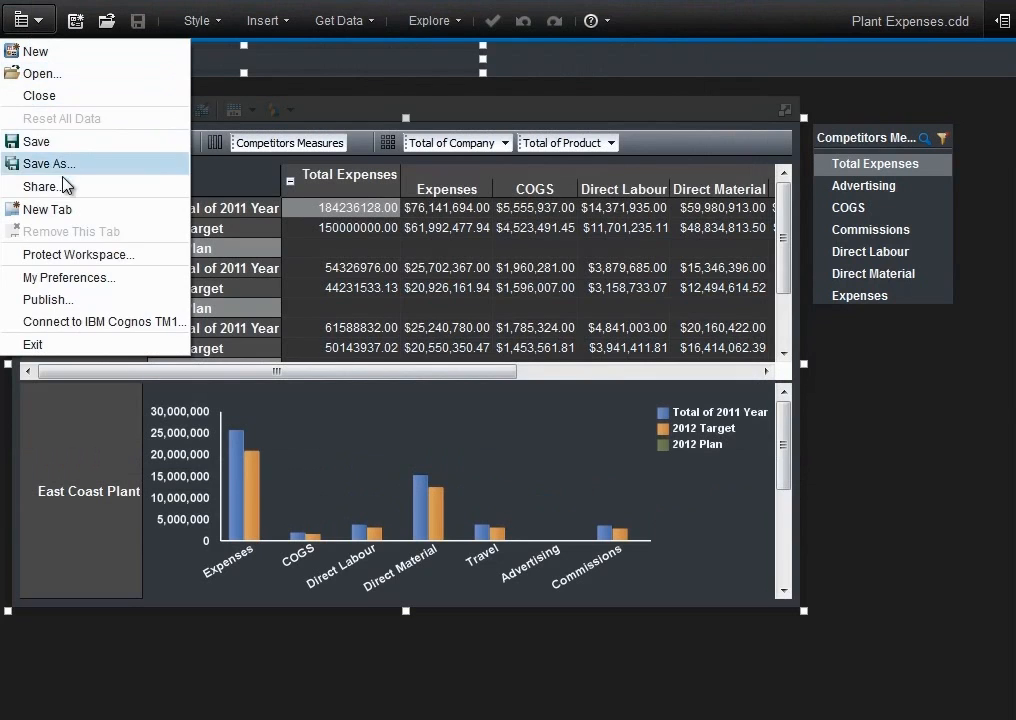
{"action": "left_click", "coordinate": [41, 186]}
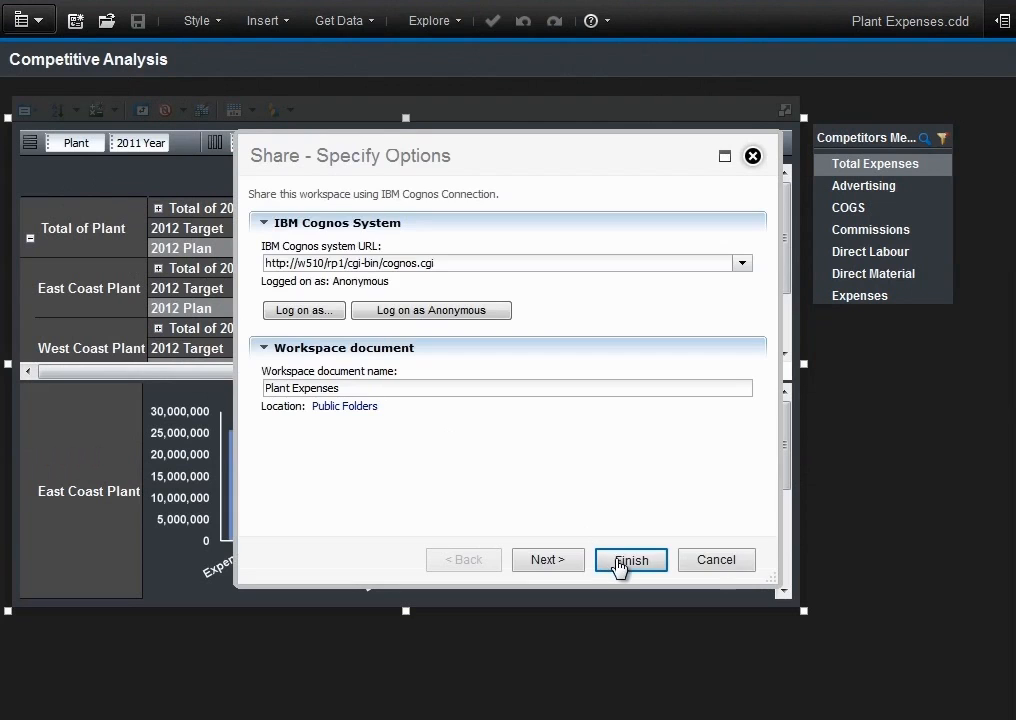
{"action": "left_click", "coordinate": [631, 559]}
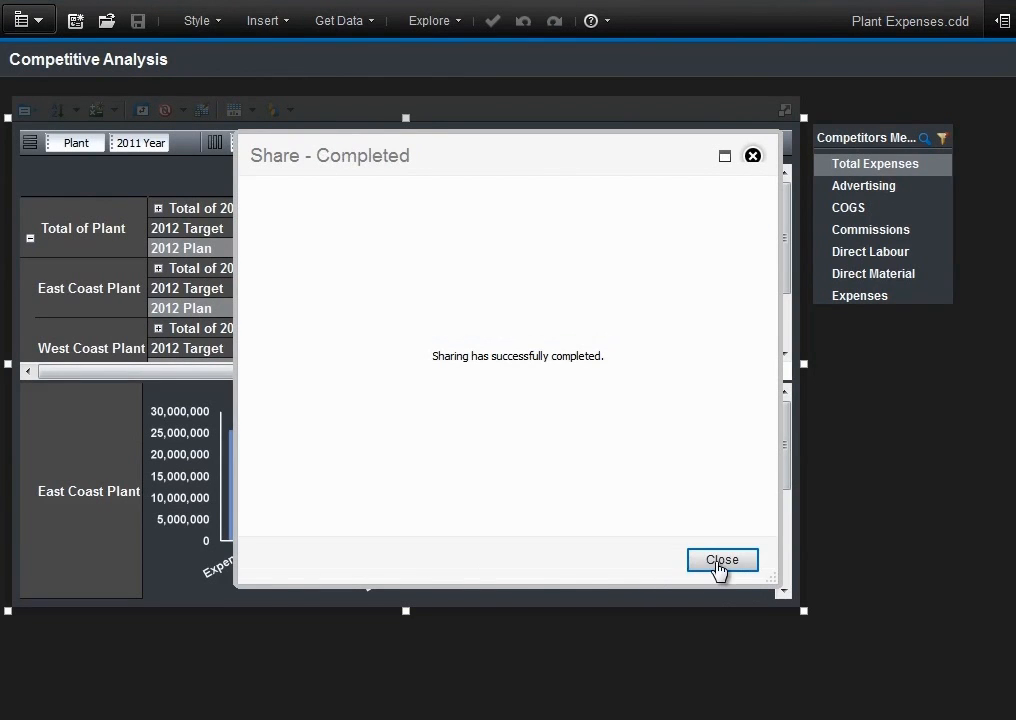
{"action": "left_click", "coordinate": [722, 560]}
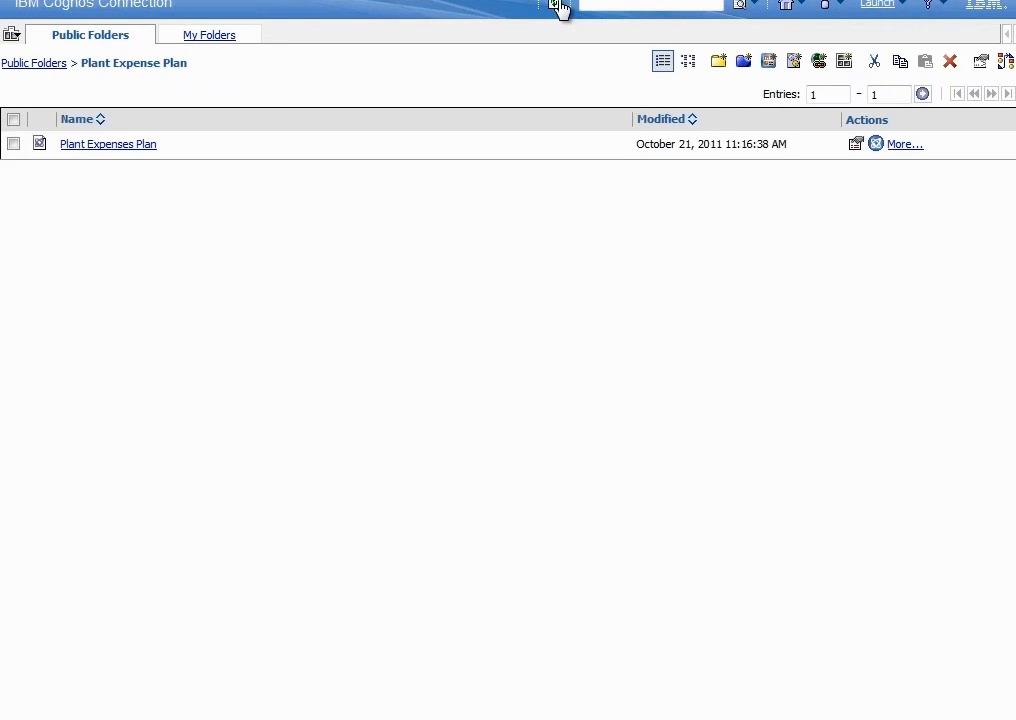
{"action": "mouse_move", "coordinate": [876, 144]}
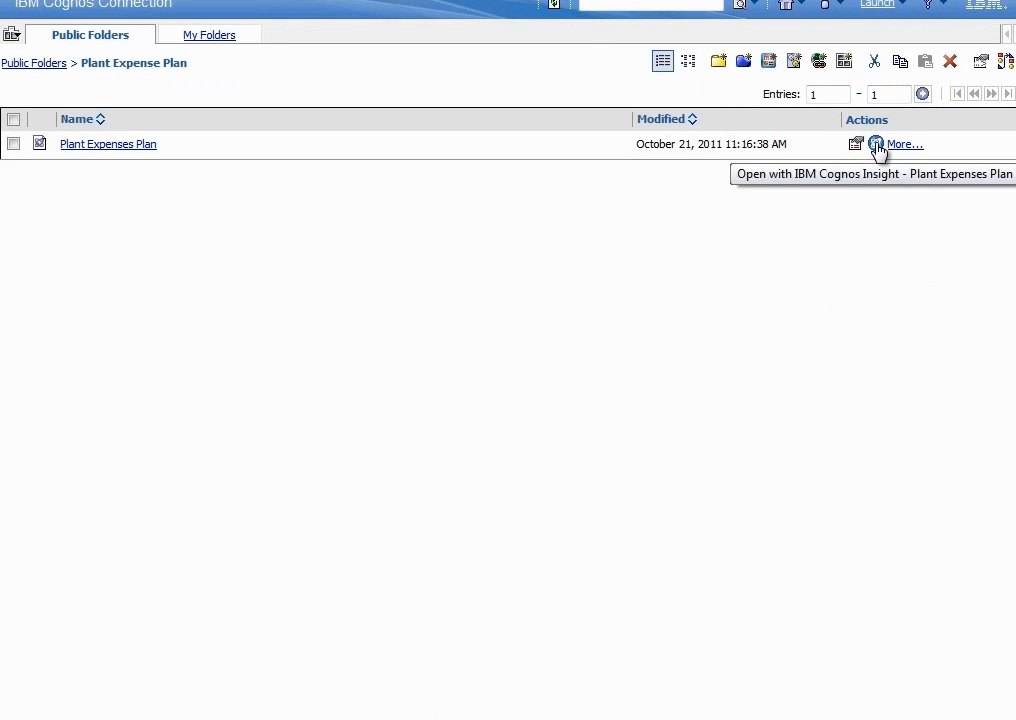
Open Plant Expenses Plan in Cognos Insight from Public Folders and edit a plant's 2012 Target cell.
{"action": "left_click", "coordinate": [856, 144]}
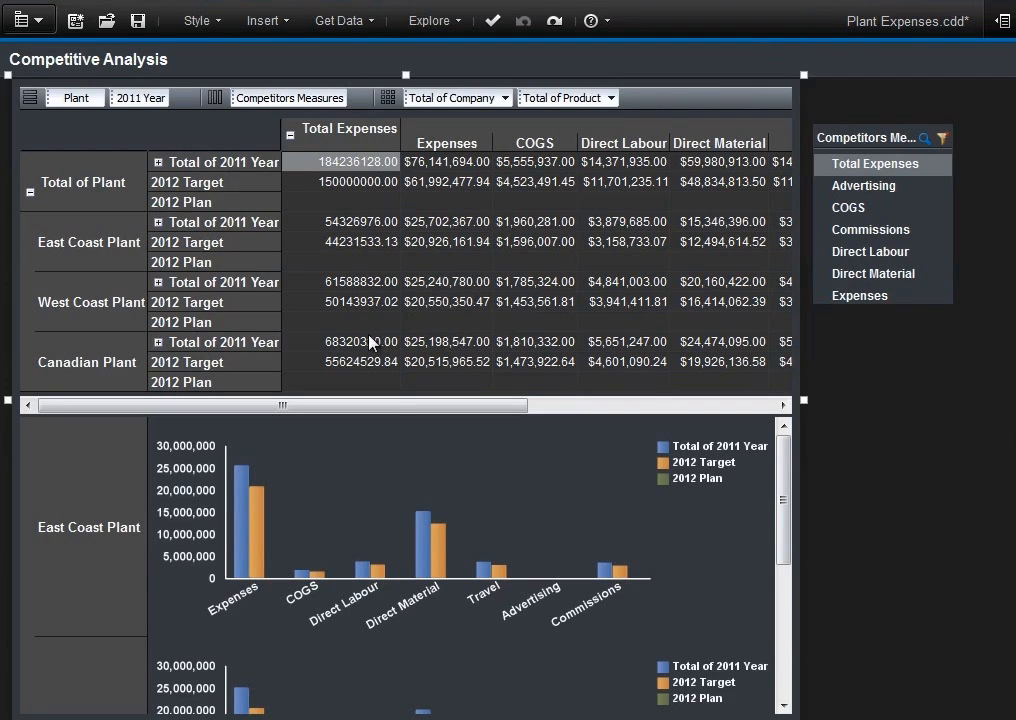
{"action": "double_click", "coordinate": [345, 361]}
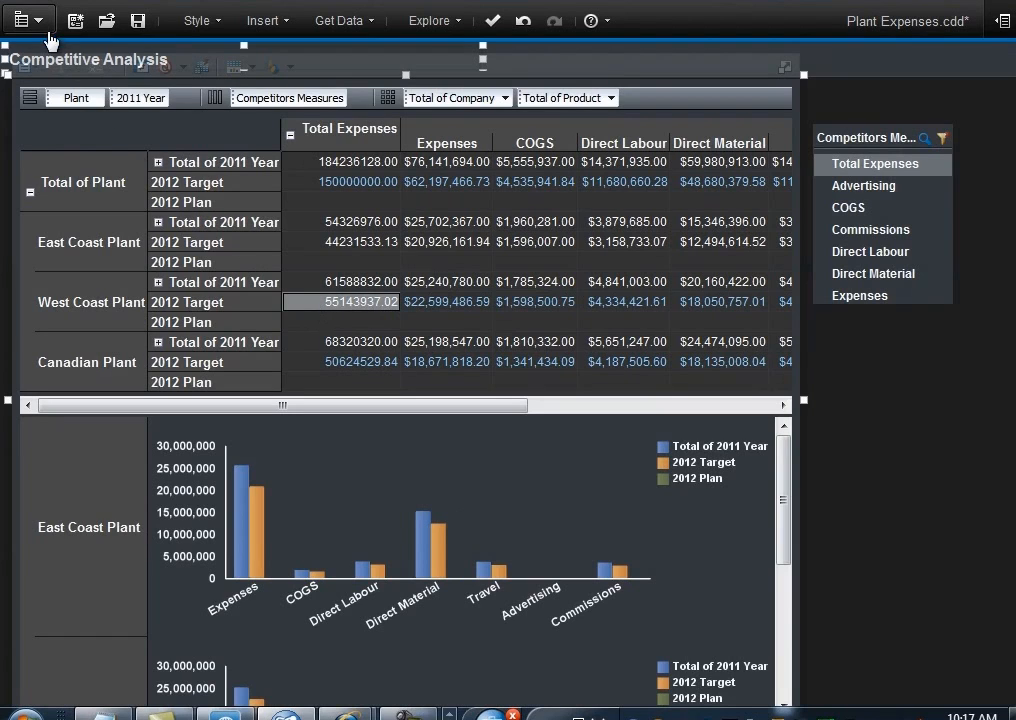
Save the workspace with West Coast Plant's 2012 Target at 55,143,937.02 and return to Cognos Insight.
{"action": "left_click", "coordinate": [24, 20]}
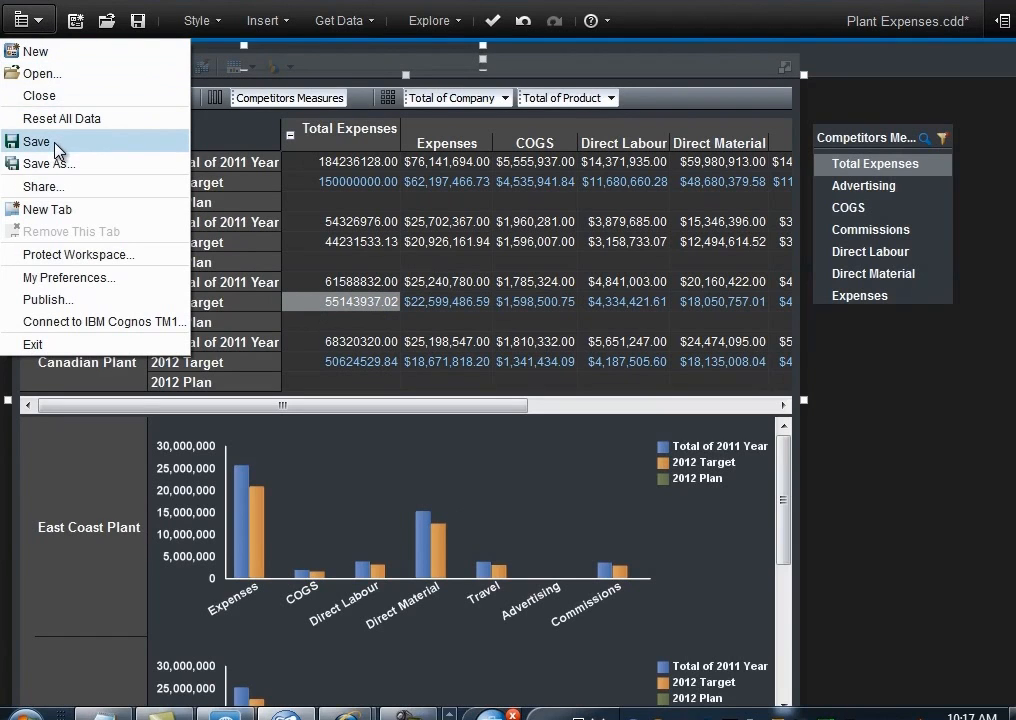
{"action": "left_click", "coordinate": [36, 141]}
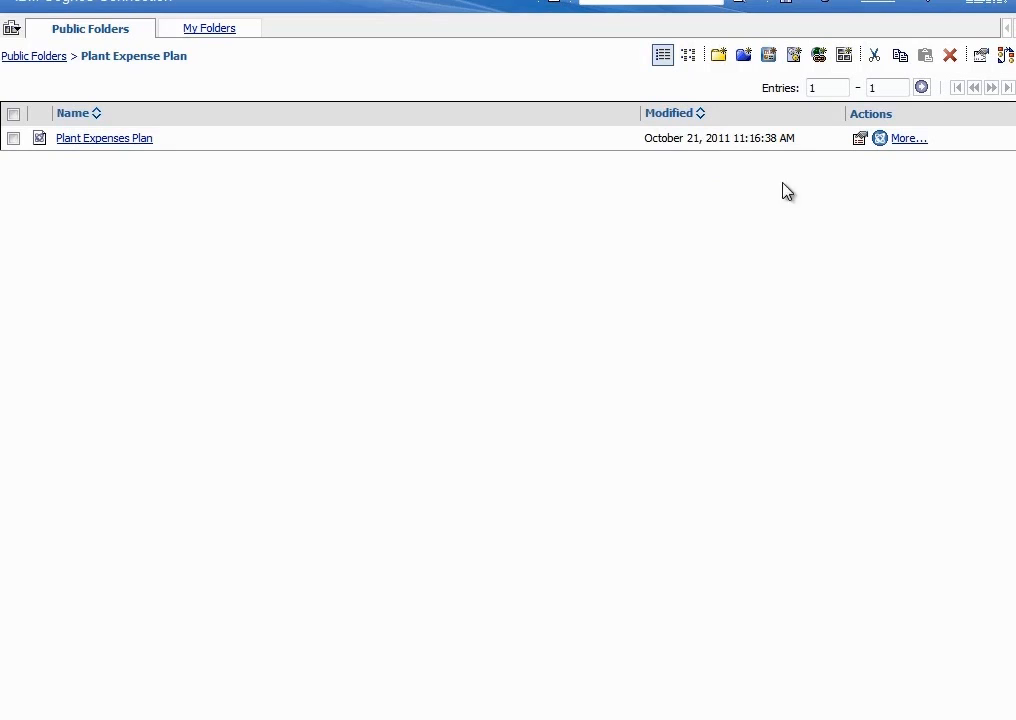
{"action": "left_click", "coordinate": [860, 138]}
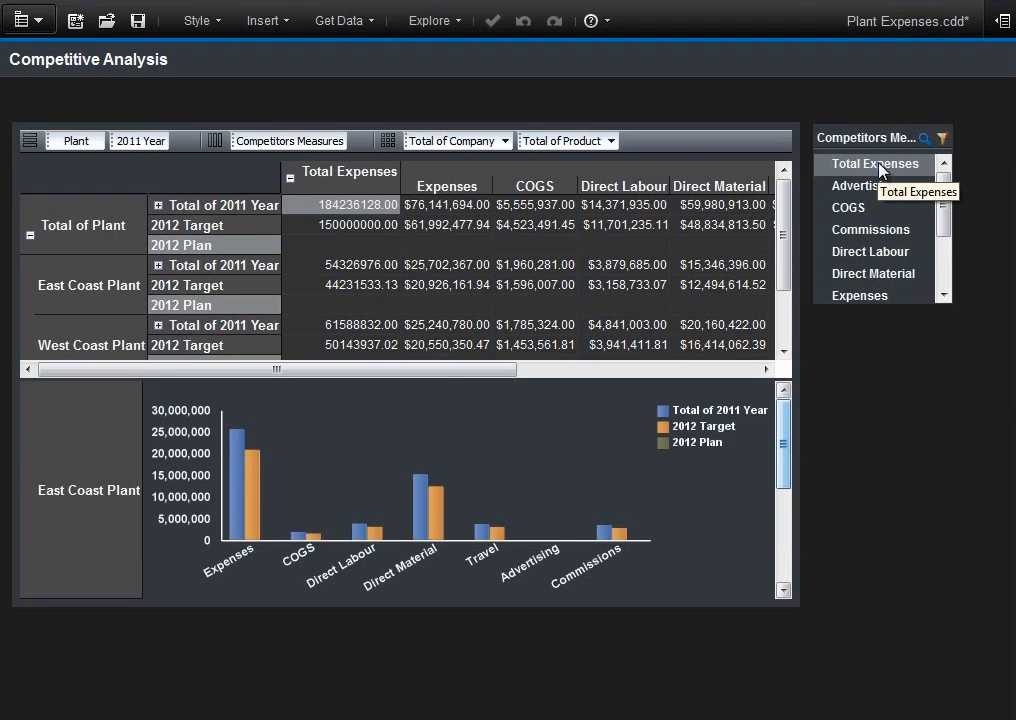
{"action": "left_click", "coordinate": [28, 20]}
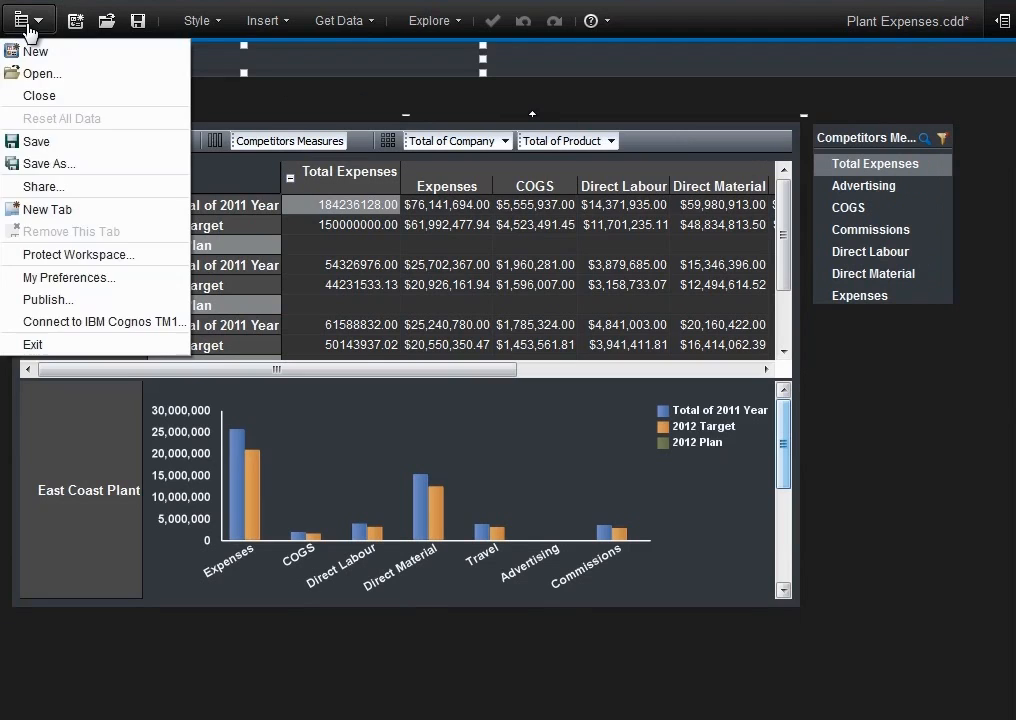
Publish Plant Expenses as a TM1 application using the Plant dimension to control data access.
{"action": "left_click", "coordinate": [27, 20]}
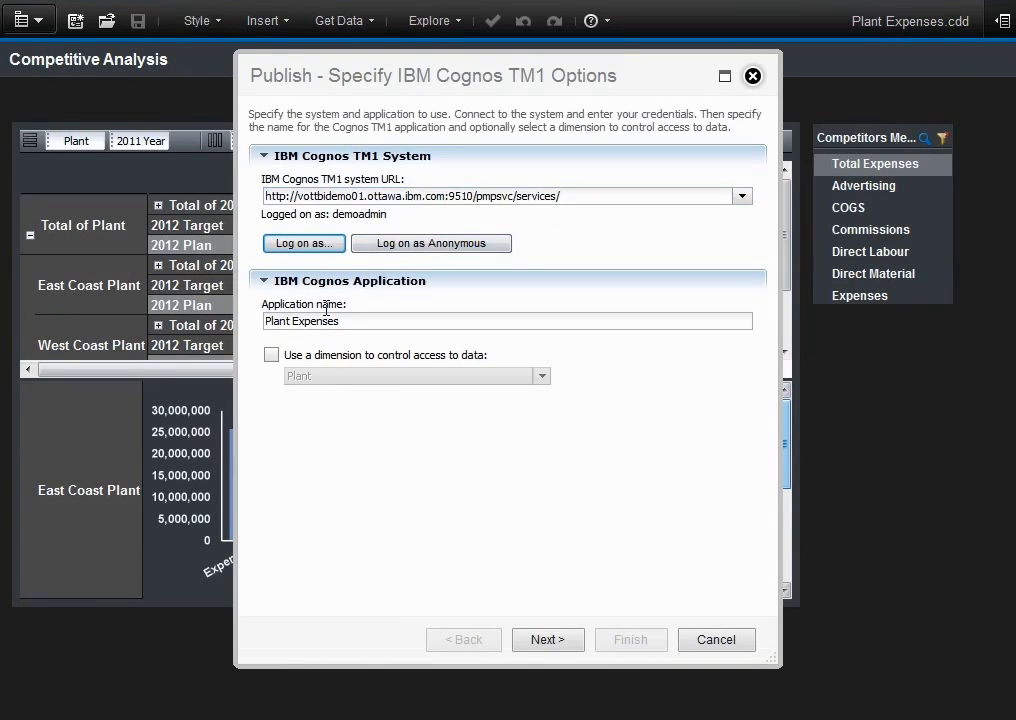
{"action": "left_click", "coordinate": [271, 354]}
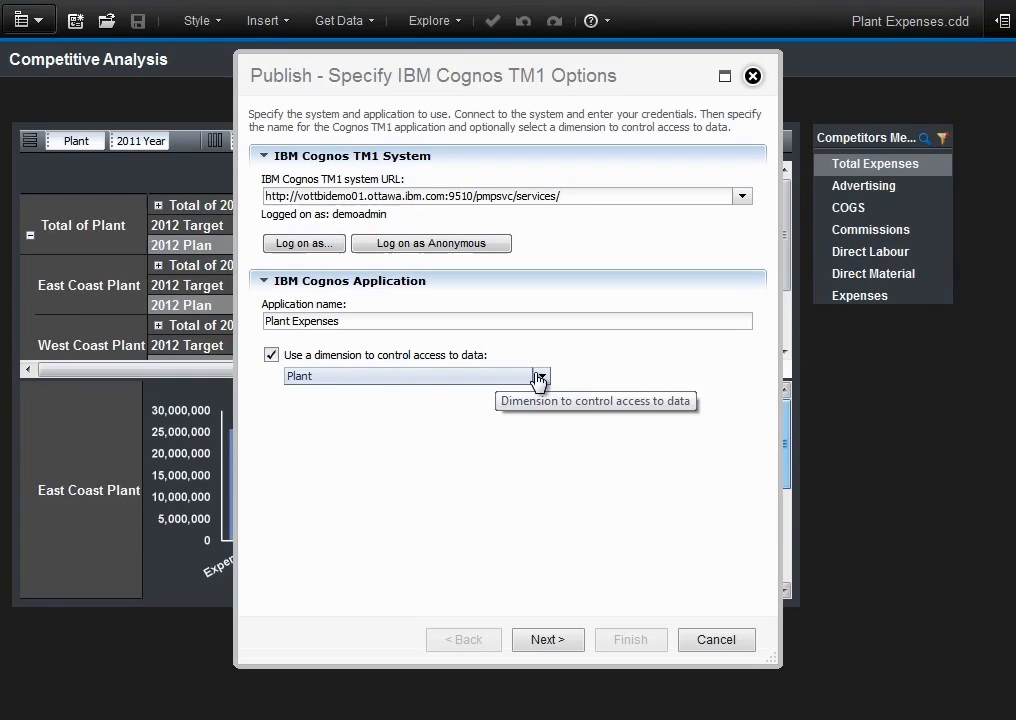
{"action": "left_click", "coordinate": [541, 375]}
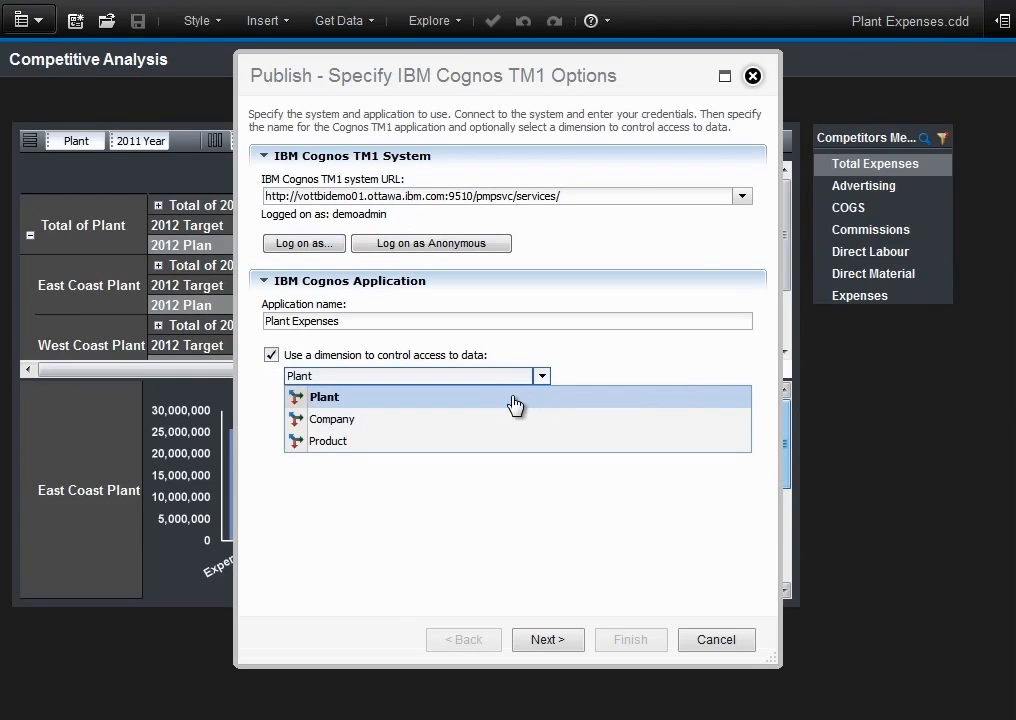
{"action": "left_click", "coordinate": [324, 396]}
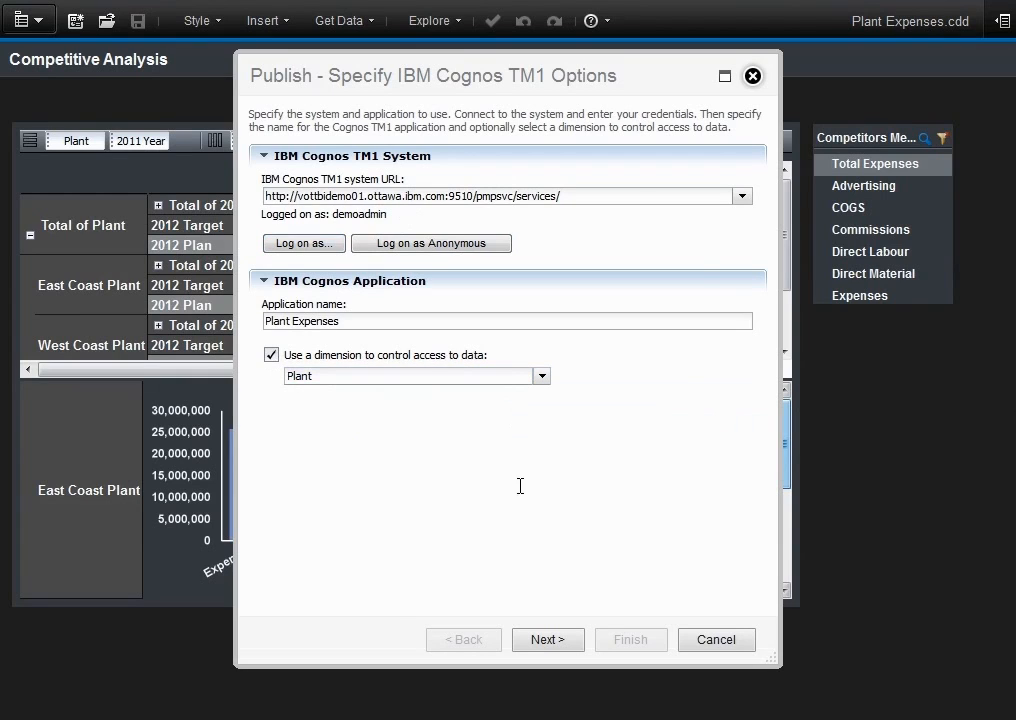
{"action": "left_click", "coordinate": [548, 639]}
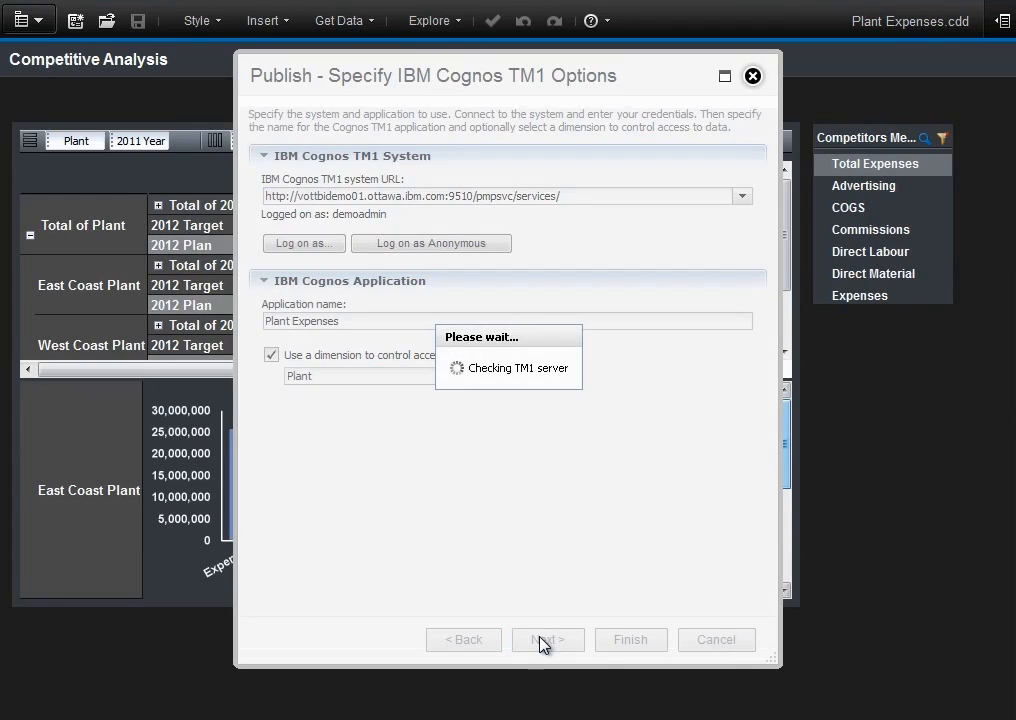
{"action": "left_click", "coordinate": [547, 639]}
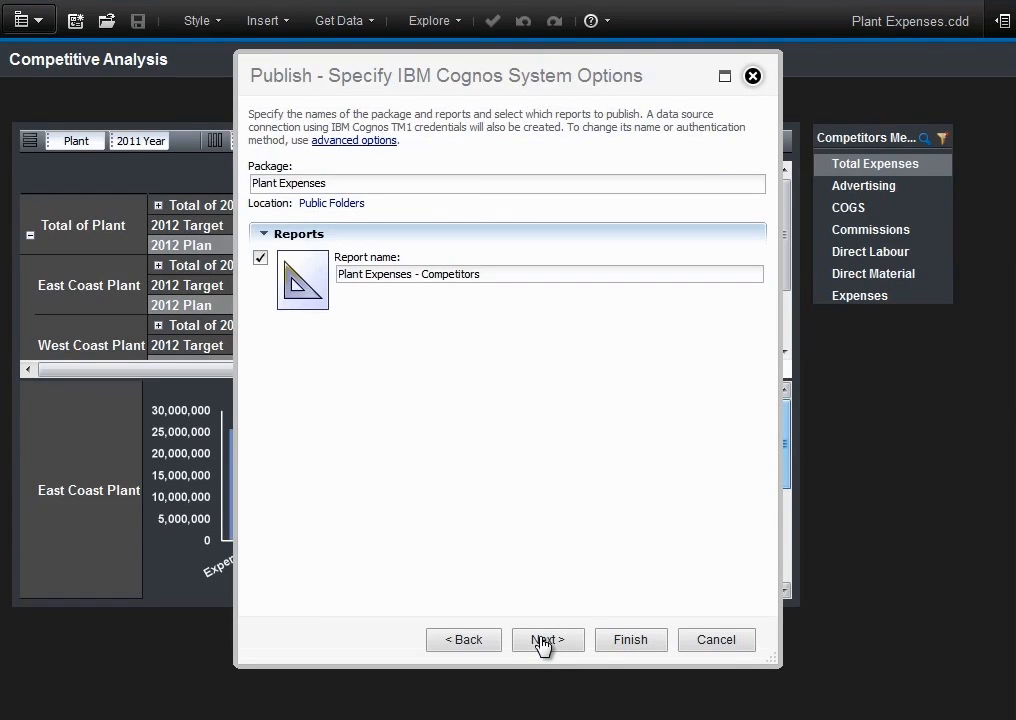
{"action": "left_click", "coordinate": [547, 640]}
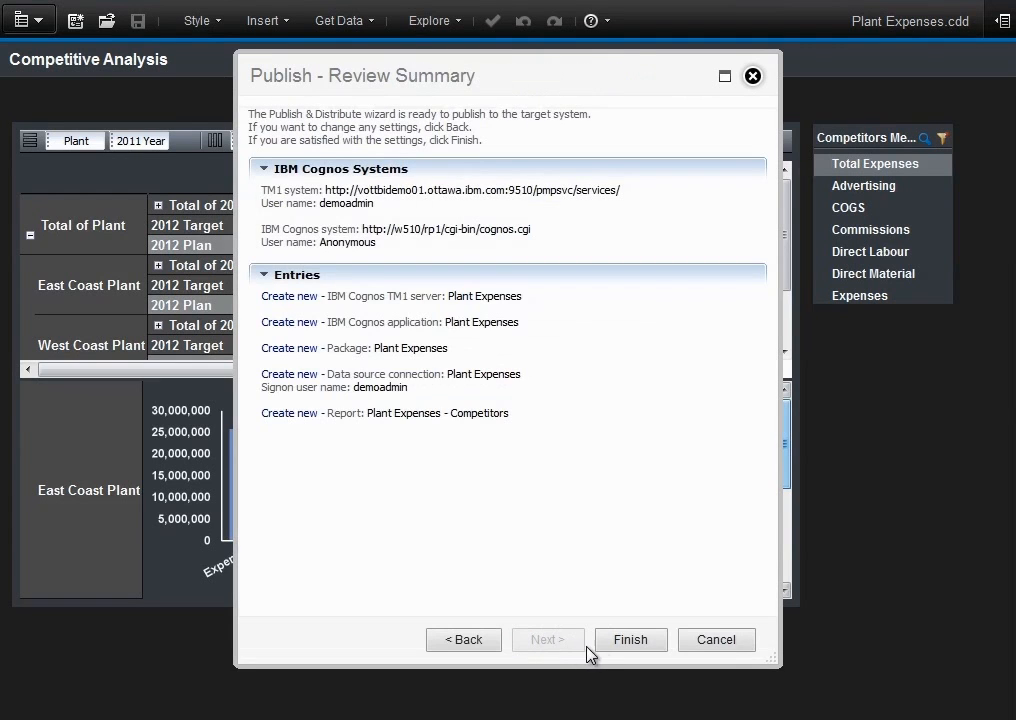
{"action": "left_click", "coordinate": [631, 639]}
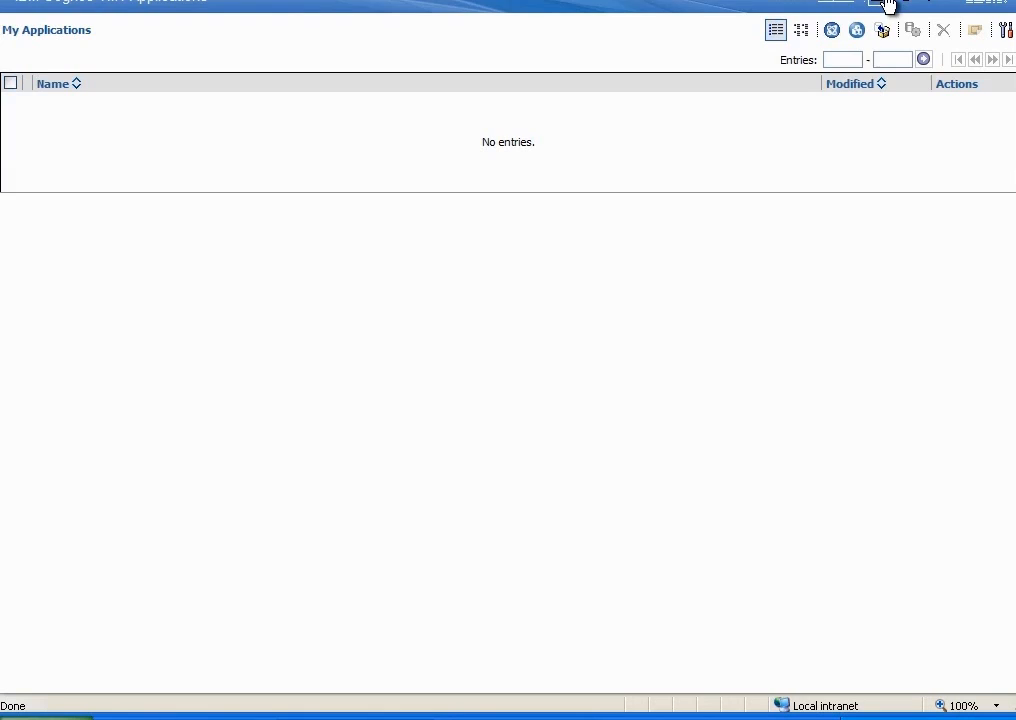
{"action": "left_click", "coordinate": [884, 29]}
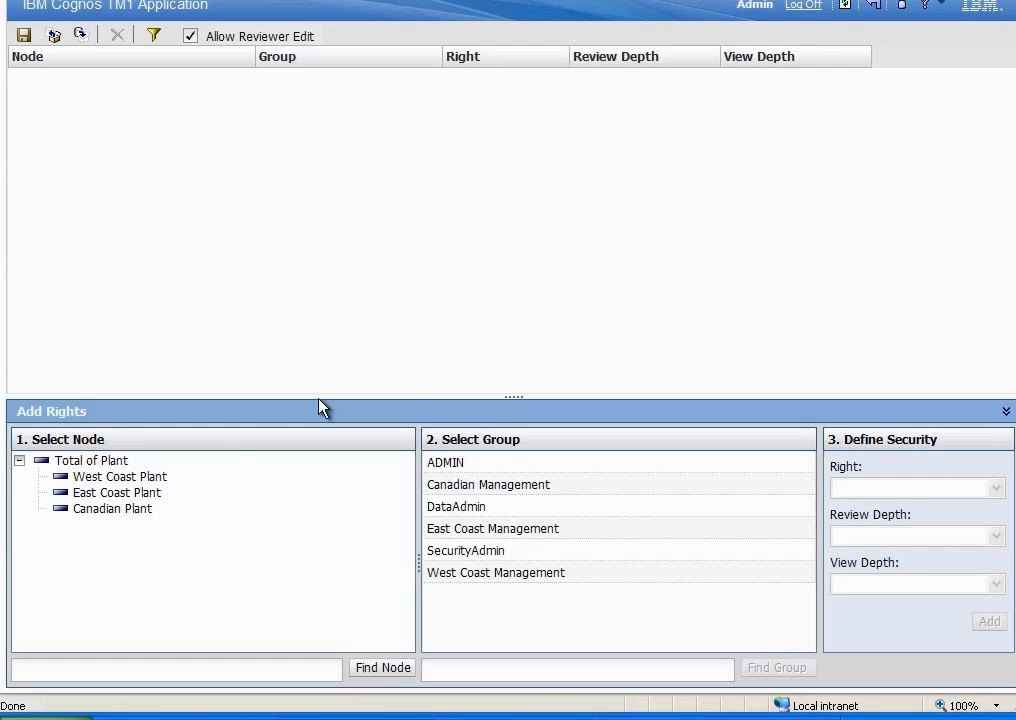
Grant West Coast, East Coast and Canadian Management Edit rights on their own plants.
{"action": "left_click", "coordinate": [120, 476]}
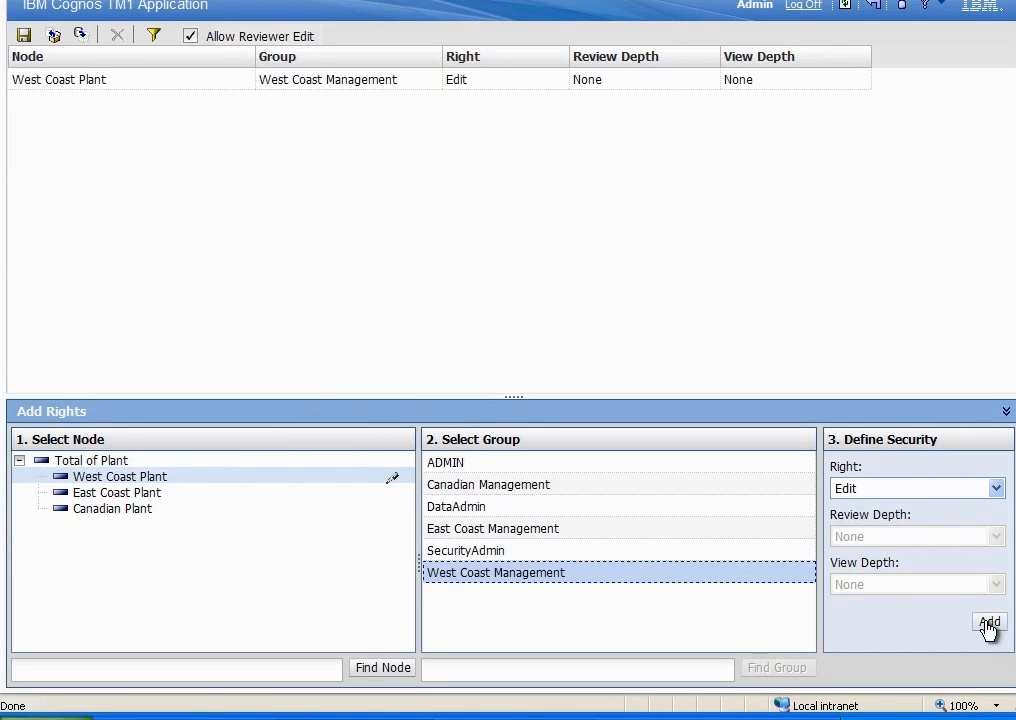
{"action": "left_click", "coordinate": [118, 492]}
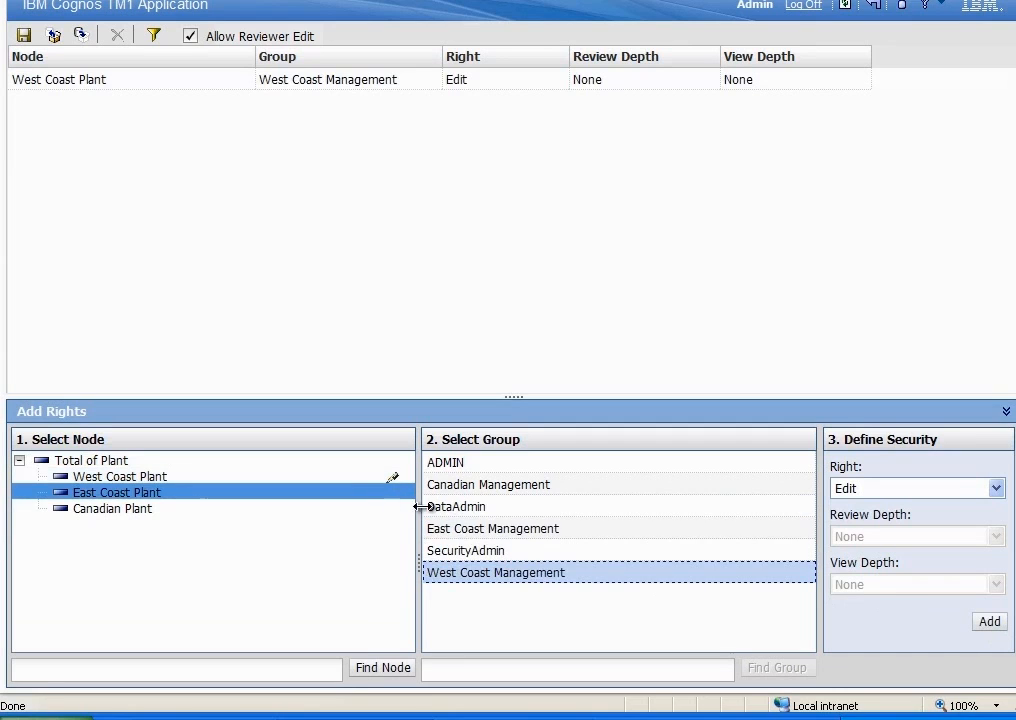
{"action": "left_click", "coordinate": [492, 528]}
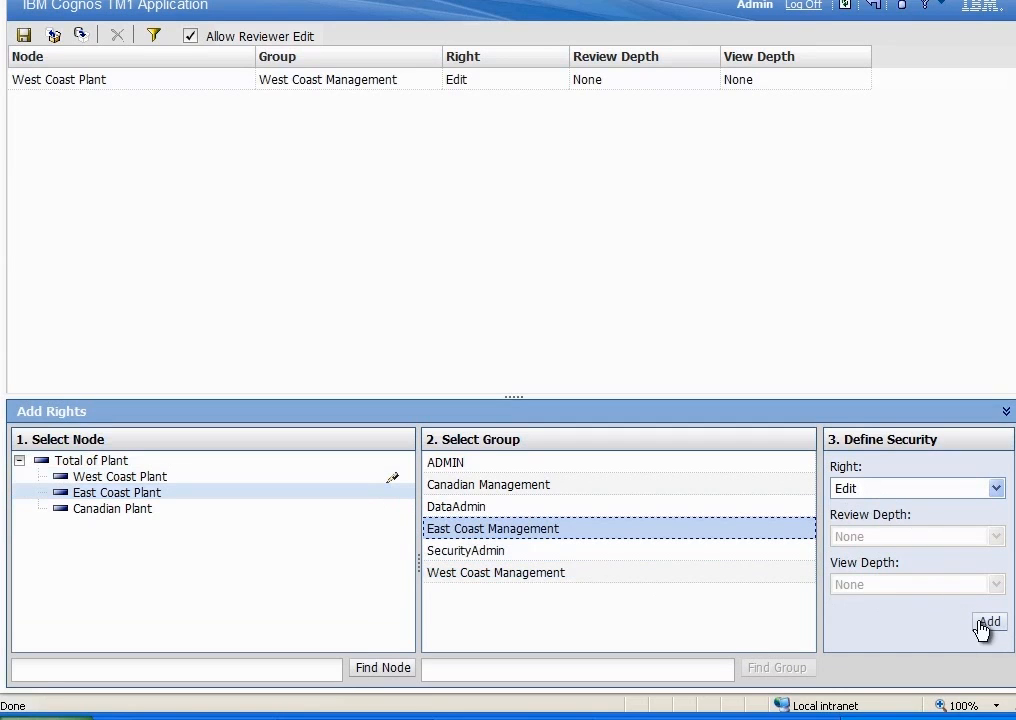
{"action": "left_click", "coordinate": [988, 621]}
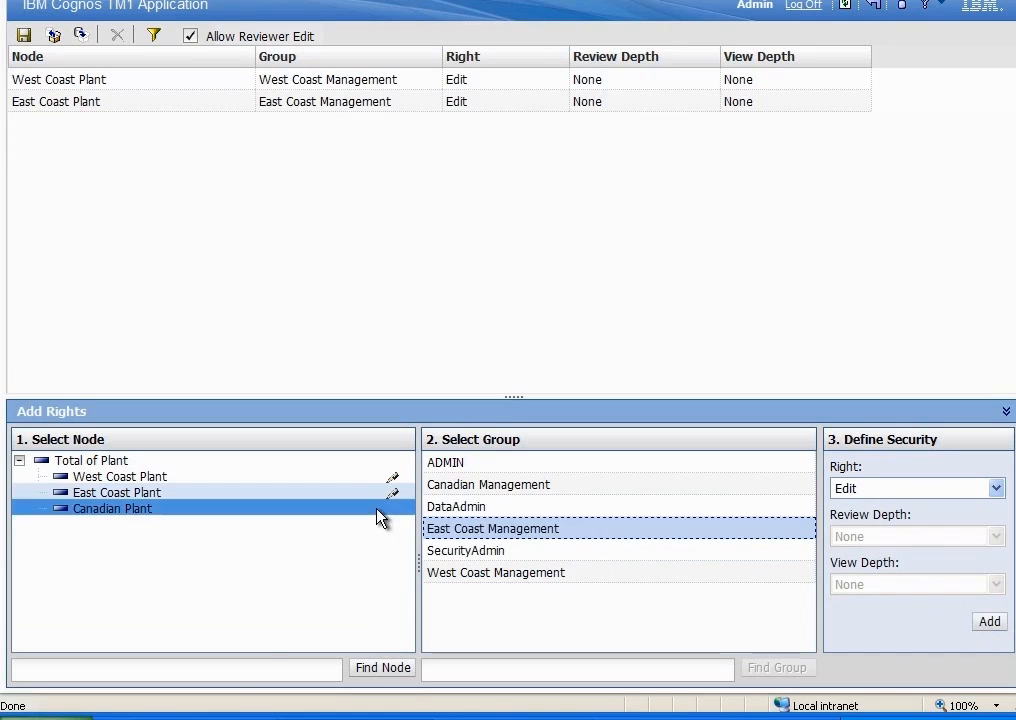
{"action": "left_click", "coordinate": [488, 484]}
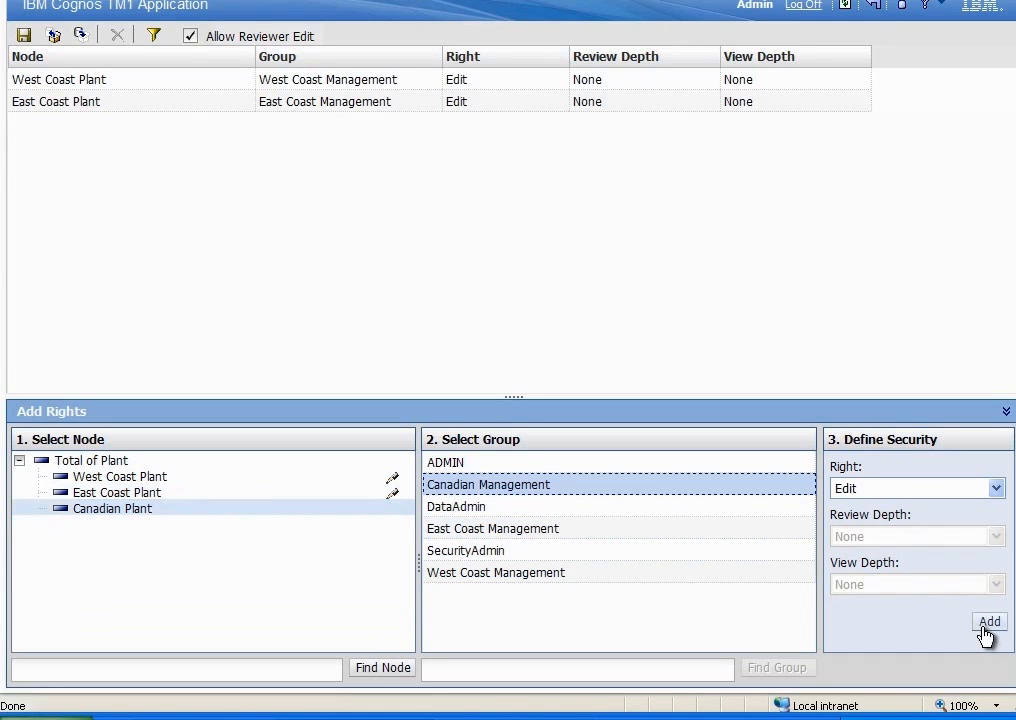
{"action": "left_click", "coordinate": [989, 621]}
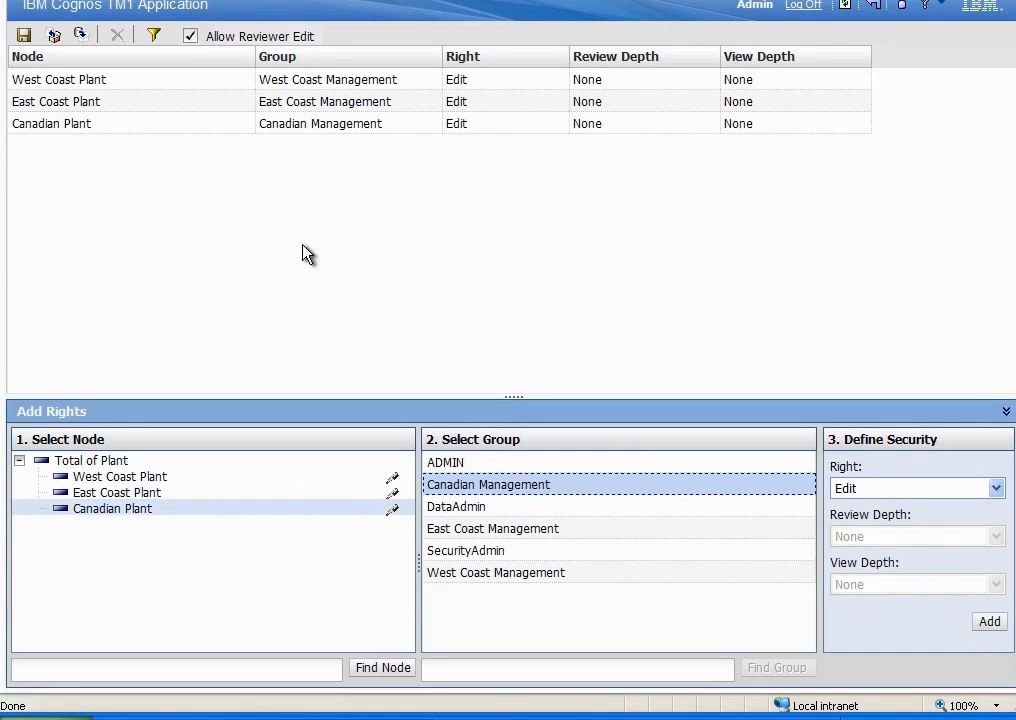
{"action": "mouse_move", "coordinate": [24, 34]}
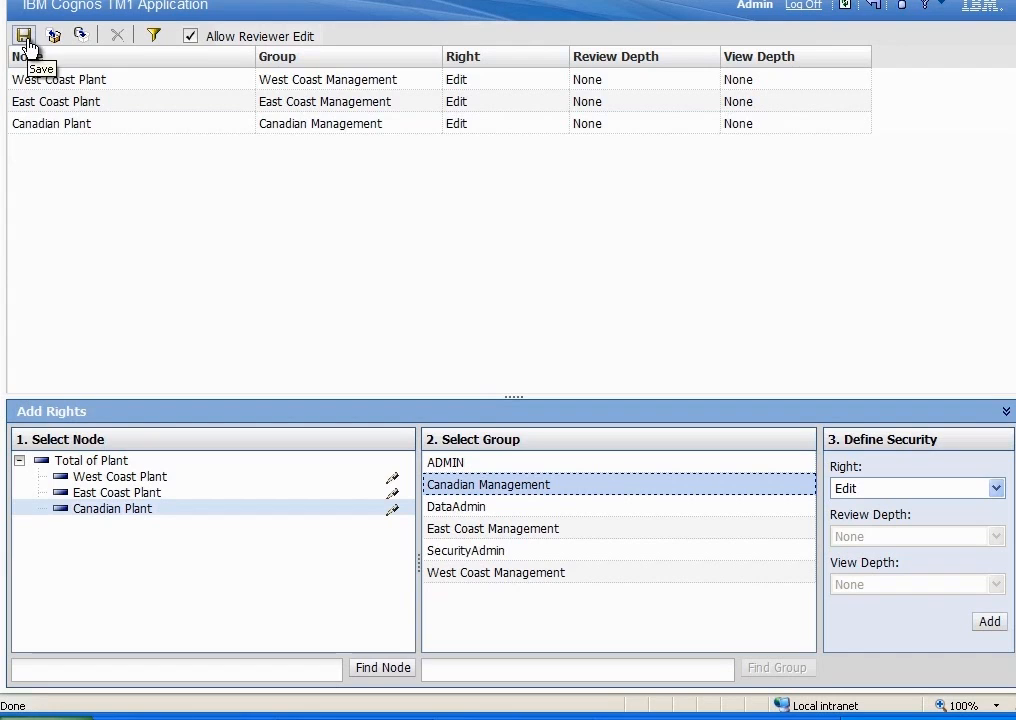
Save the new rights and go back to the applications list.
{"action": "left_click", "coordinate": [23, 35]}
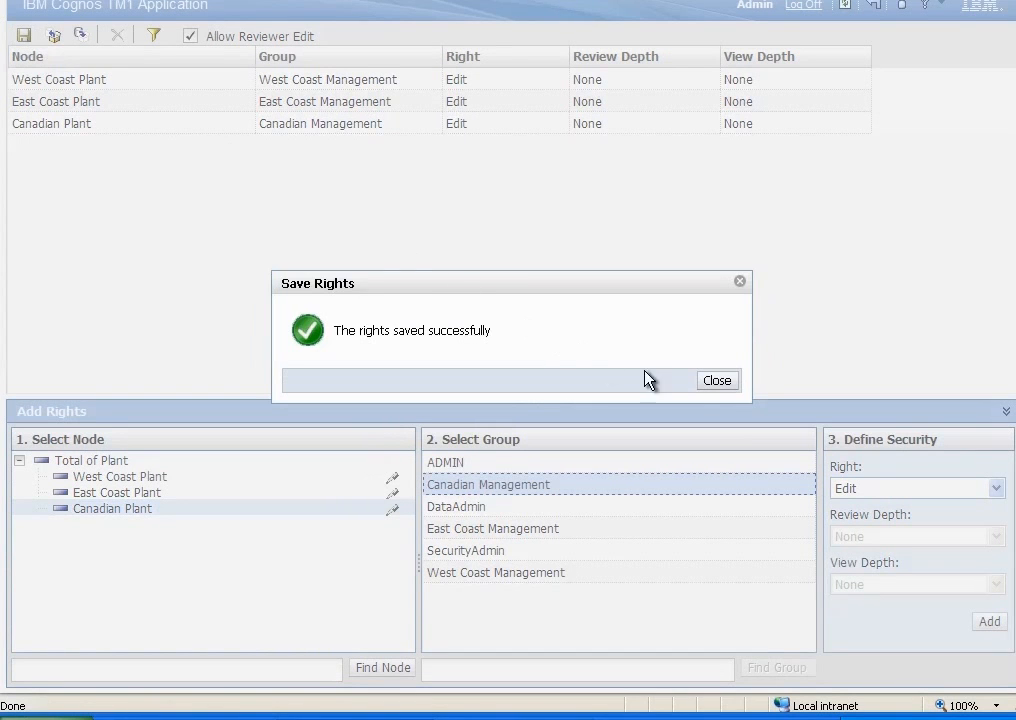
{"action": "left_click", "coordinate": [716, 380]}
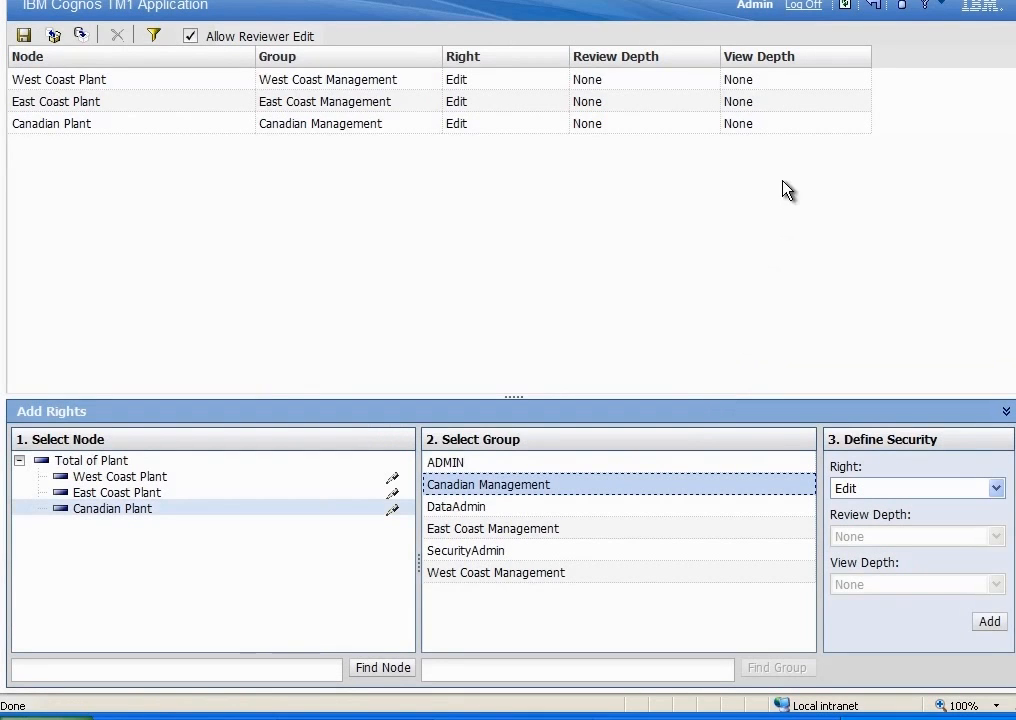
{"action": "mouse_move", "coordinate": [875, 13]}
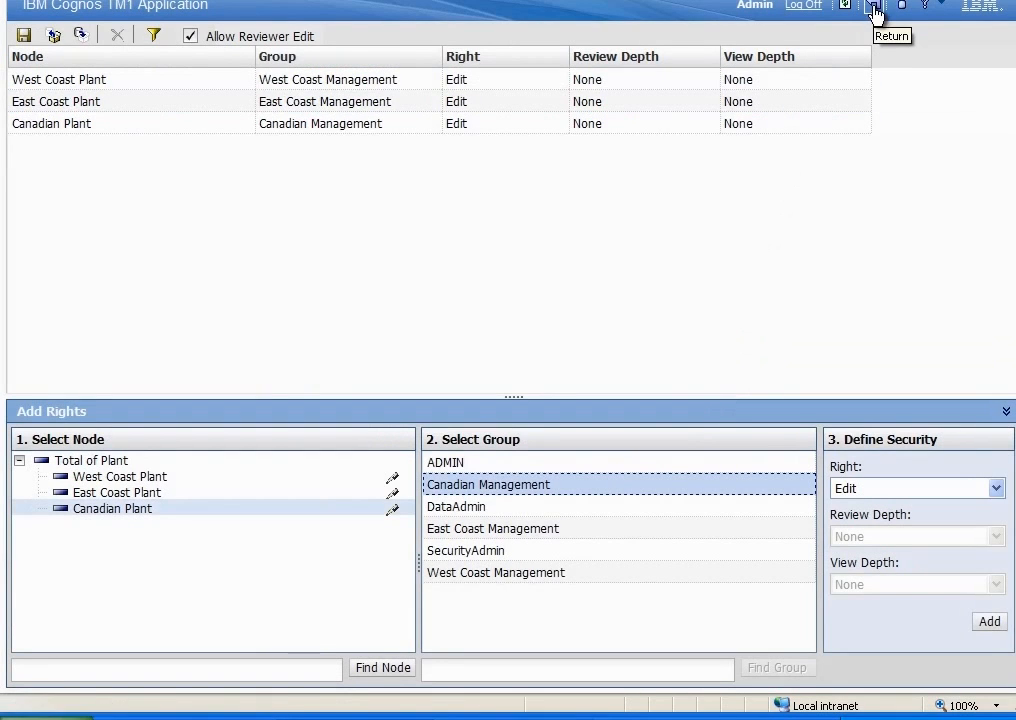
{"action": "left_click", "coordinate": [875, 12]}
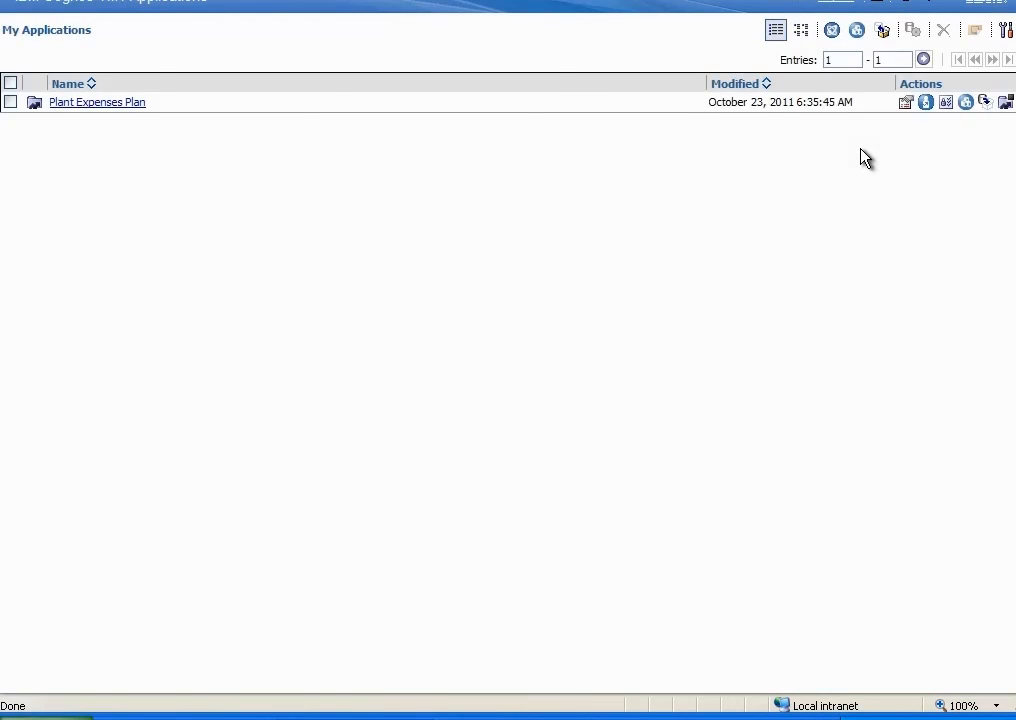
Open Plant Expenses Plan and launch Canadian Plant in Cognos Insight in connected mode.
{"action": "left_click", "coordinate": [97, 102]}
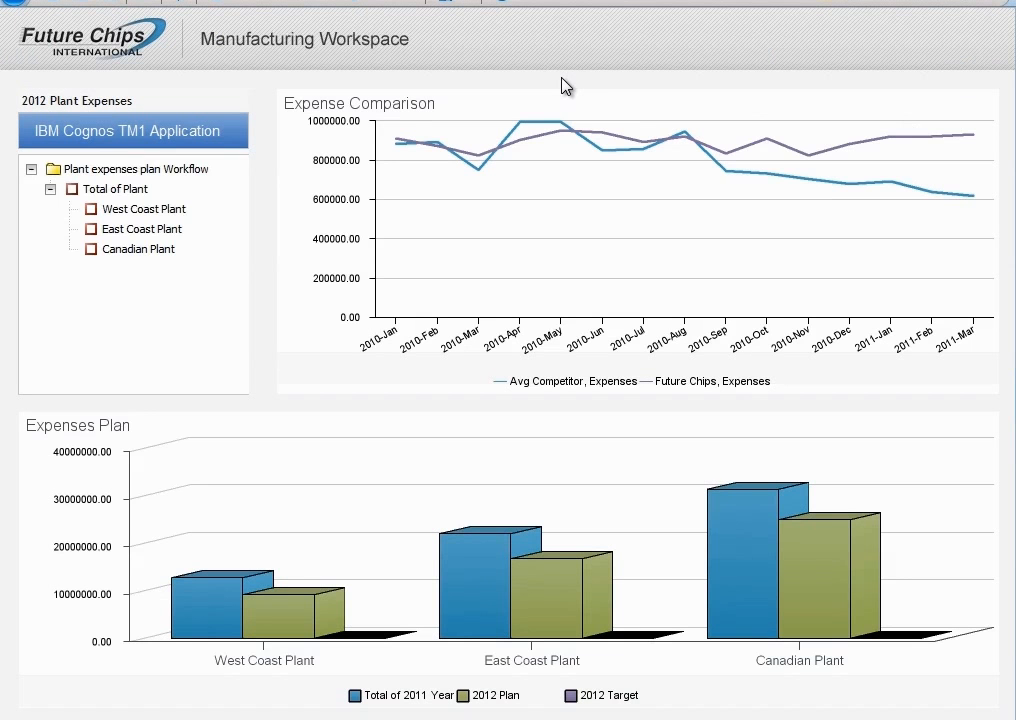
{"action": "left_click", "coordinate": [138, 249]}
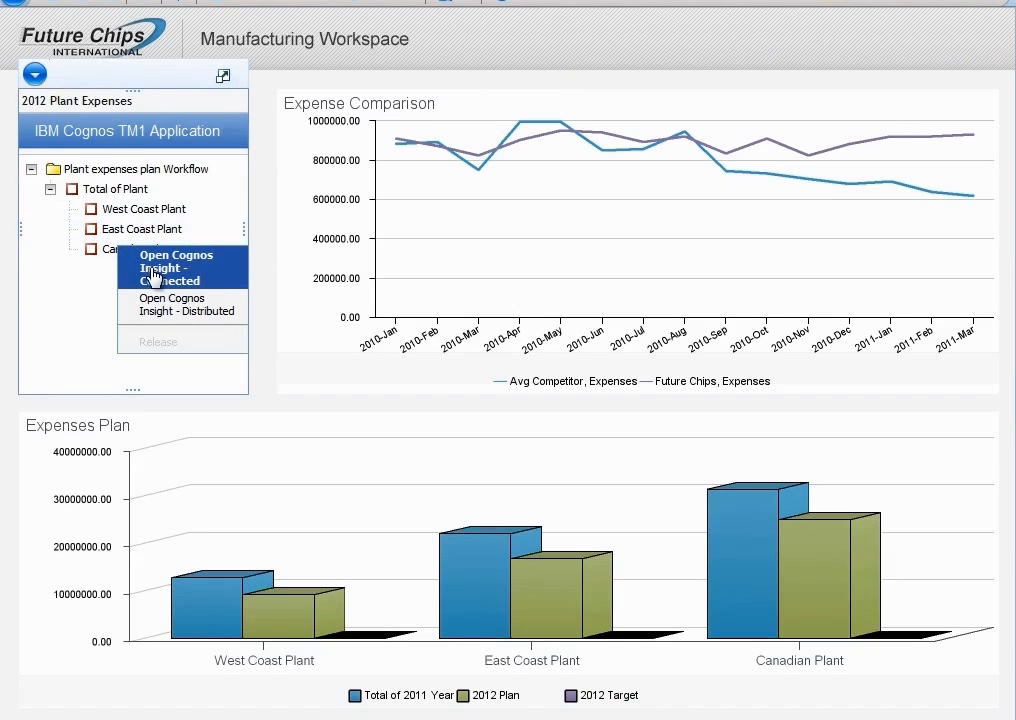
{"action": "left_click", "coordinate": [177, 267]}
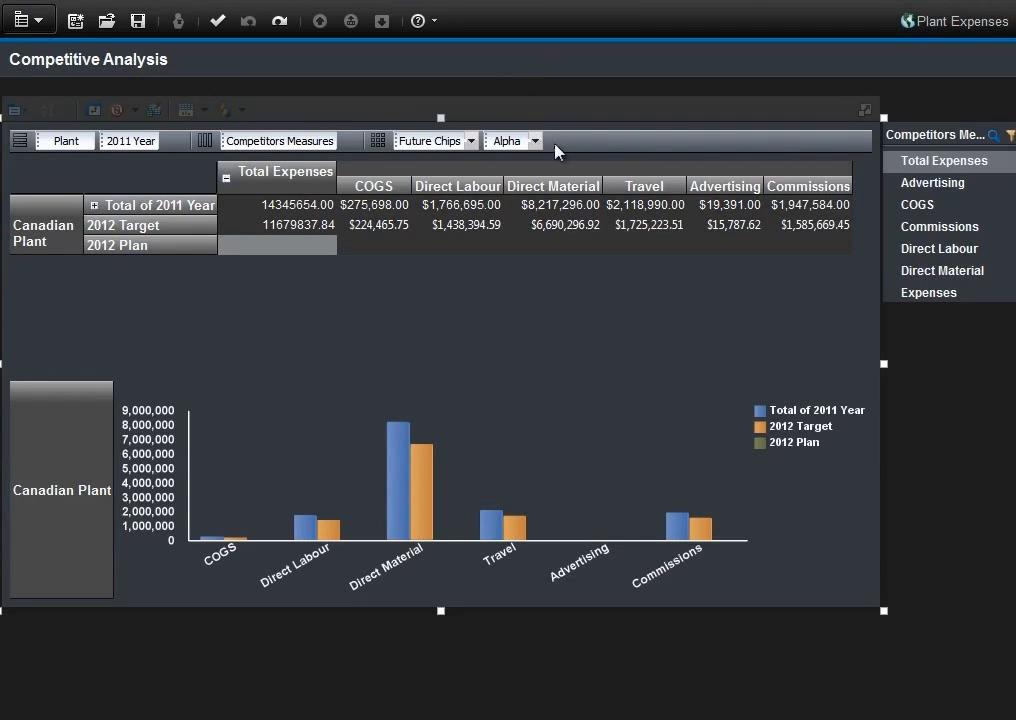
Enter Canadian Plant's 2012 Plan expenses, matching the total to the 2012 Target, and commit them.
{"action": "left_click", "coordinate": [553, 246]}
{"action": "type", "text": "60"}
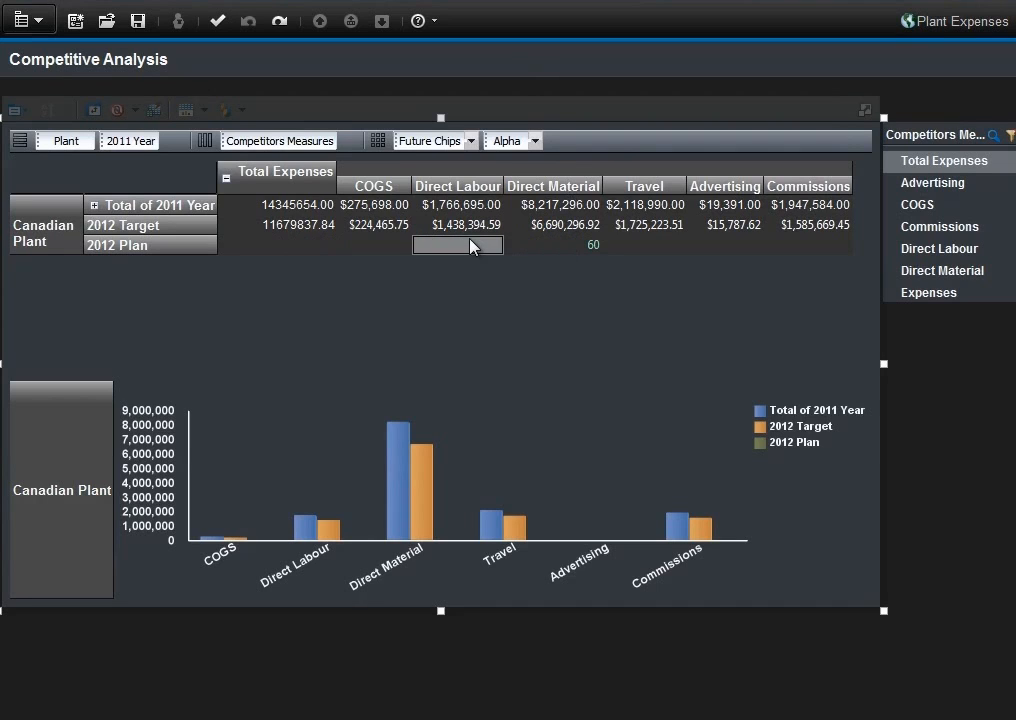
{"action": "type", "text": "10"}
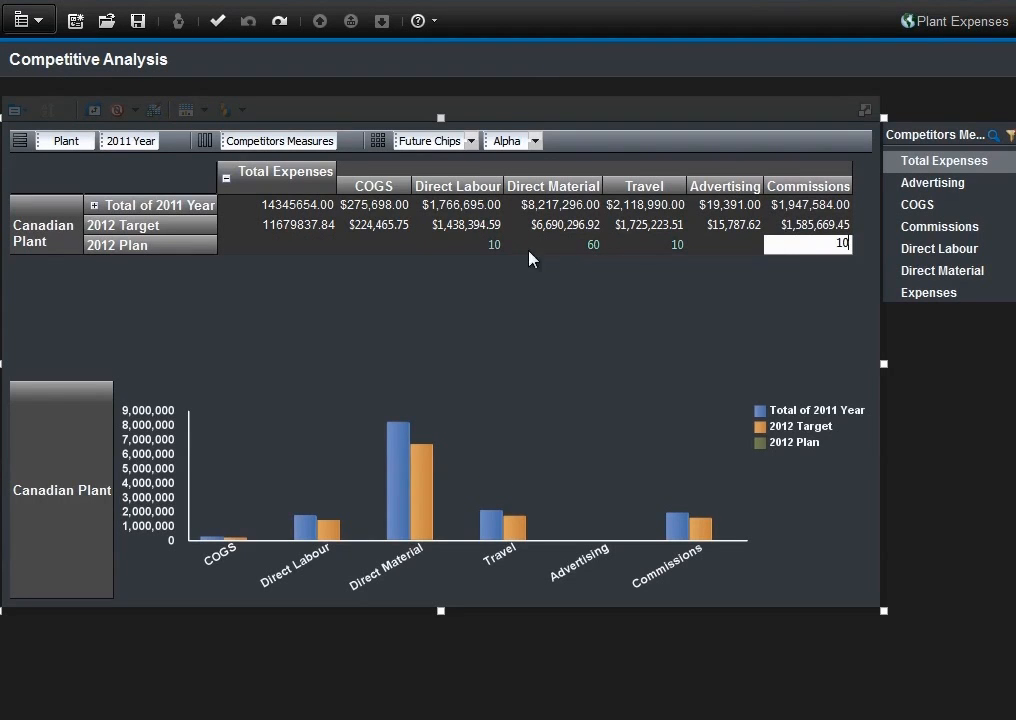
{"action": "left_click", "coordinate": [375, 244]}
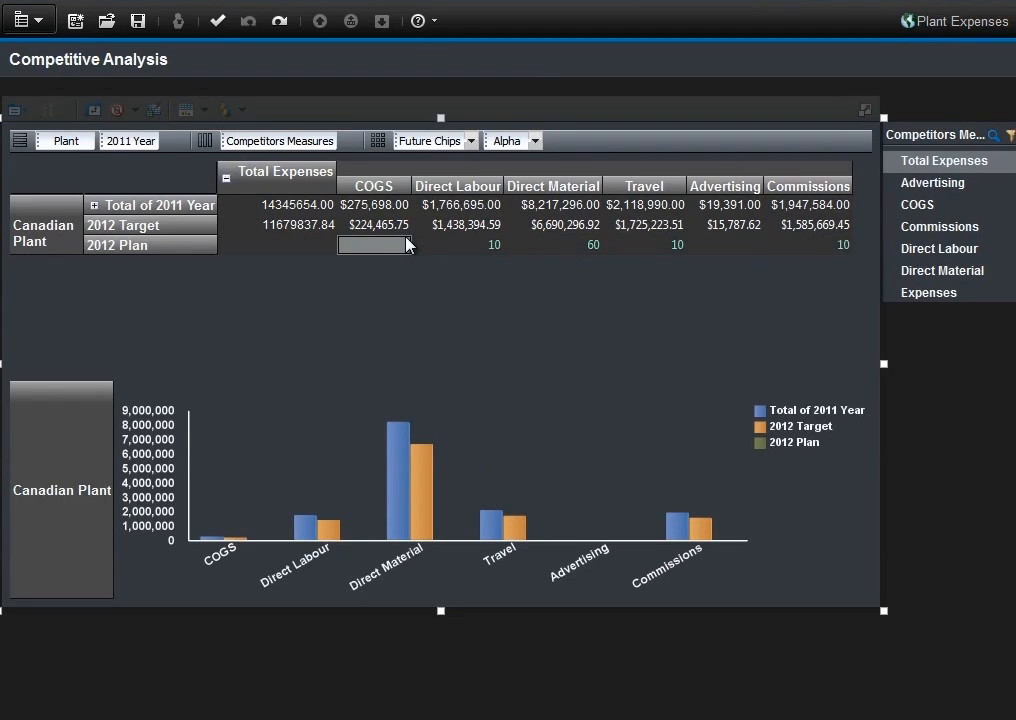
{"action": "left_click", "coordinate": [724, 244]}
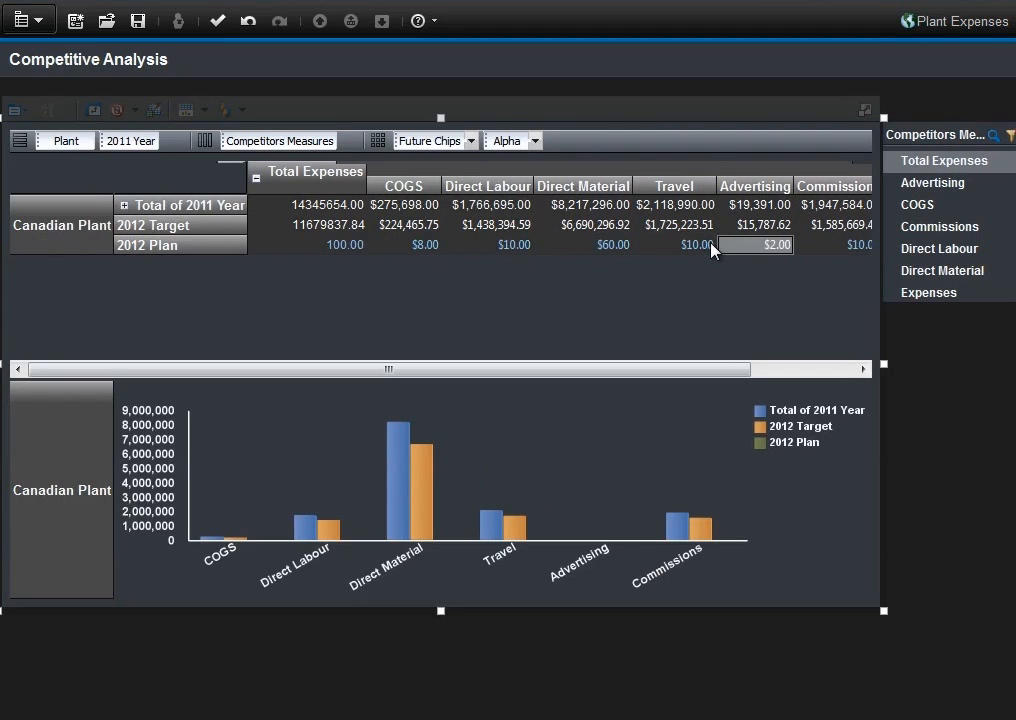
{"action": "left_click", "coordinate": [307, 224]}
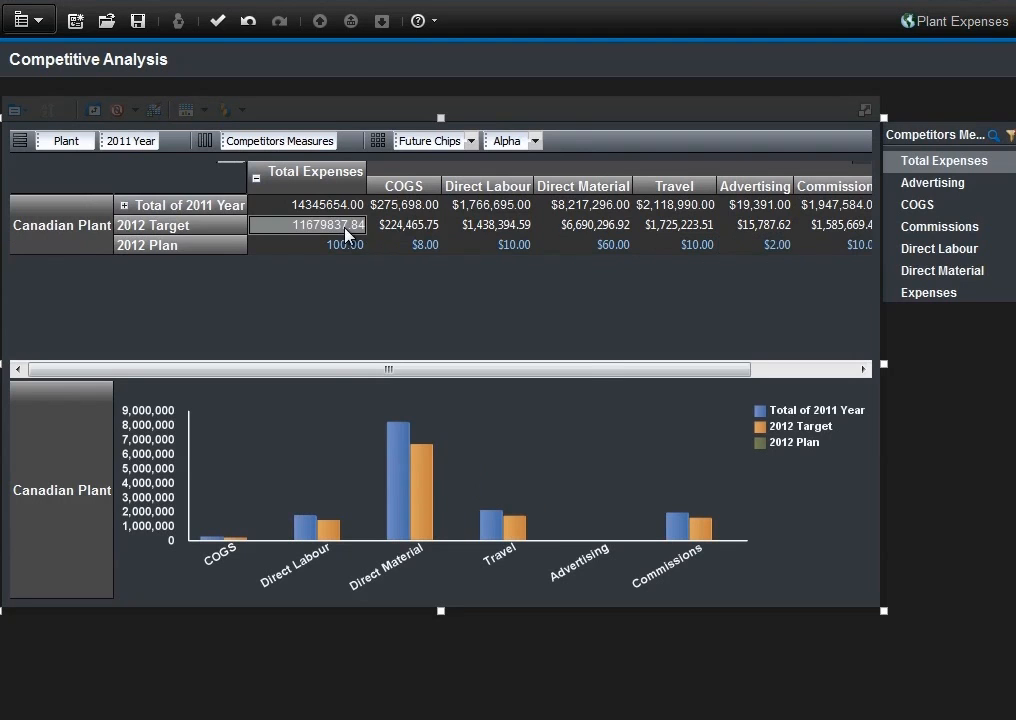
{"action": "left_click", "coordinate": [307, 244]}
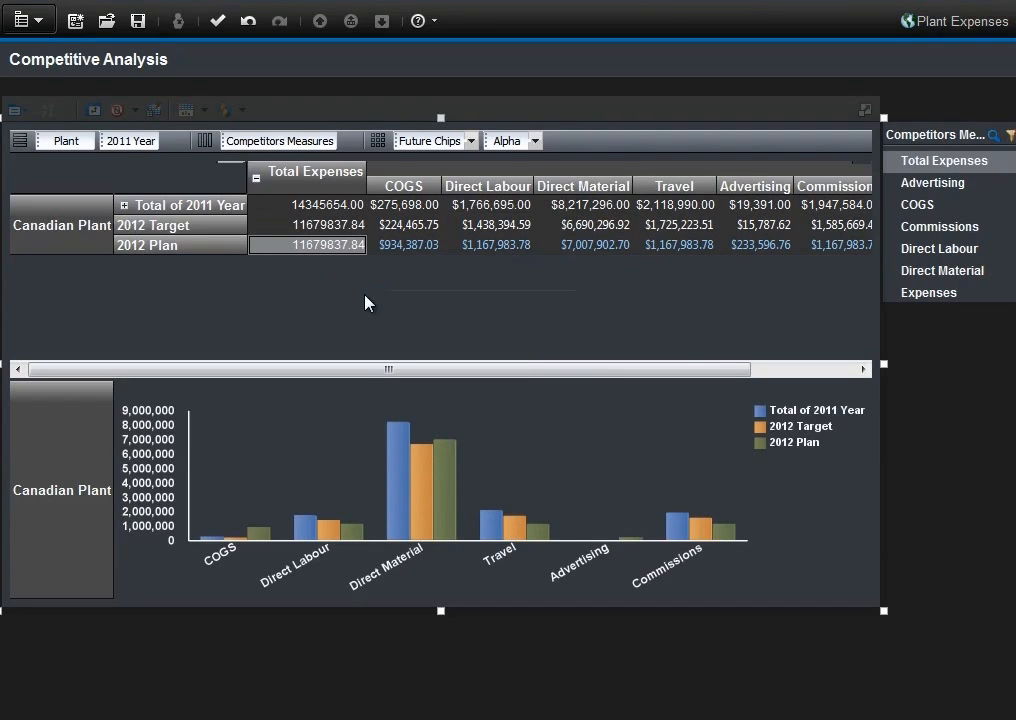
{"action": "mouse_move", "coordinate": [218, 20]}
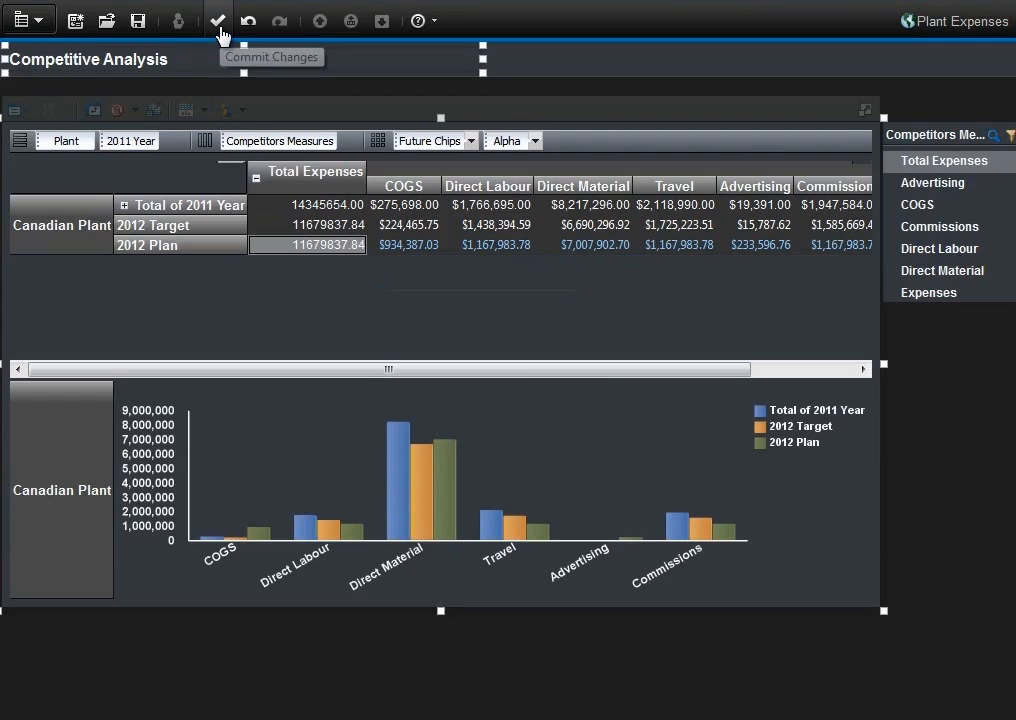
{"action": "left_click", "coordinate": [218, 20]}
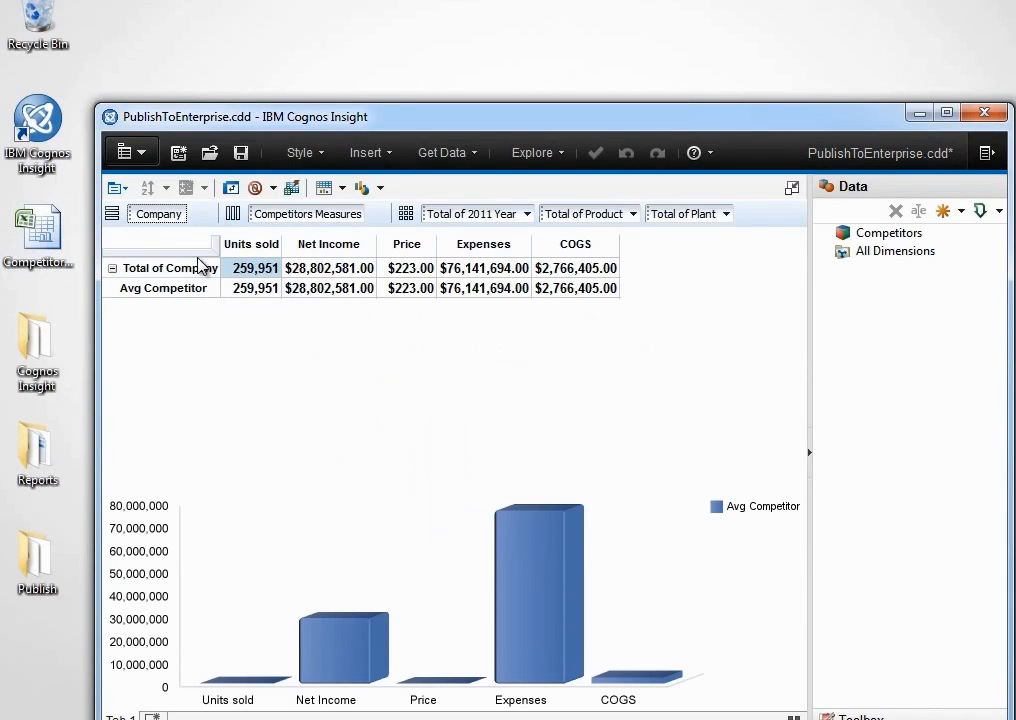
Maximize the PublishToEnterprise workspace window and start Publish to reach the Cognos BI log-on.
{"action": "left_click", "coordinate": [945, 112]}
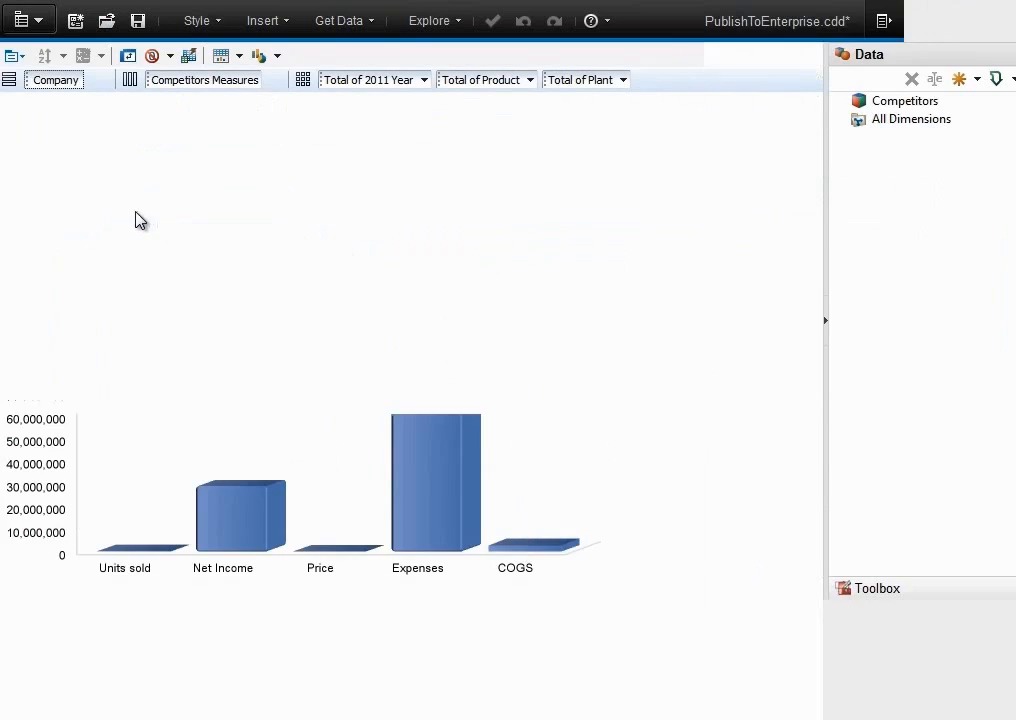
{"action": "left_click", "coordinate": [20, 18]}
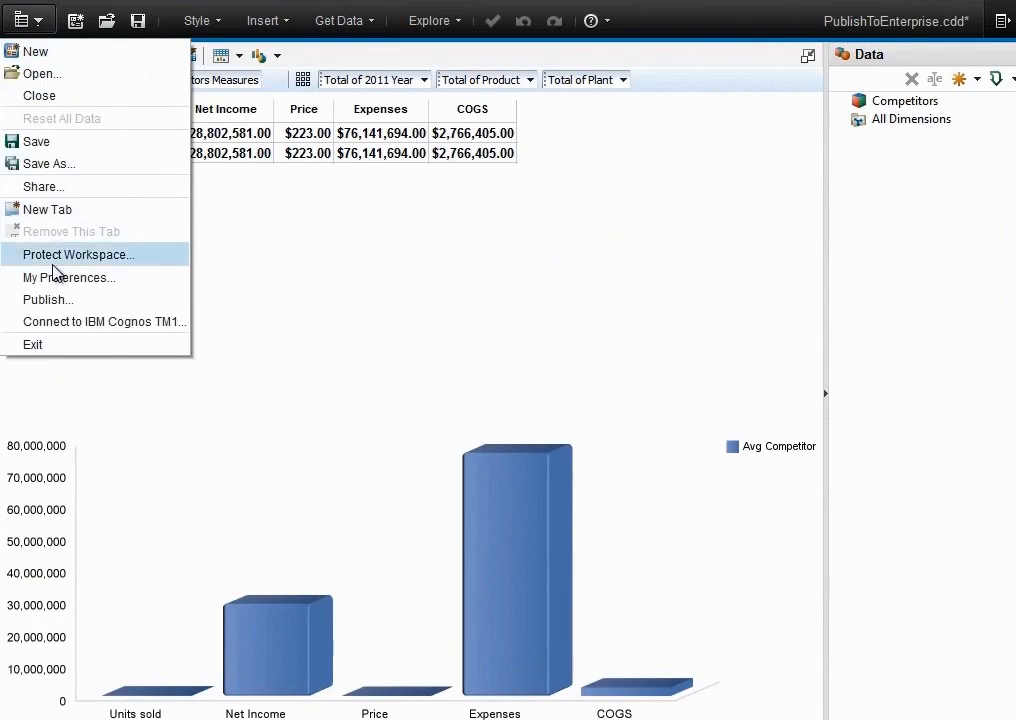
{"action": "left_click", "coordinate": [48, 299]}
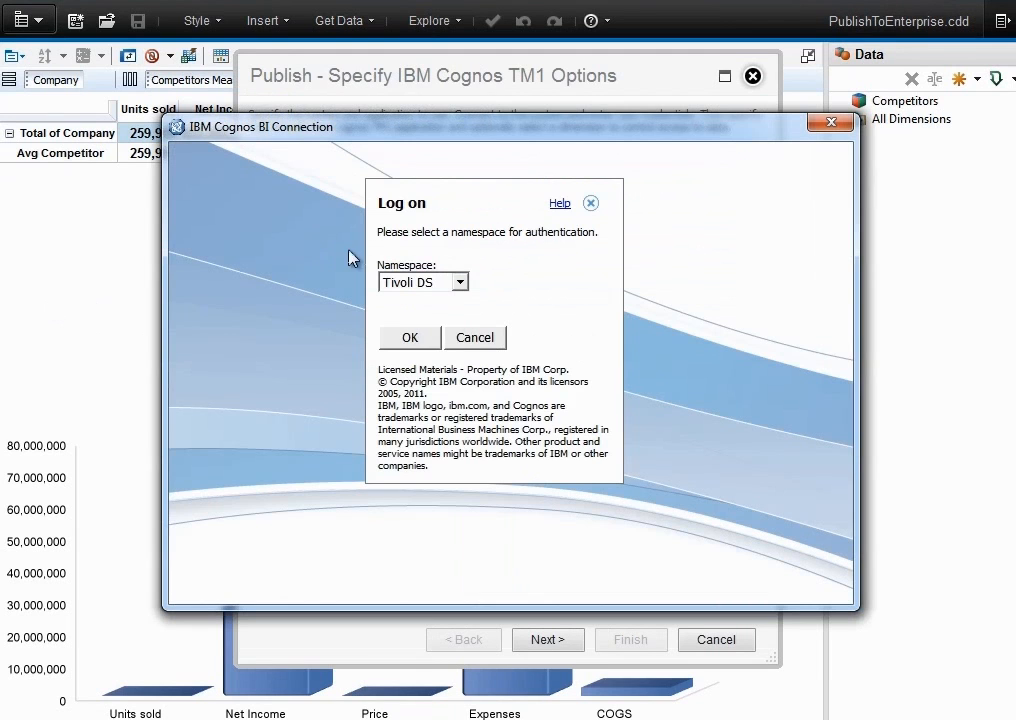
Log on as bob bus and finish the publish wizard to publish PublishToEnterprise.
{"action": "left_click", "coordinate": [409, 337]}
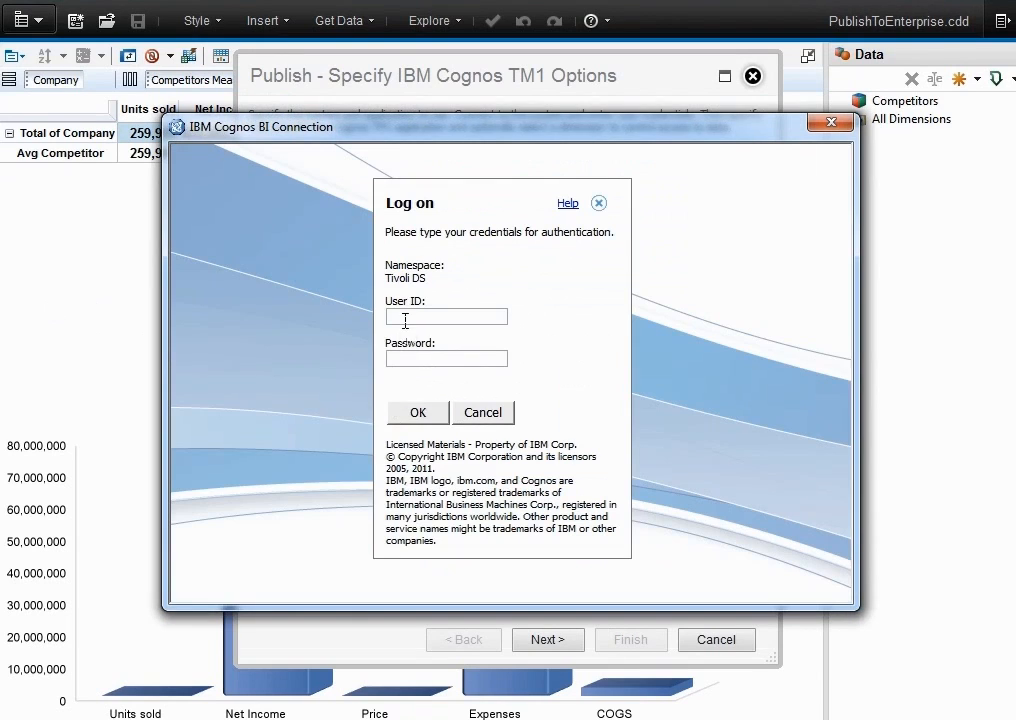
{"action": "type", "text": "bob bus"}
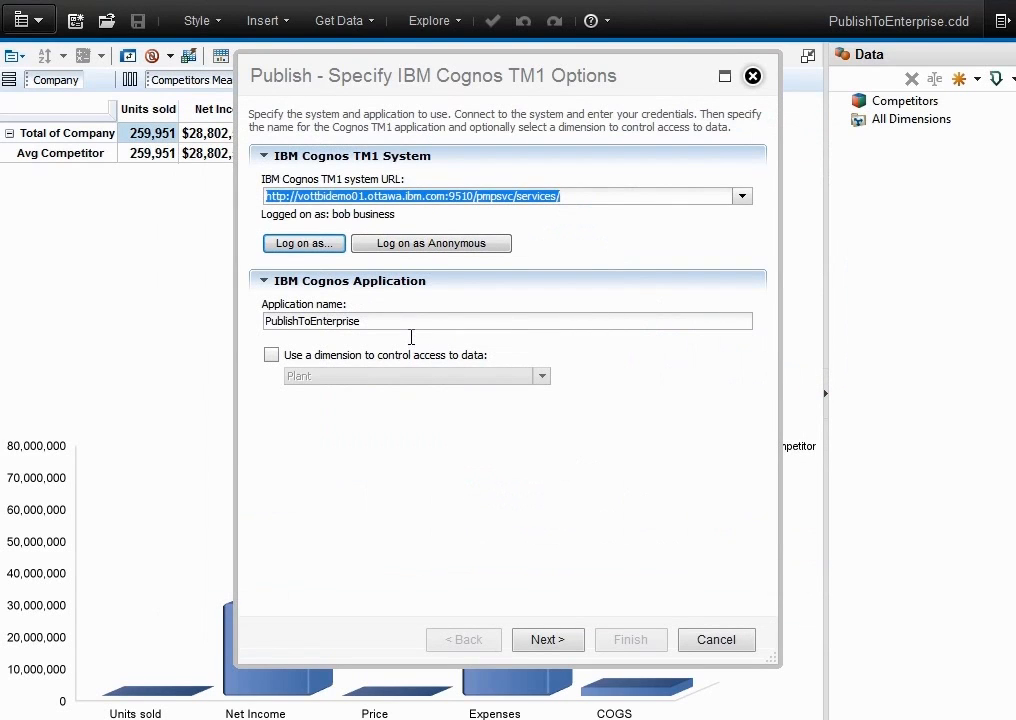
{"action": "left_click", "coordinate": [547, 639]}
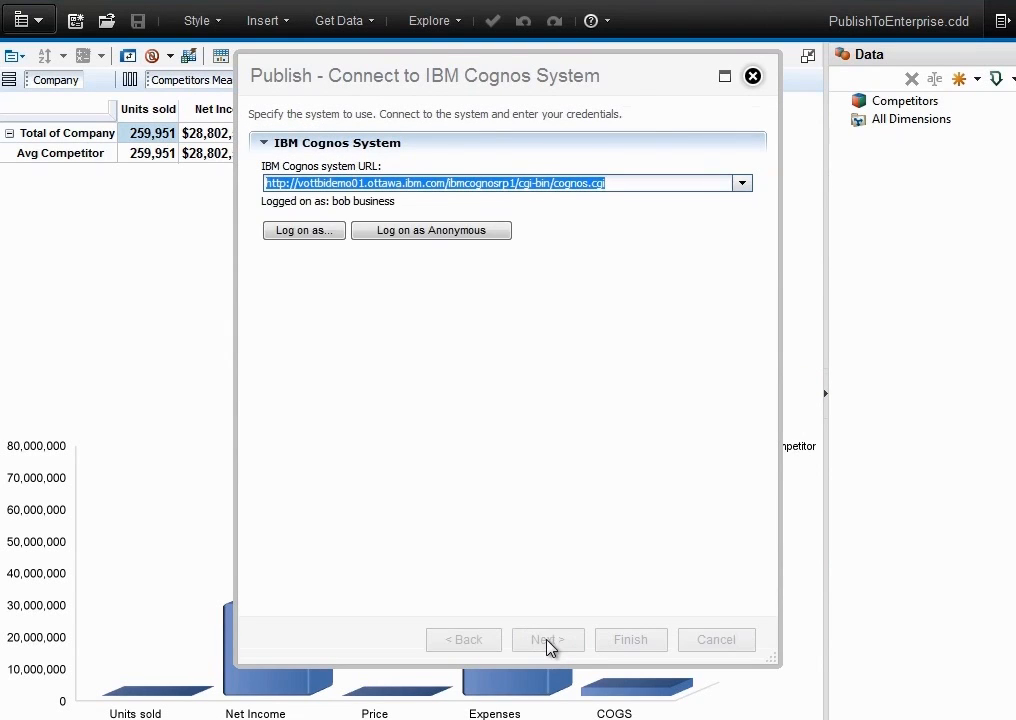
{"action": "left_click", "coordinate": [547, 639]}
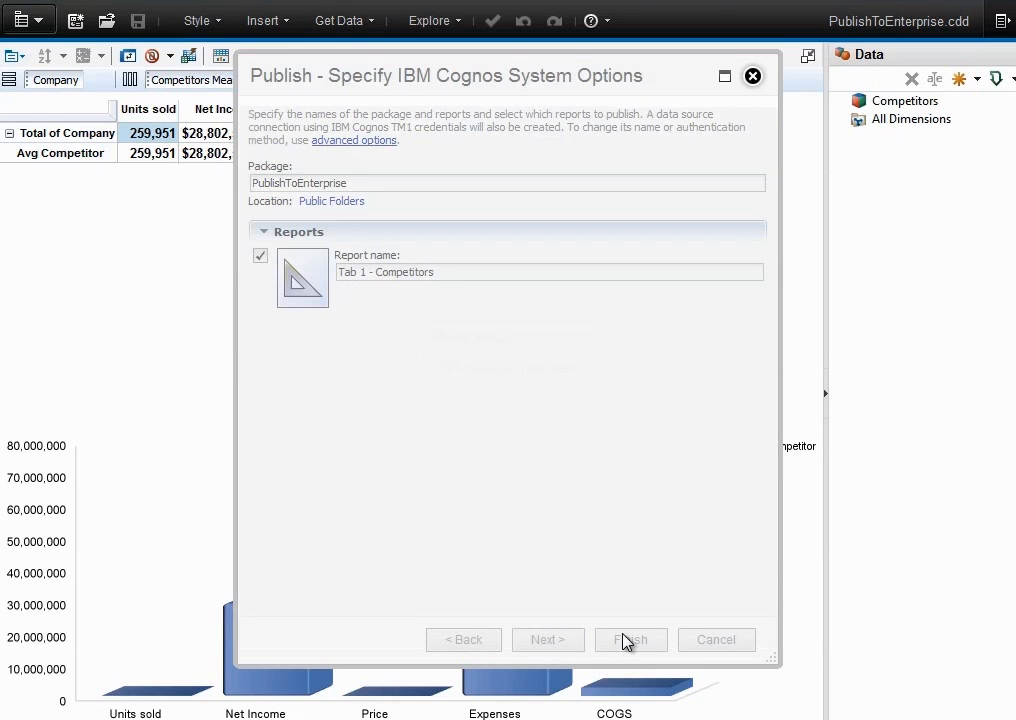
{"action": "left_click", "coordinate": [630, 639]}
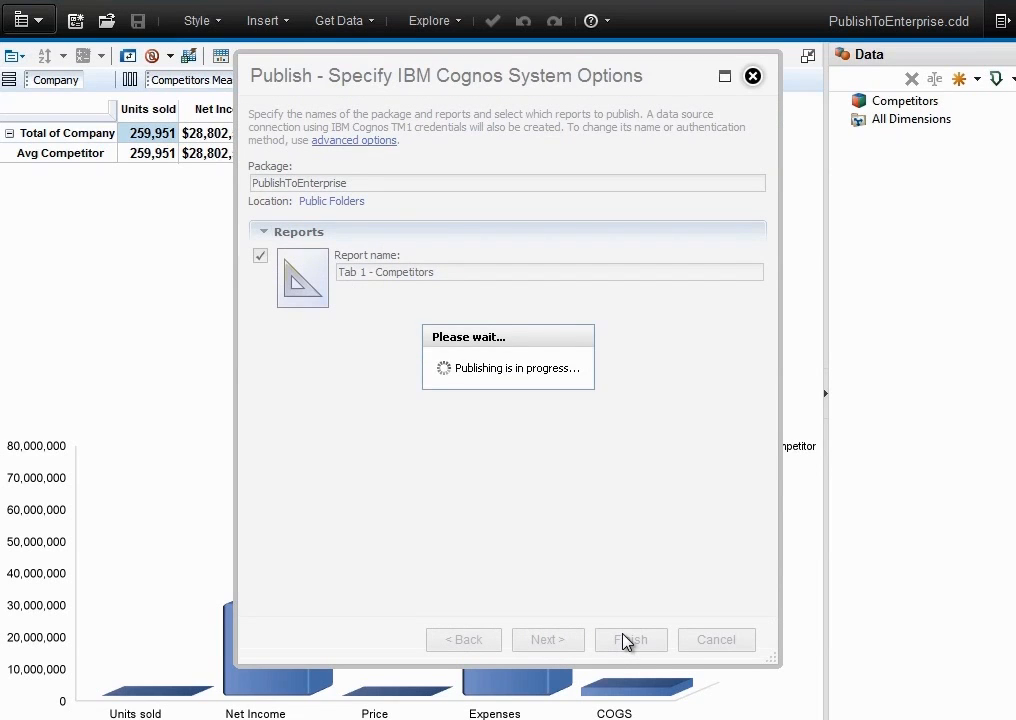
{"action": "left_click", "coordinate": [630, 639]}
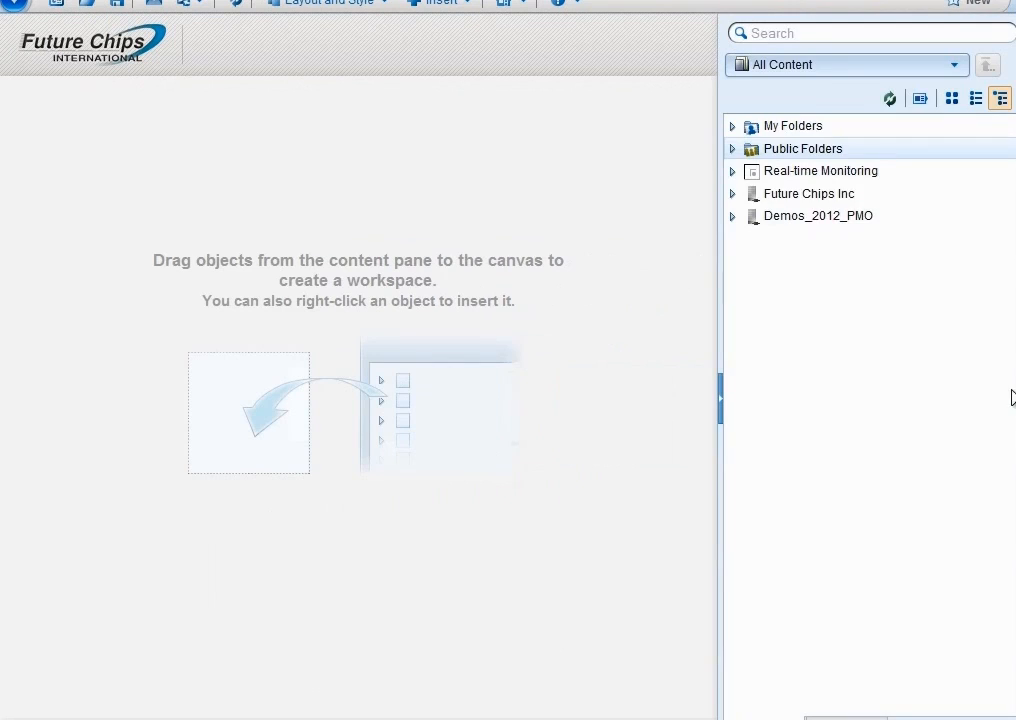
Refresh content, expand Public Folders > PublishToEnterprise > Tab 1 - Competitors, and open the chart.
{"action": "left_click", "coordinate": [889, 98]}
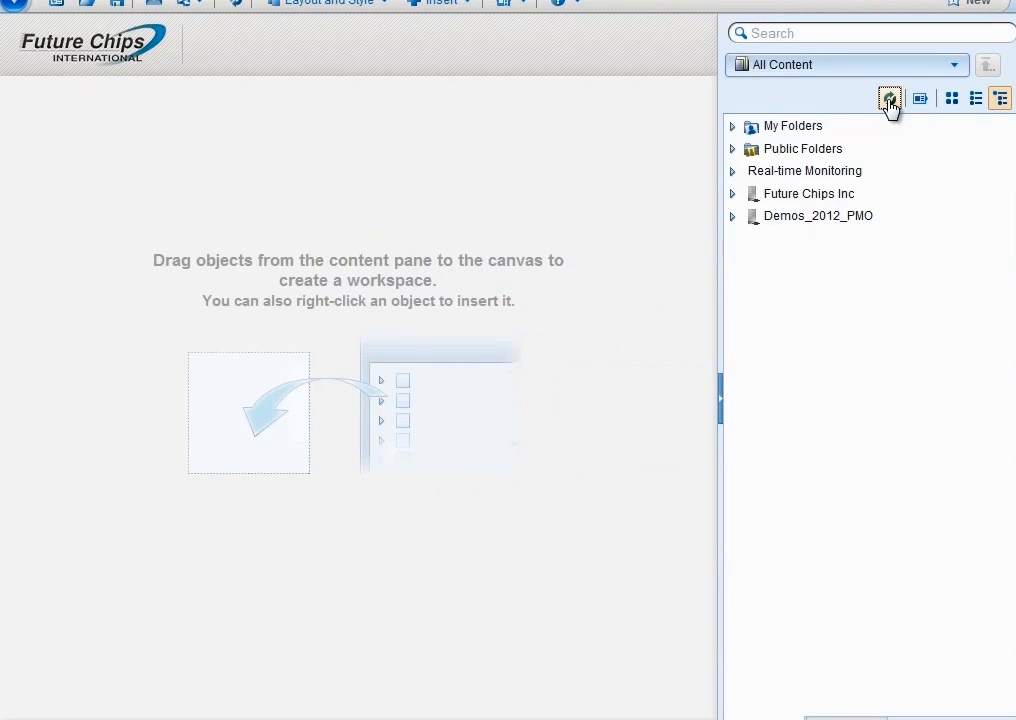
{"action": "left_click", "coordinate": [733, 149]}
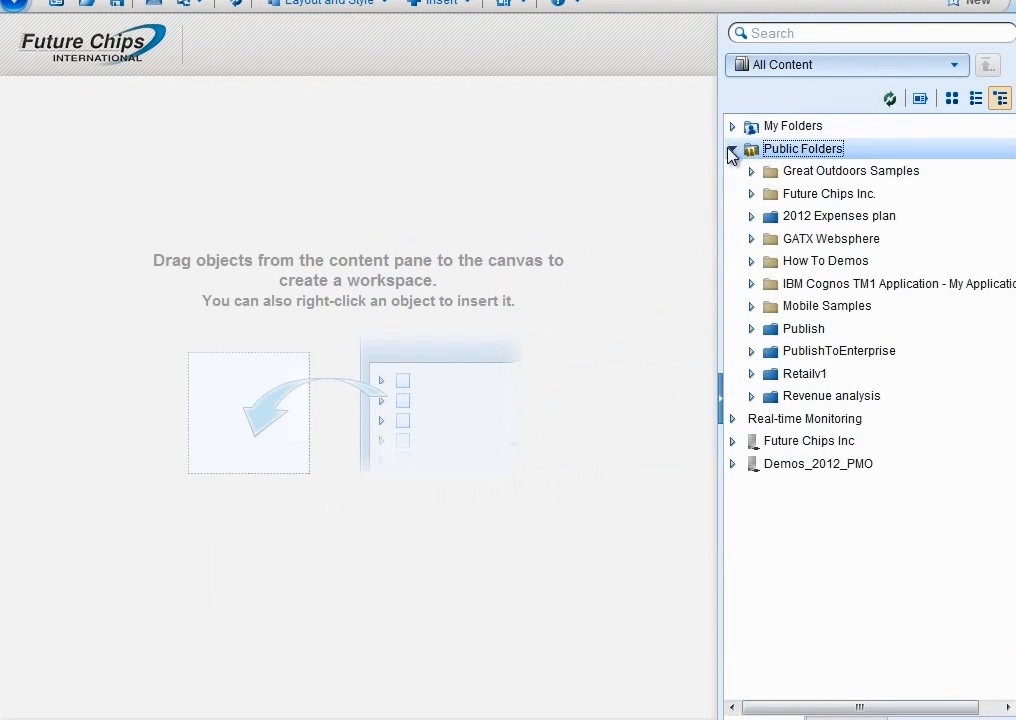
{"action": "left_click", "coordinate": [751, 351]}
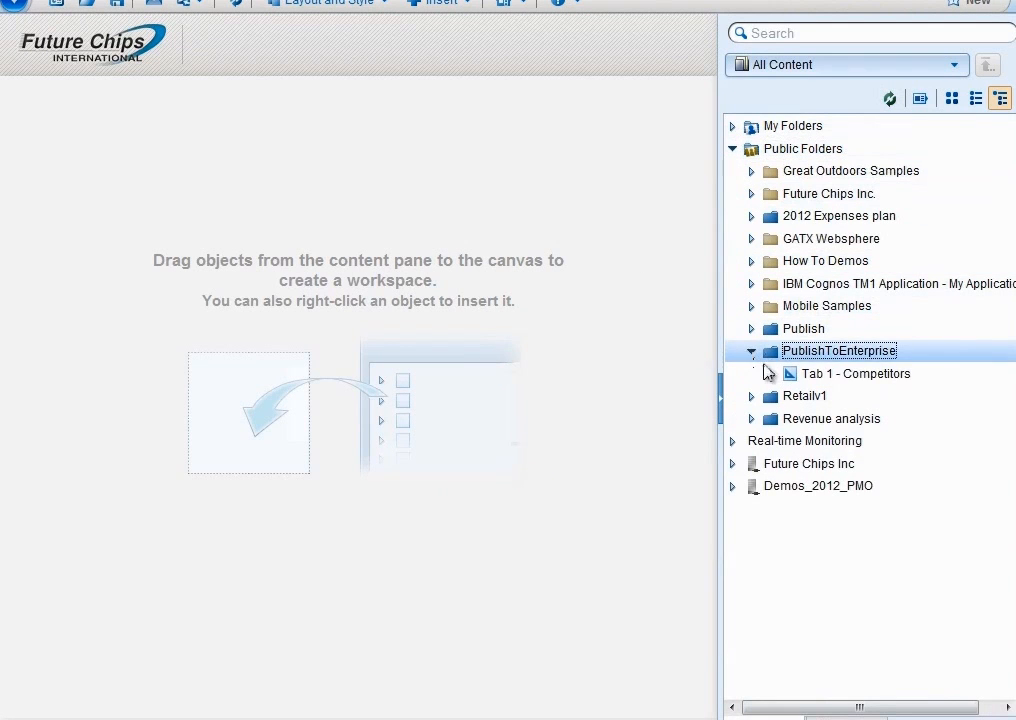
{"action": "left_click", "coordinate": [769, 373]}
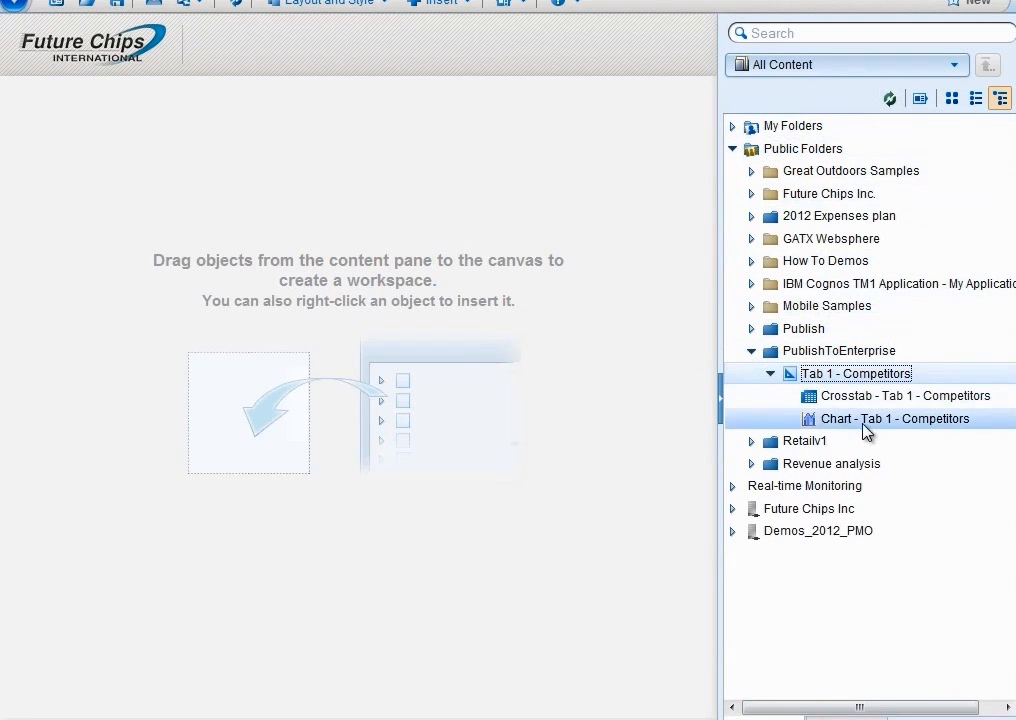
{"action": "double_click", "coordinate": [893, 418]}
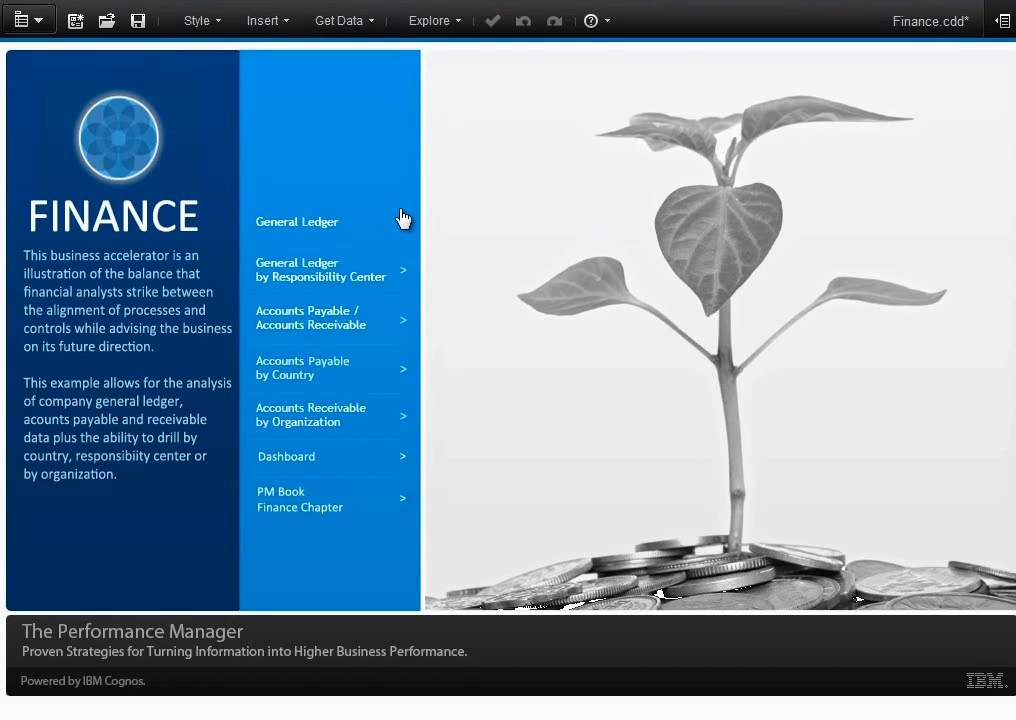
Page from General Ledger to General Ledger by RC, toggling Sales EMEA, then Accounts Payable/Receivable.
{"action": "left_click", "coordinate": [296, 221]}
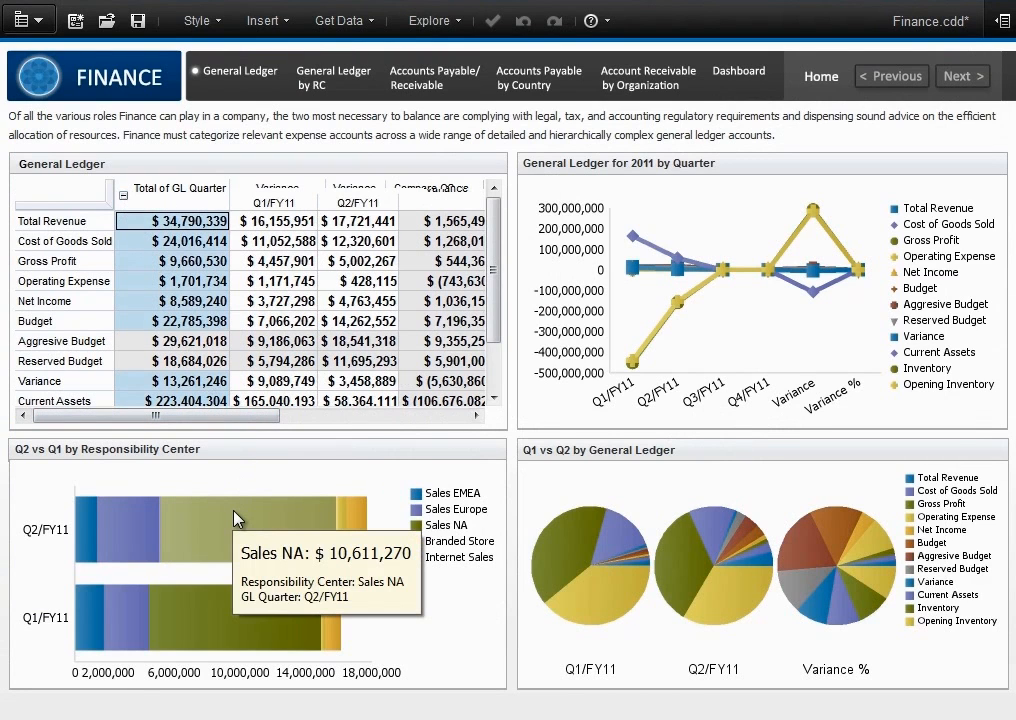
{"action": "mouse_move", "coordinate": [350, 527]}
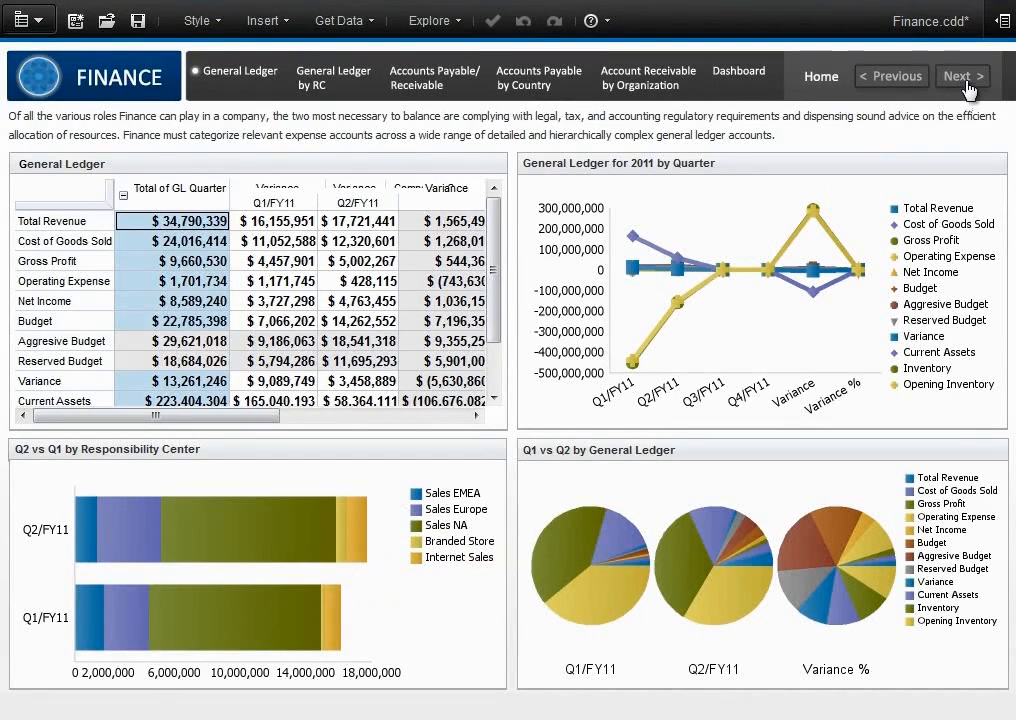
{"action": "left_click", "coordinate": [333, 77]}
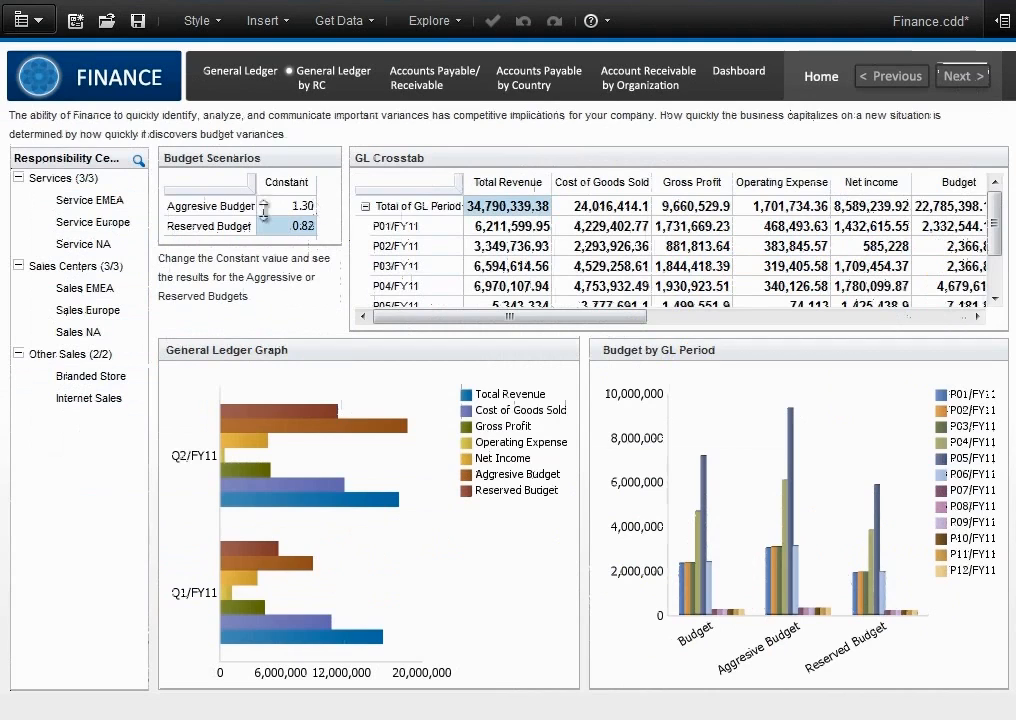
{"action": "left_click", "coordinate": [88, 288]}
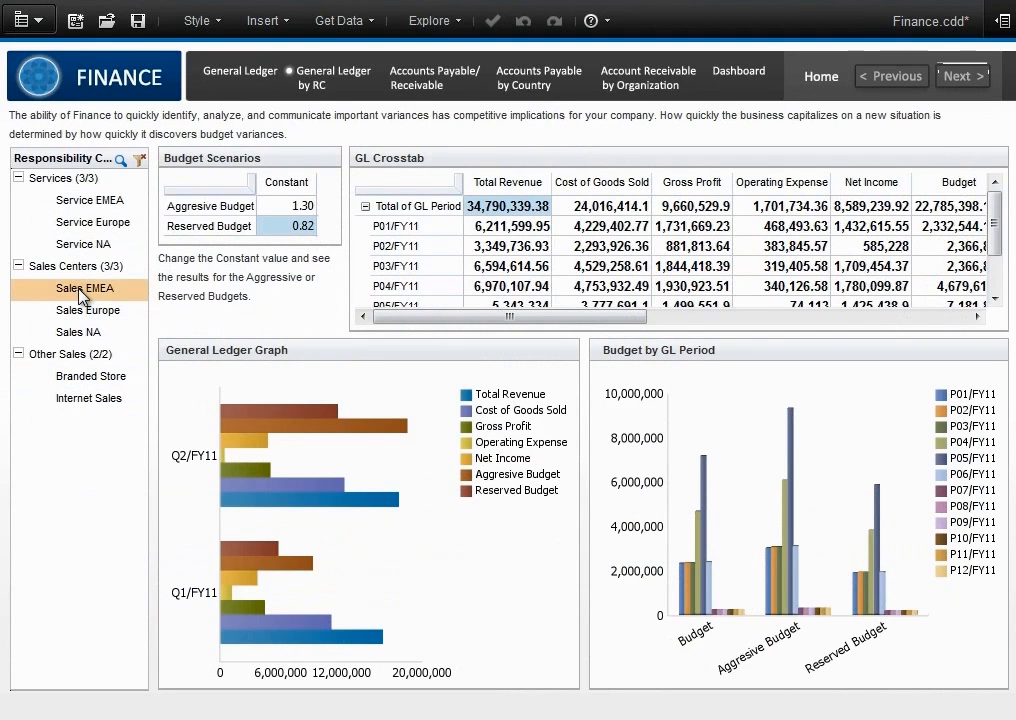
{"action": "left_click", "coordinate": [77, 331]}
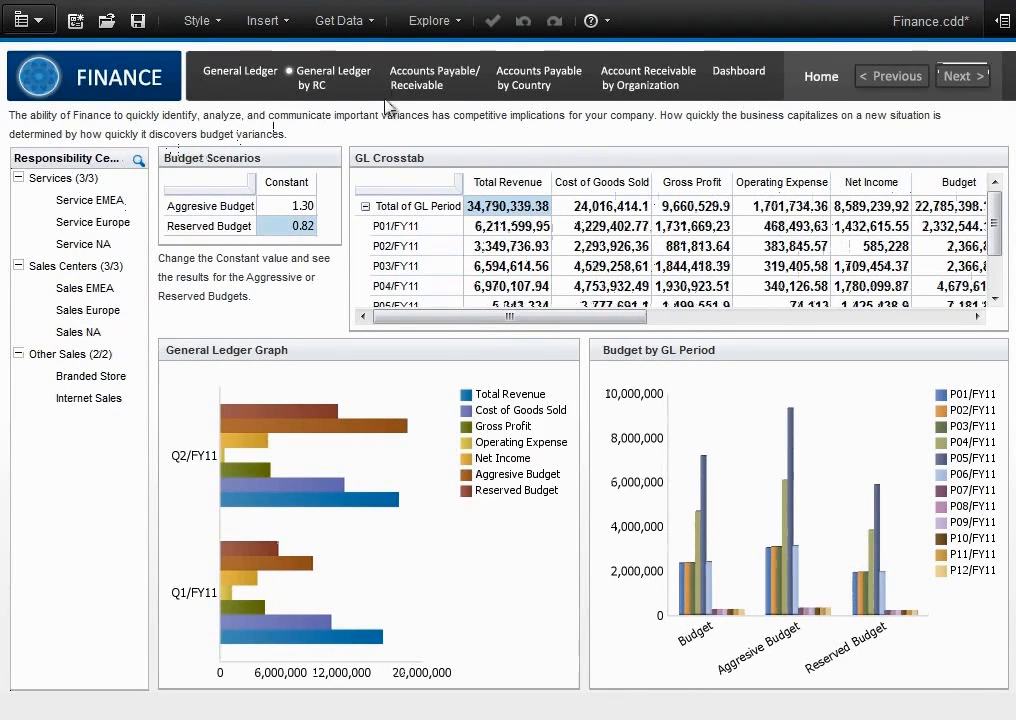
{"action": "left_click", "coordinate": [434, 77]}
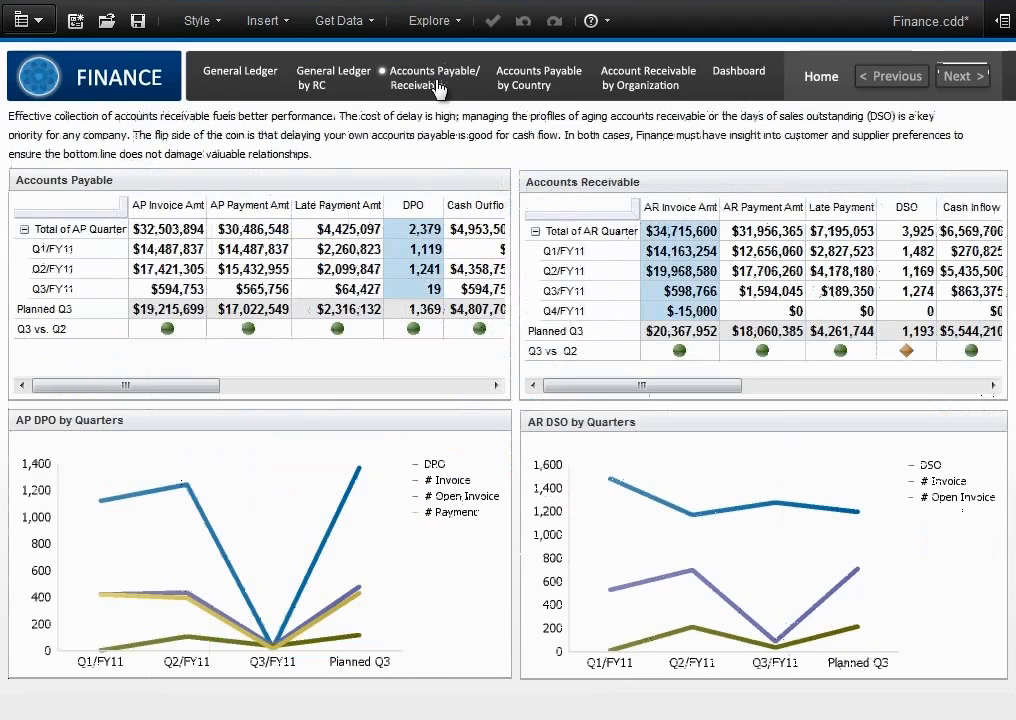
View Accounts Payable by Country, then Account Receivable by Organization filtered briefly to Sales Asia Pac.
{"action": "left_click", "coordinate": [538, 77]}
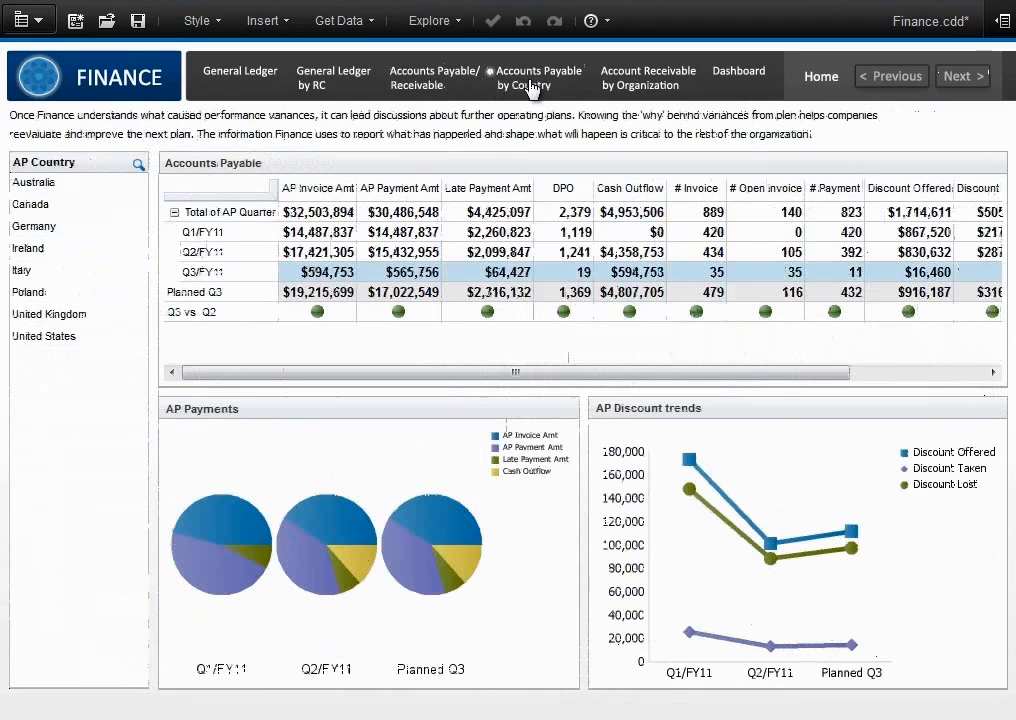
{"action": "left_click", "coordinate": [648, 77]}
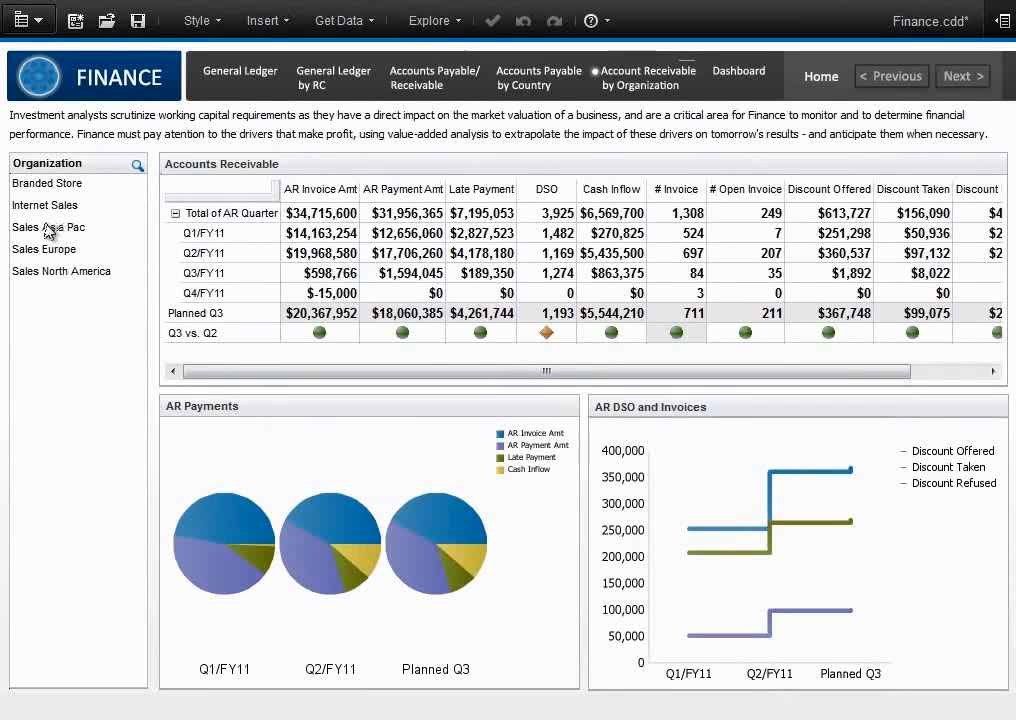
{"action": "left_click", "coordinate": [47, 227]}
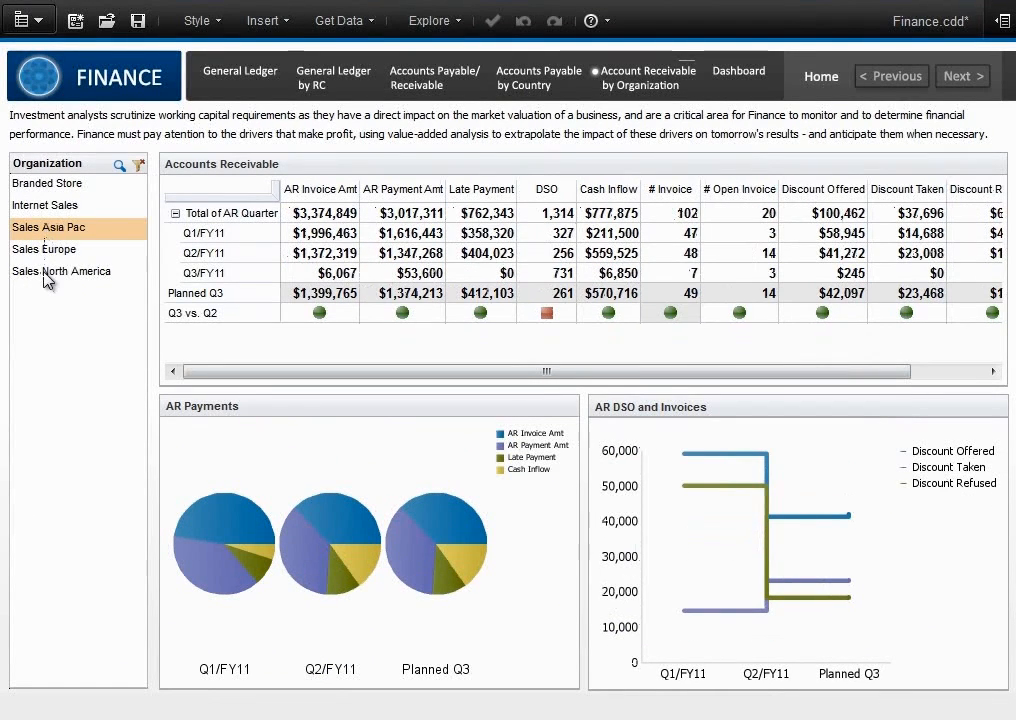
{"action": "left_click", "coordinate": [61, 271]}
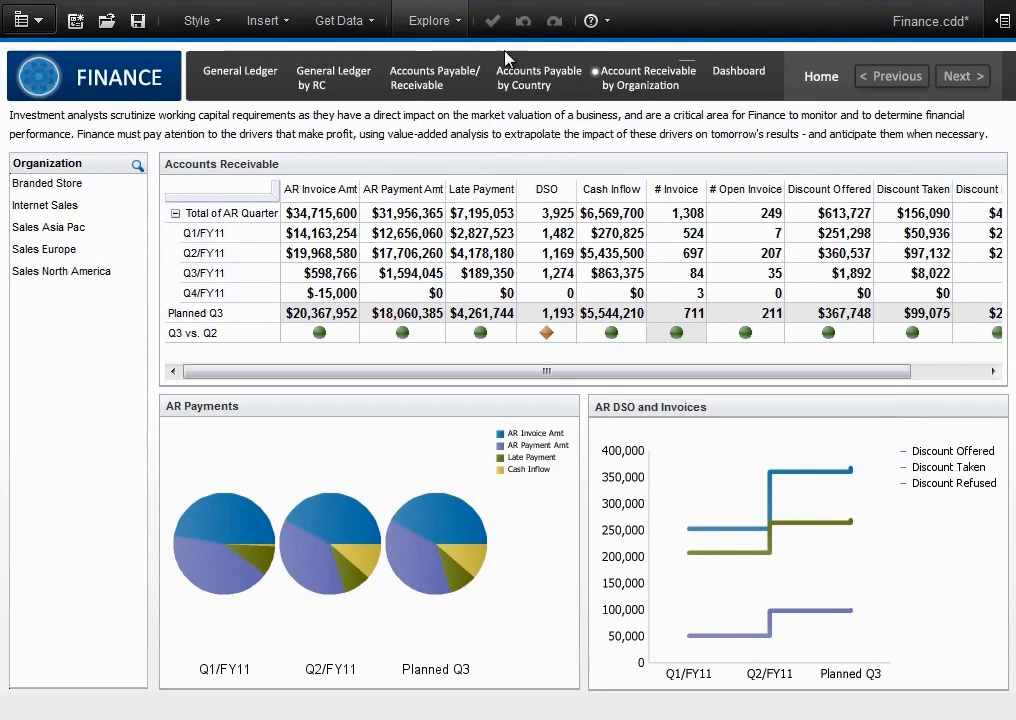
View the Finance dashboard, then go Home and back to General Ledger.
{"action": "left_click", "coordinate": [738, 71]}
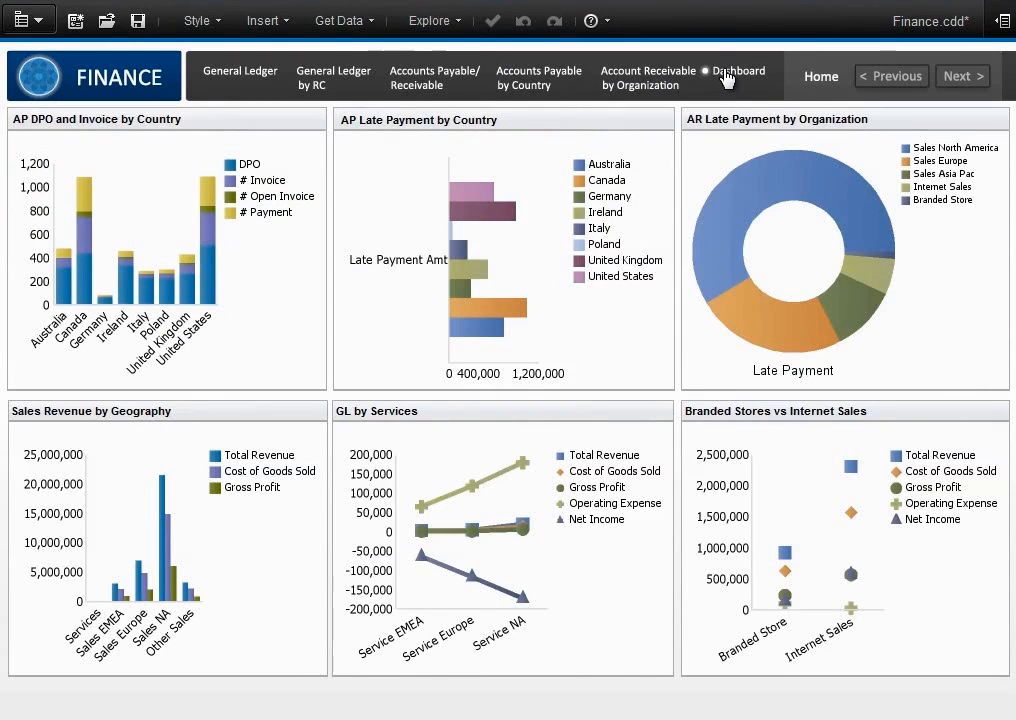
{"action": "mouse_move", "coordinate": [793, 79]}
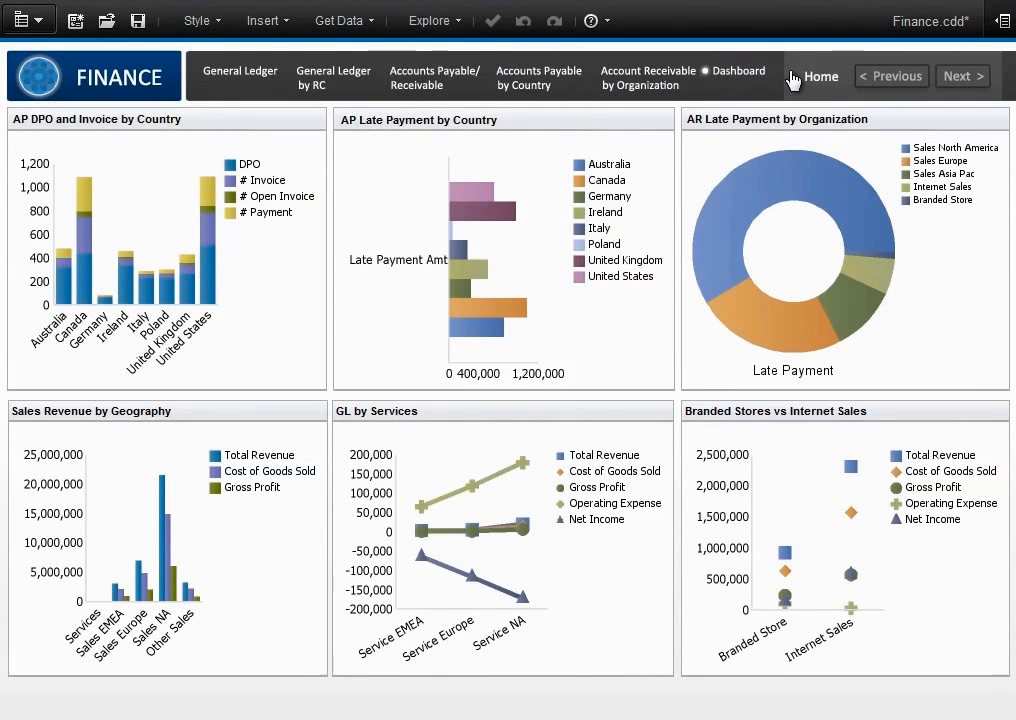
{"action": "left_click", "coordinate": [822, 76]}
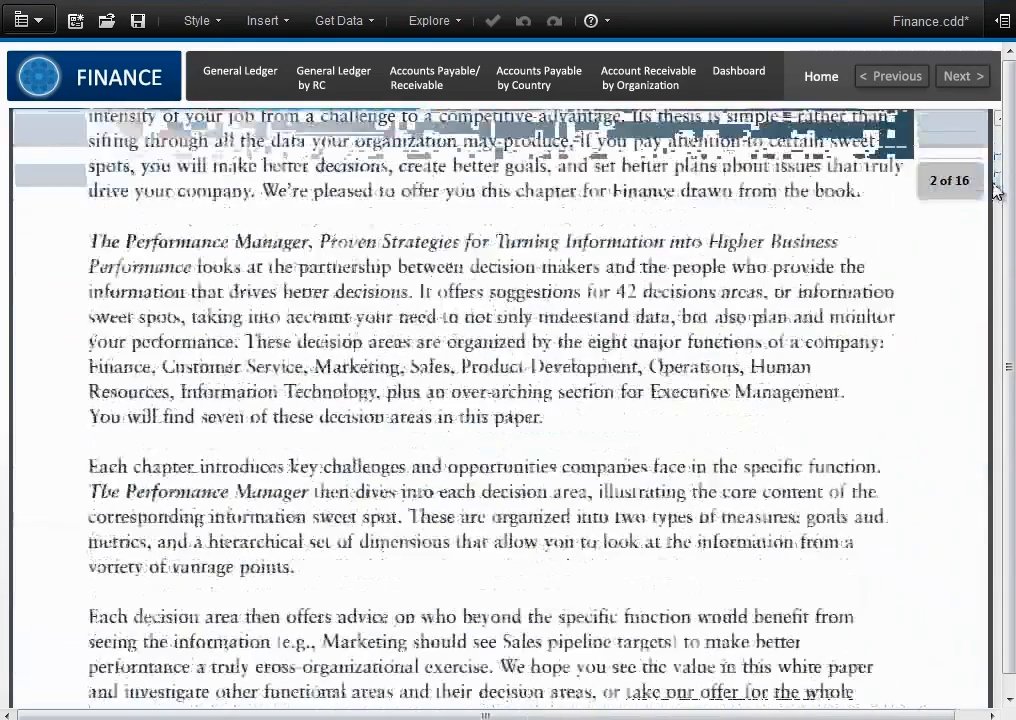
{"action": "left_click", "coordinate": [240, 75]}
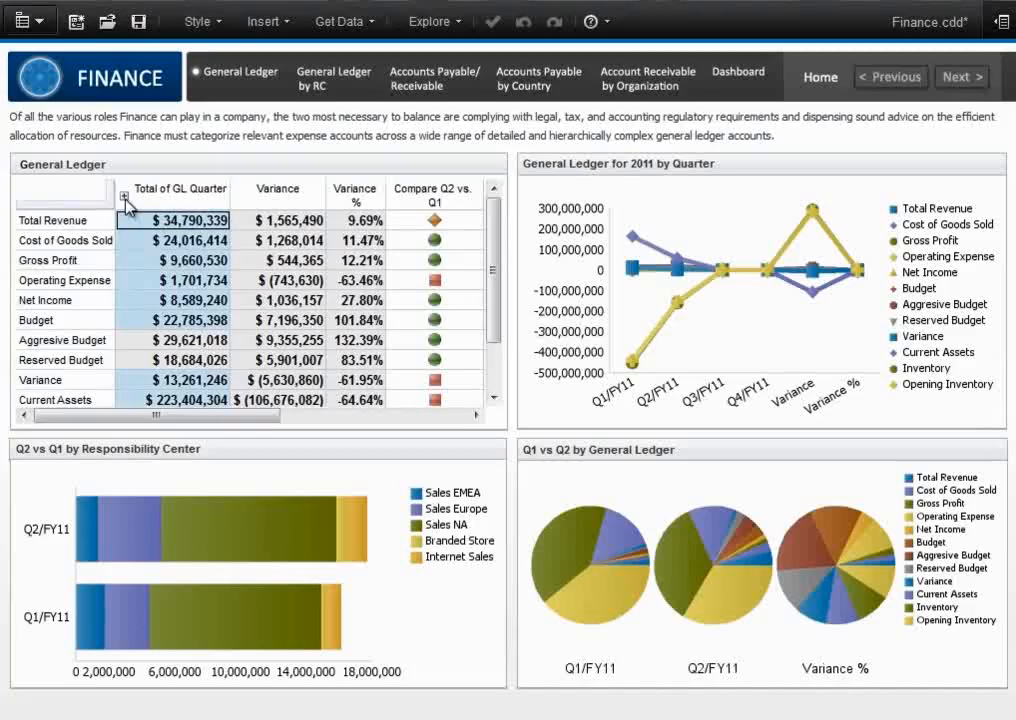